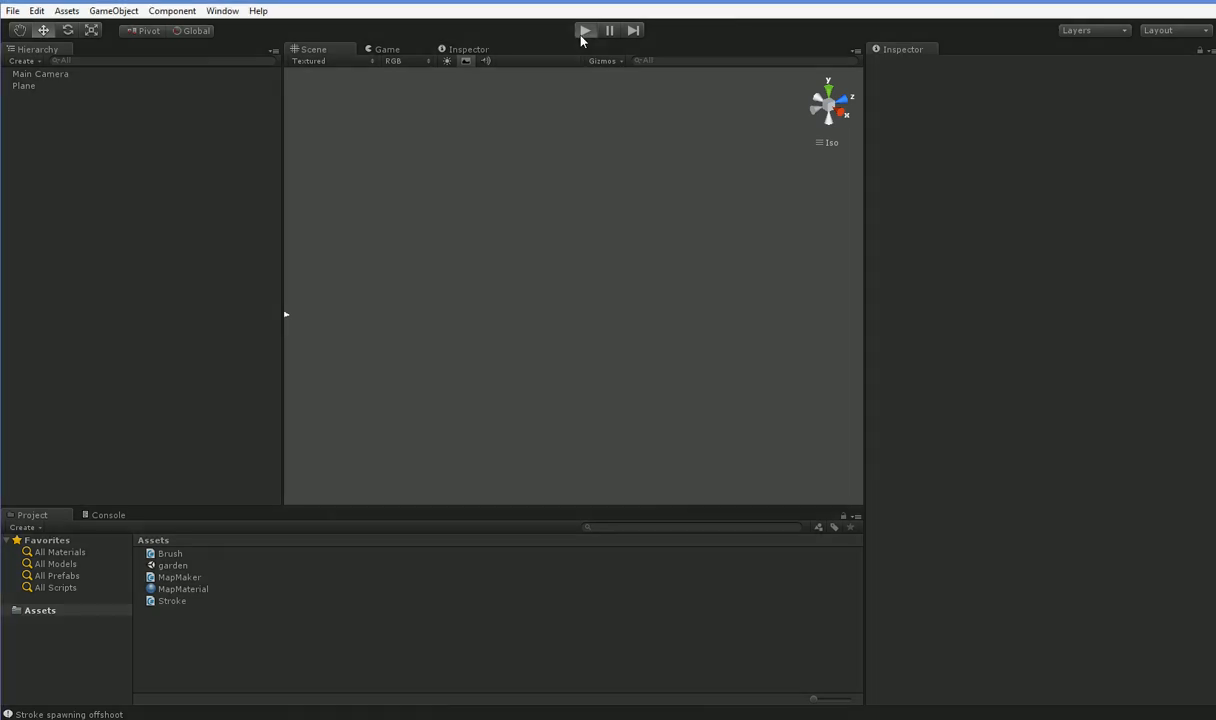
Open Stroke.cs in MonoDevelop and review where Iterate sets direction and stroke count.
{"action": "left_click", "coordinate": [584, 30]}
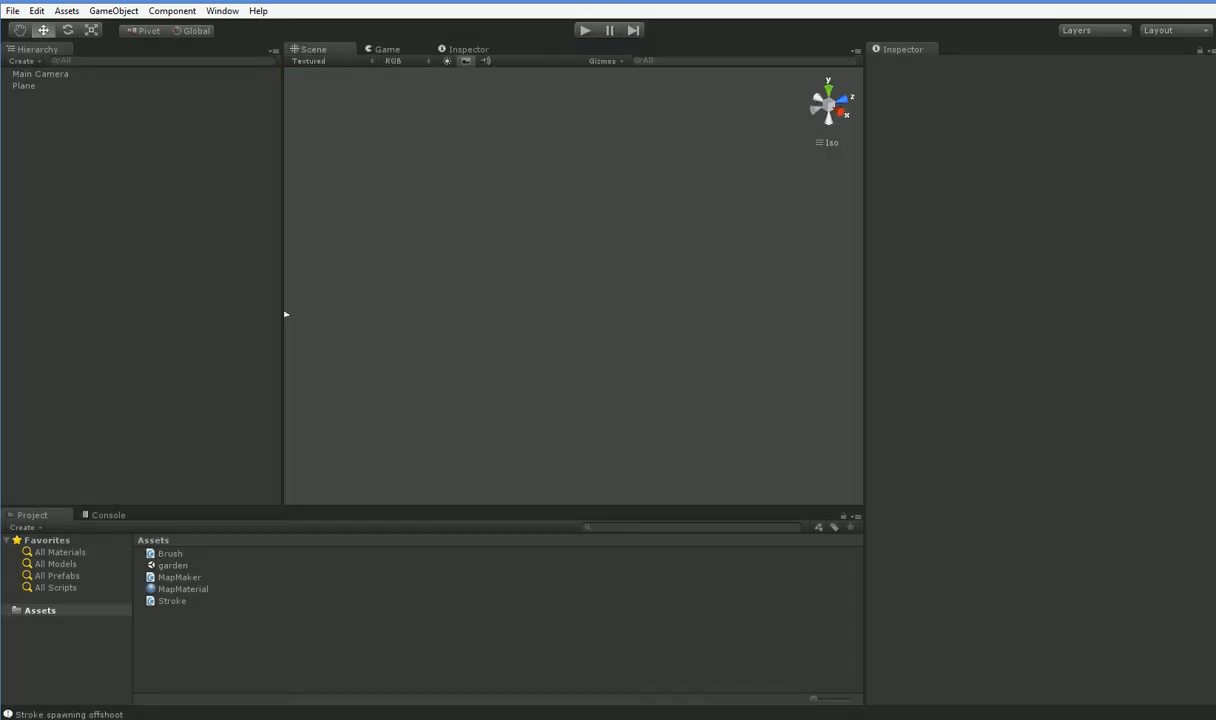
{"action": "left_click", "coordinate": [172, 601]}
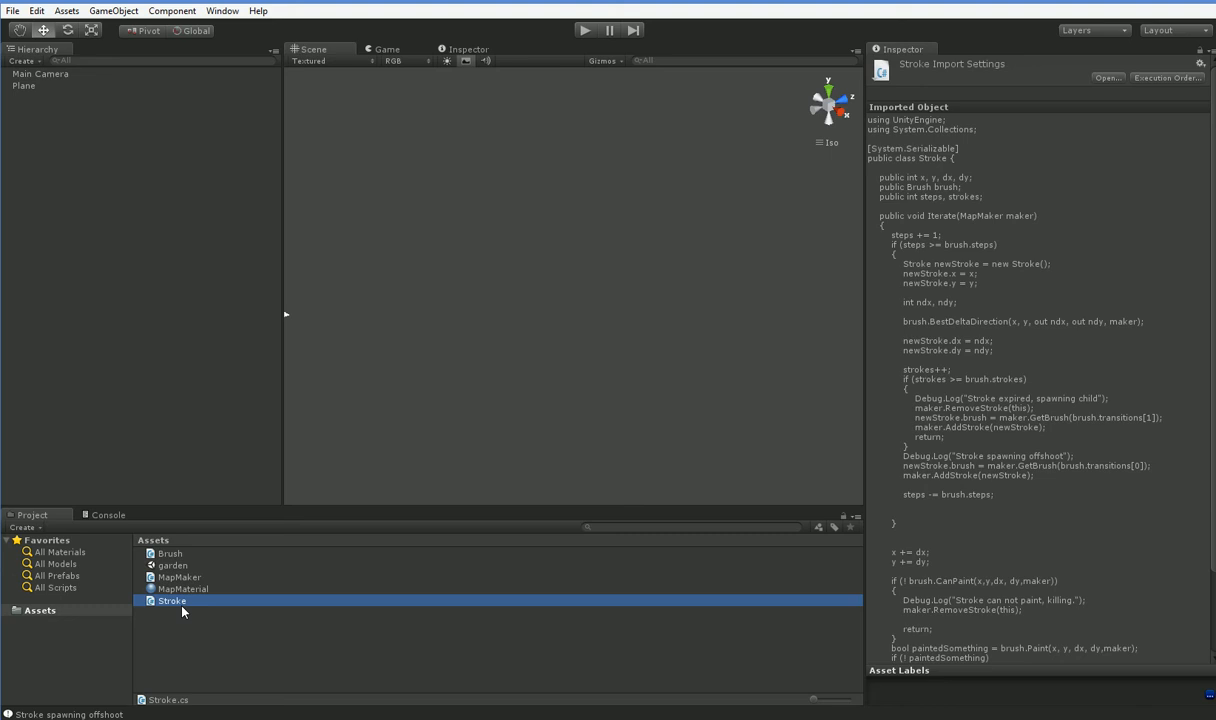
{"action": "double_click", "coordinate": [171, 601]}
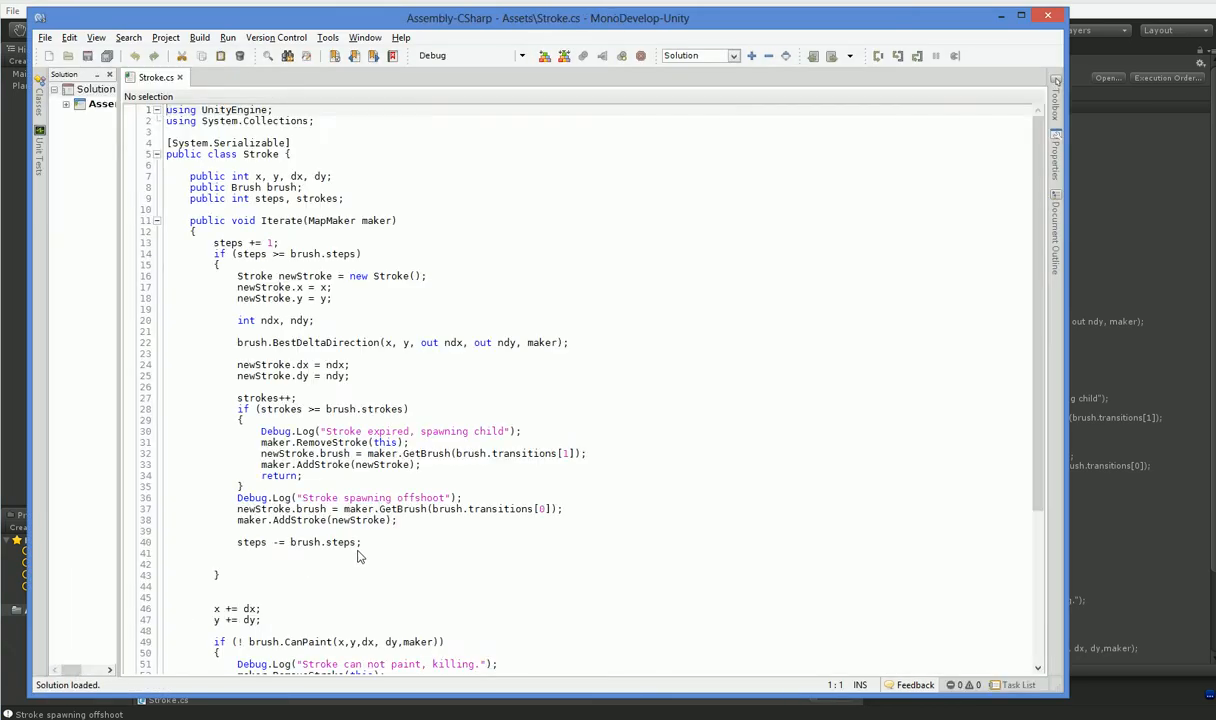
{"action": "left_click", "coordinate": [350, 364]}
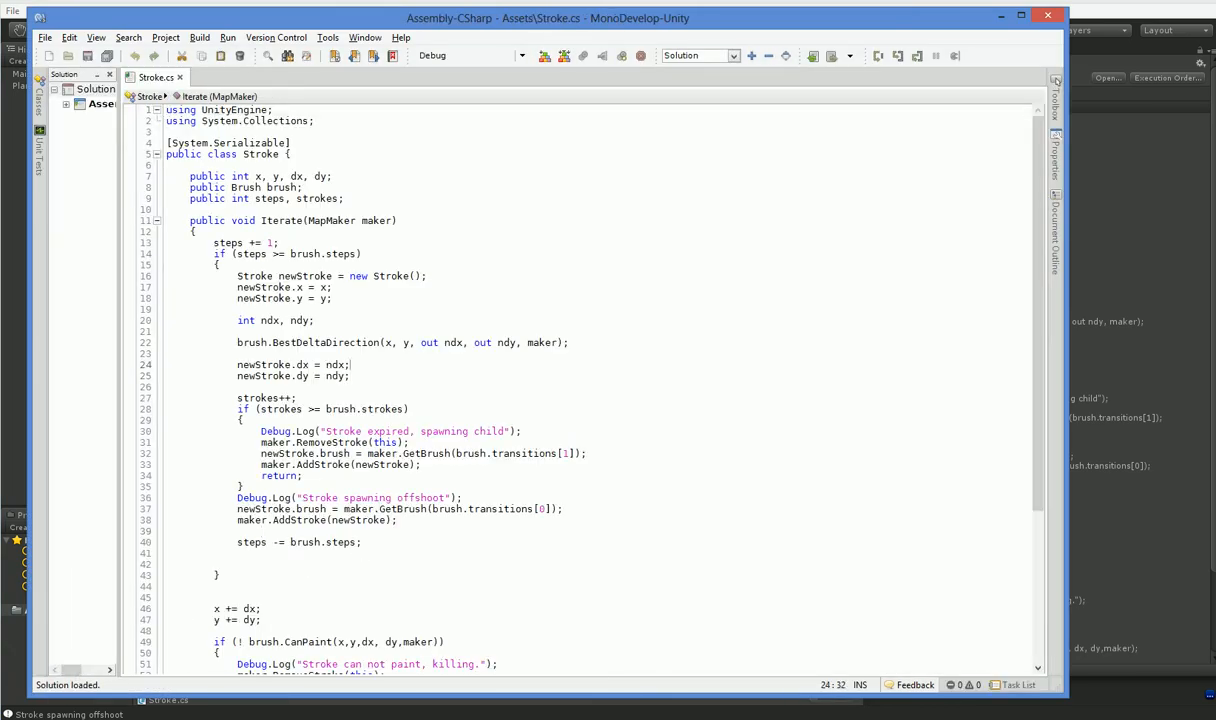
{"action": "left_click", "coordinate": [297, 397]}
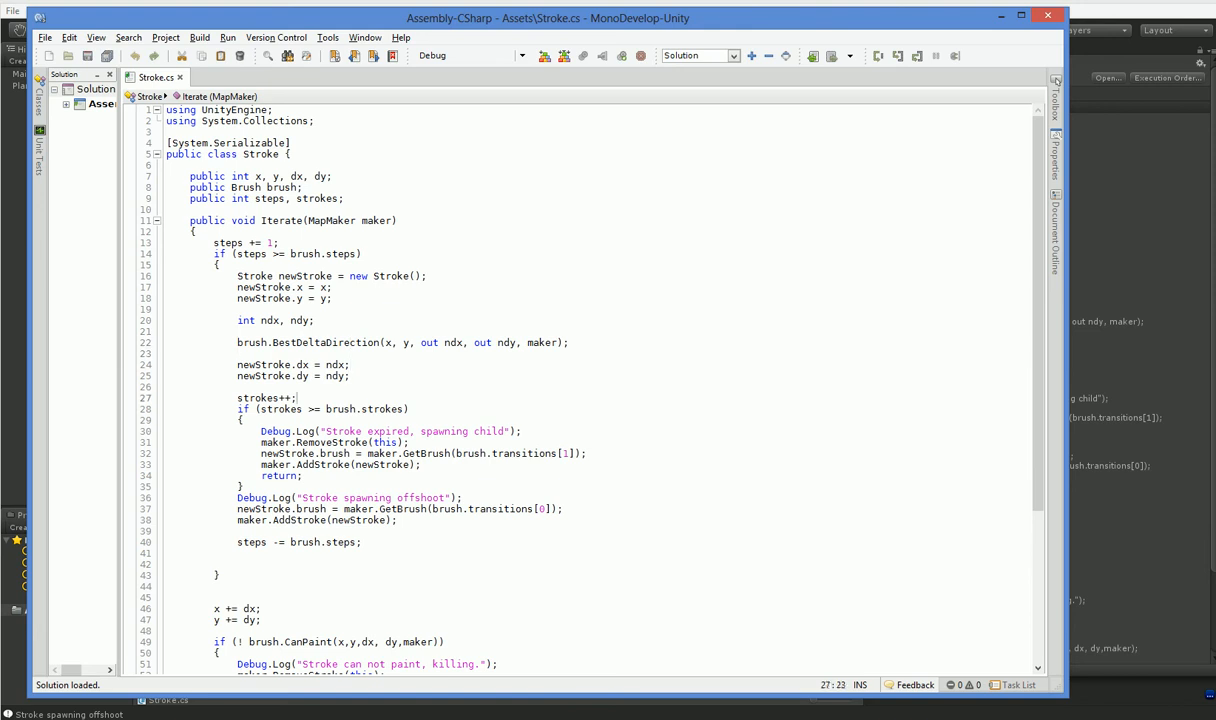
{"action": "scroll", "scroll_direction": "down", "scroll_amount": 3}
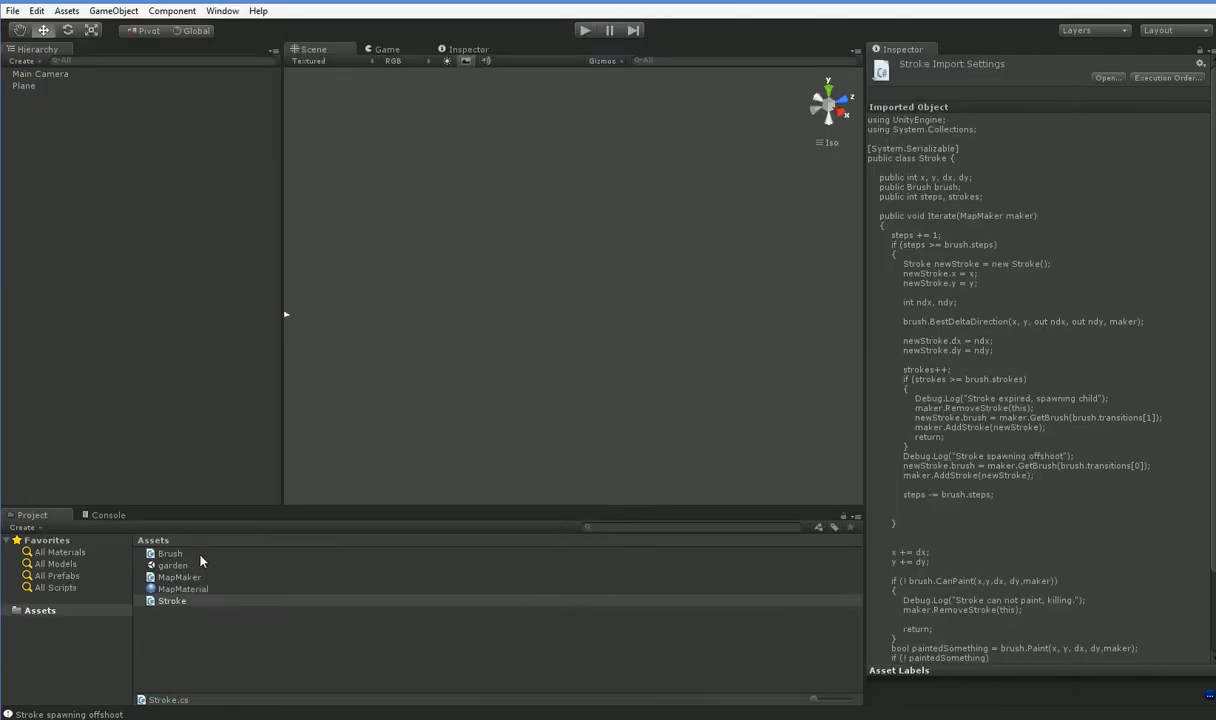
Open Brush.cs and scroll to the Brush constructor to insert blank lines.
{"action": "left_click", "coordinate": [170, 553]}
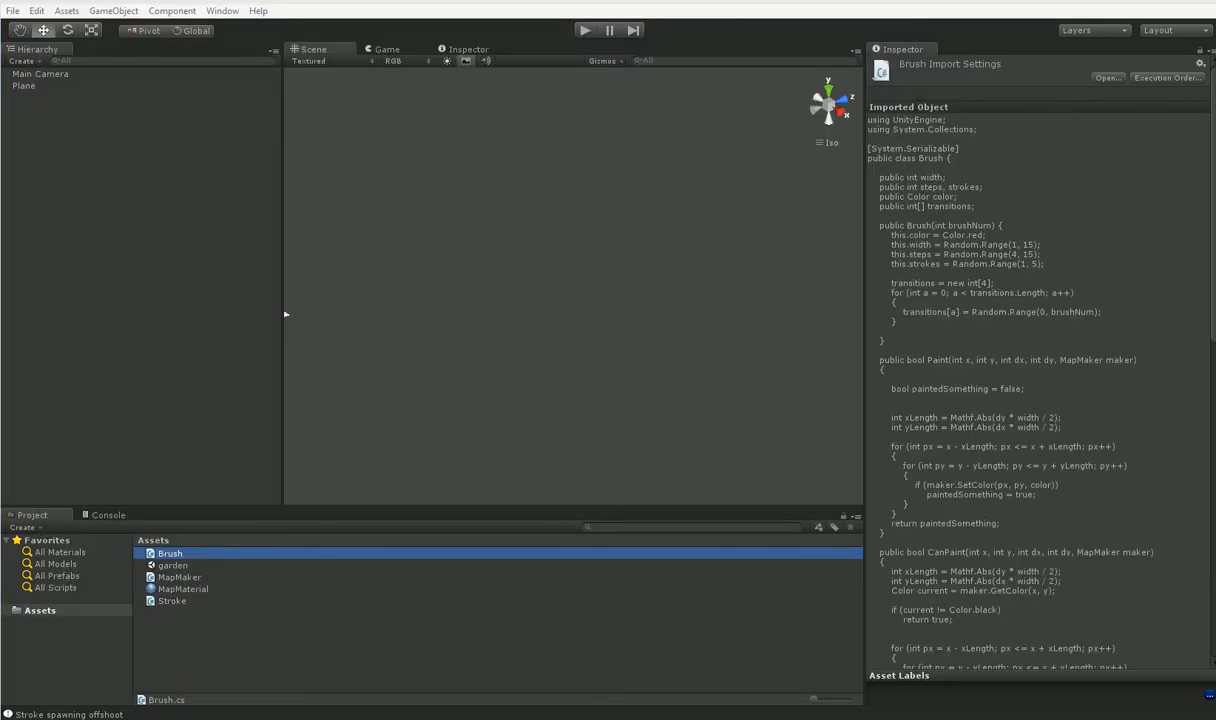
{"action": "double_click", "coordinate": [170, 553]}
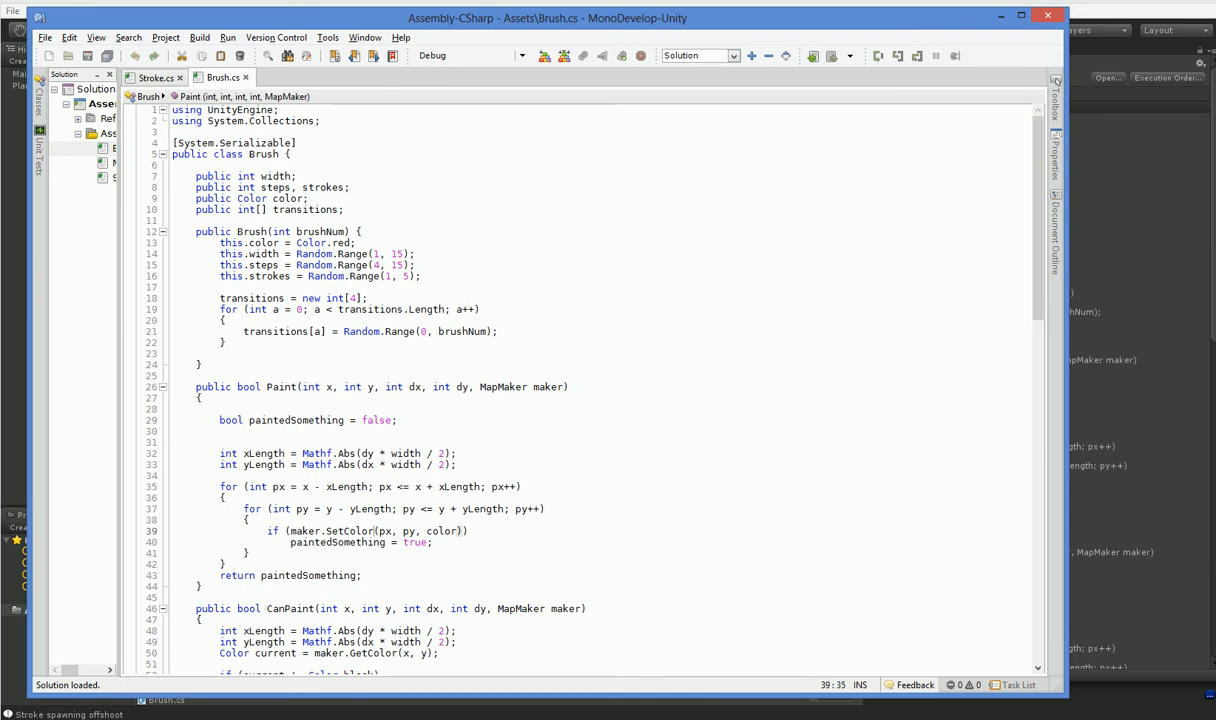
{"action": "scroll", "scroll_direction": "down", "scroll_amount": 3}
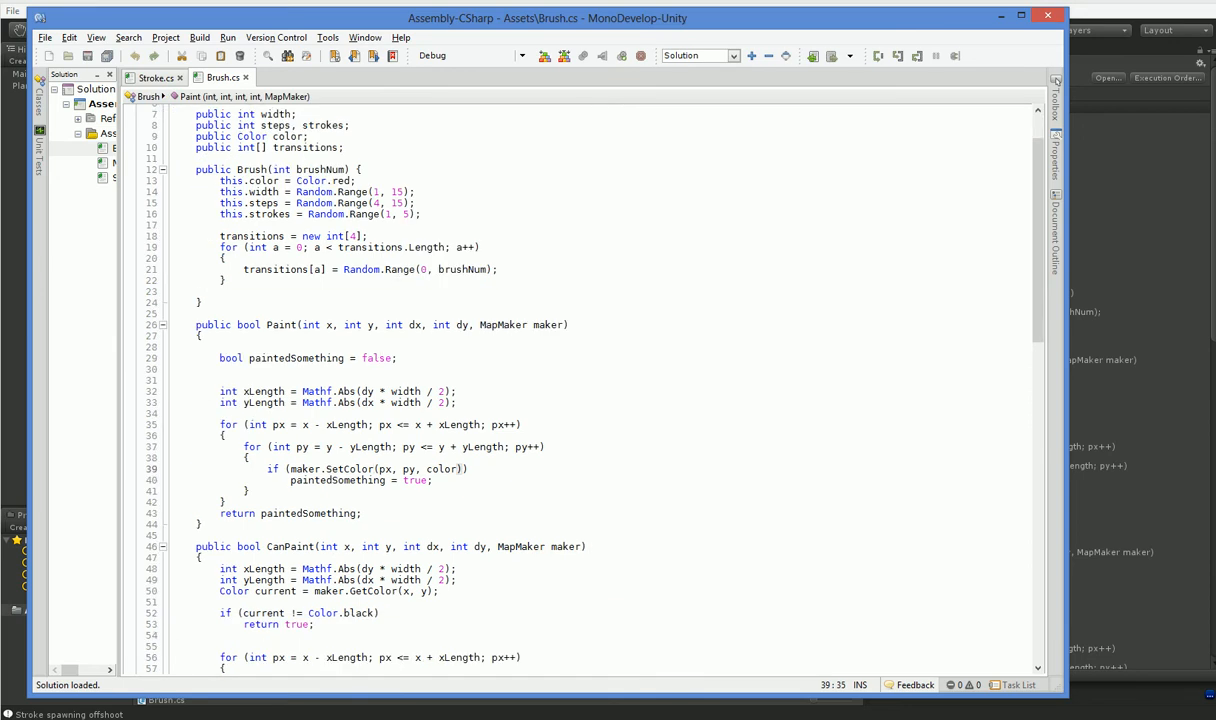
{"action": "scroll", "scroll_direction": "down", "scroll_amount": 3}
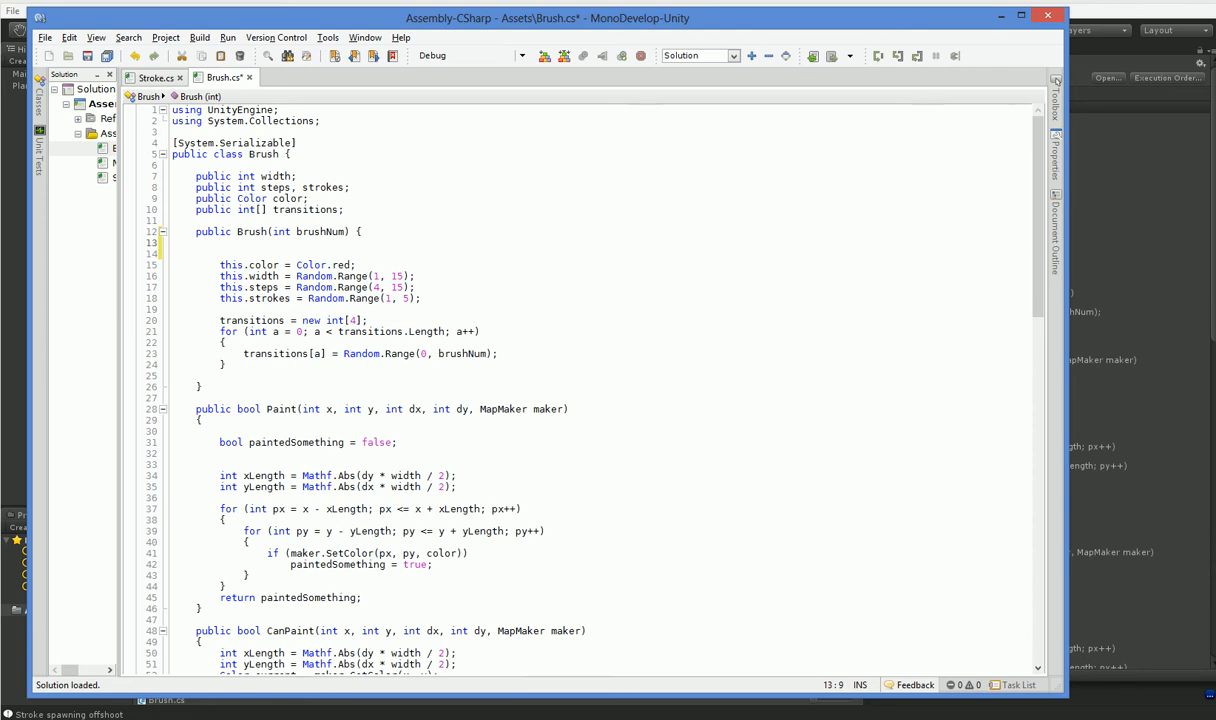
Start the constructor with switch (Random.Range(0, 4)) defaulting this.color to white.
{"action": "type", "text": "switch ("}
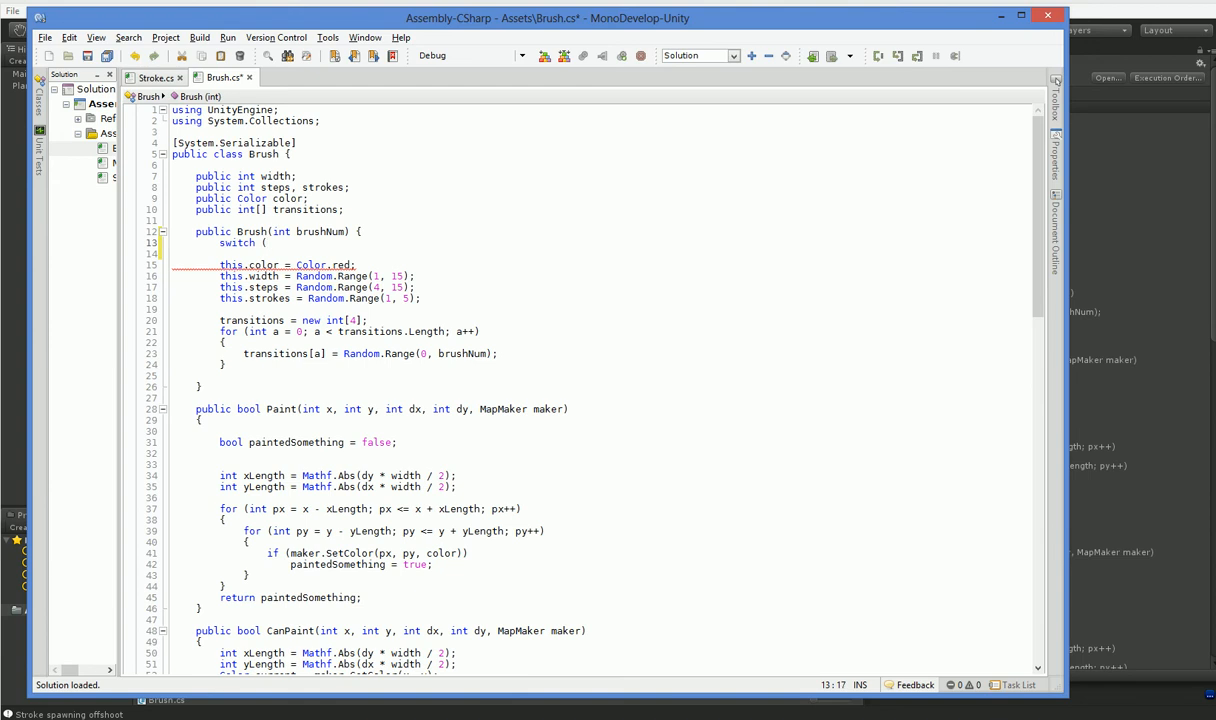
{"action": "type", "text": "Random.Range"}
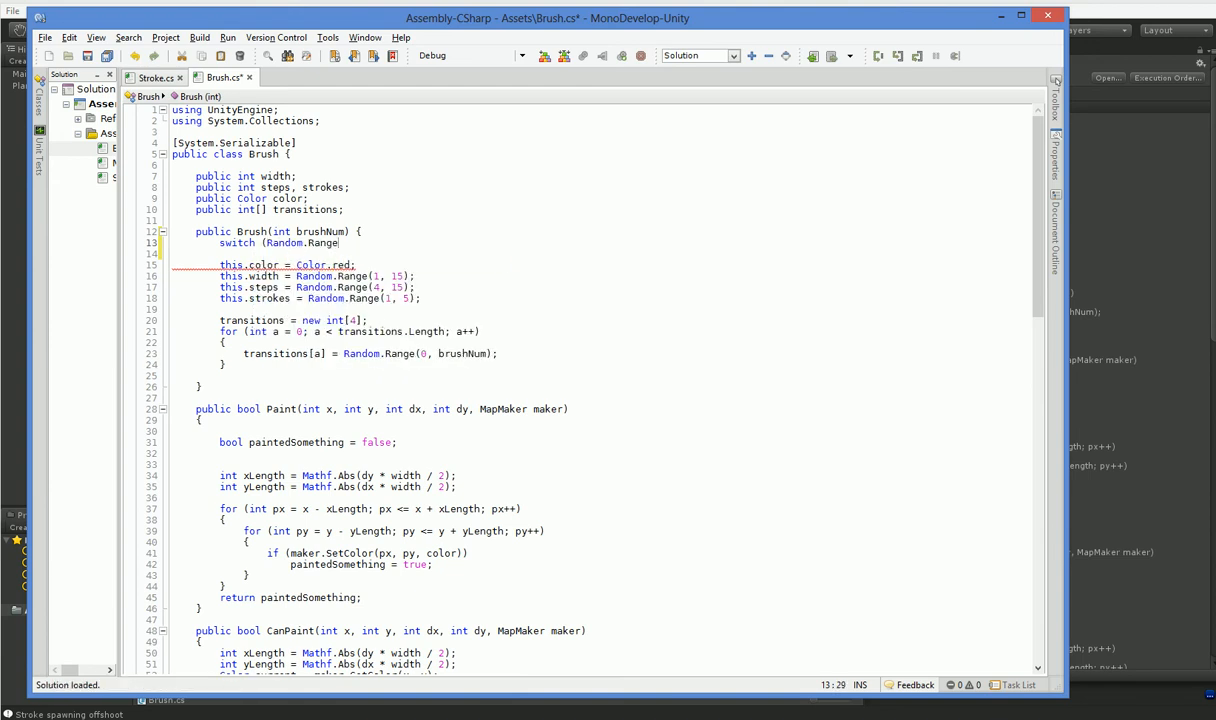
{"action": "type", "text": "0, 4)"}
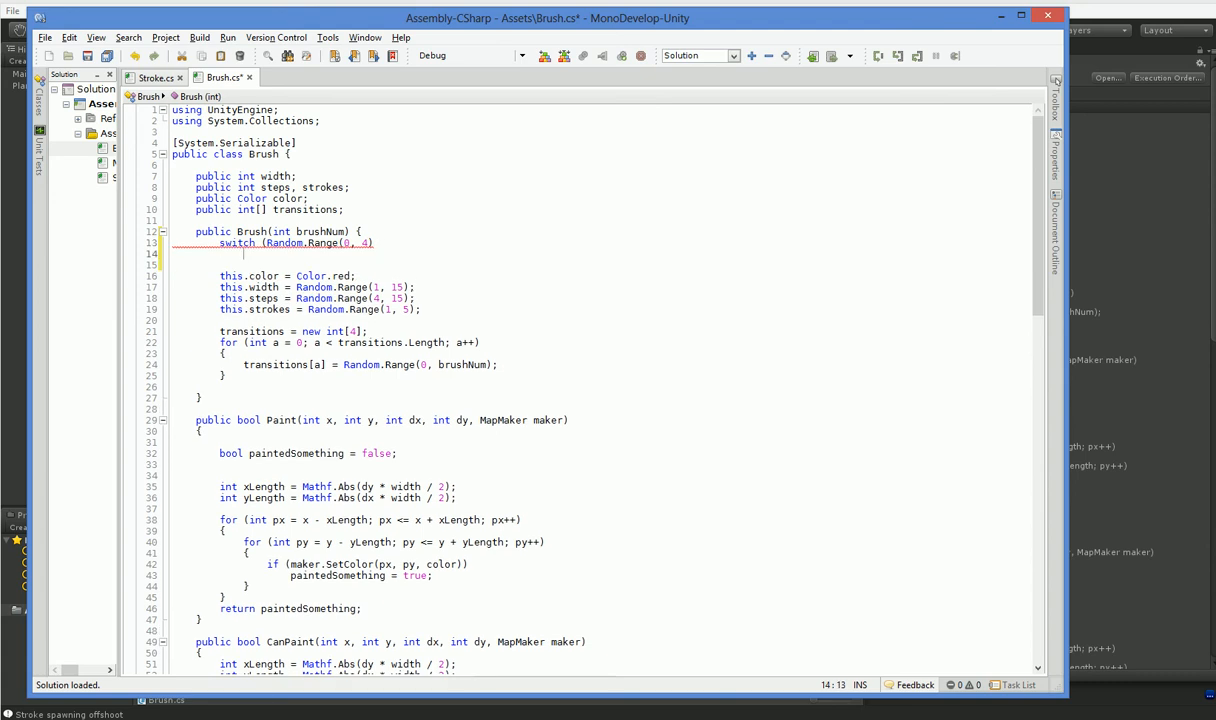
{"action": "type", "text": "}"}
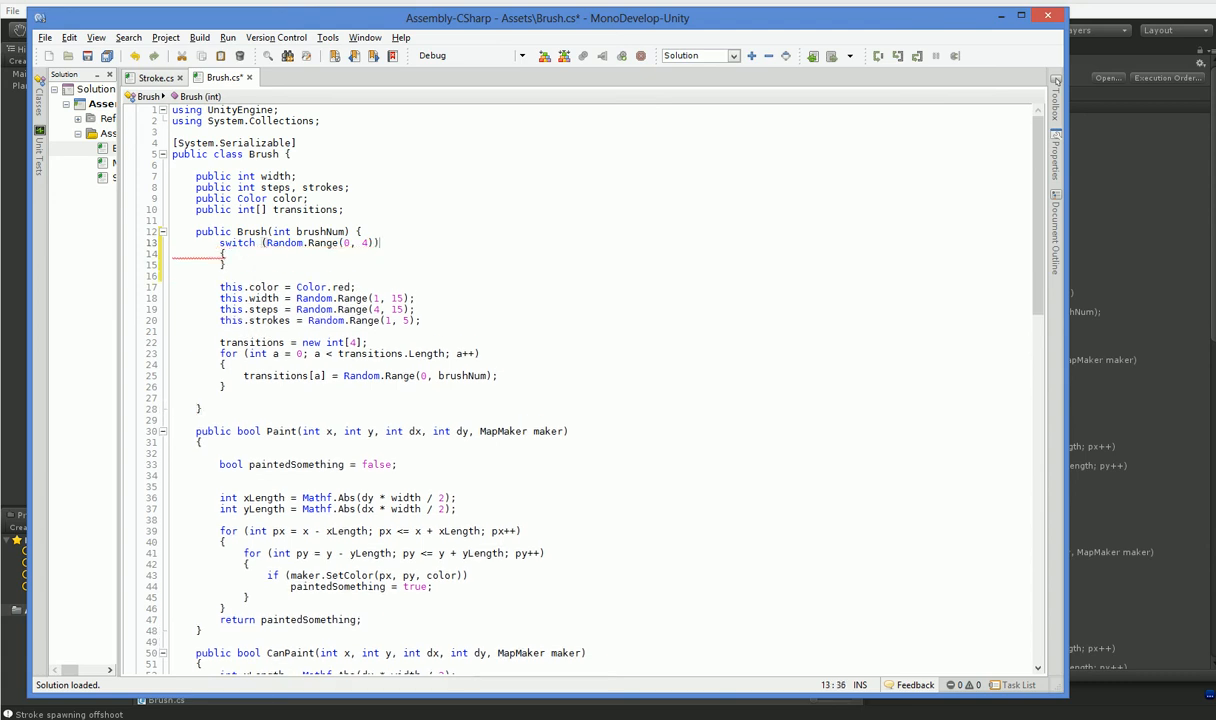
{"action": "type", "text": "default:"}
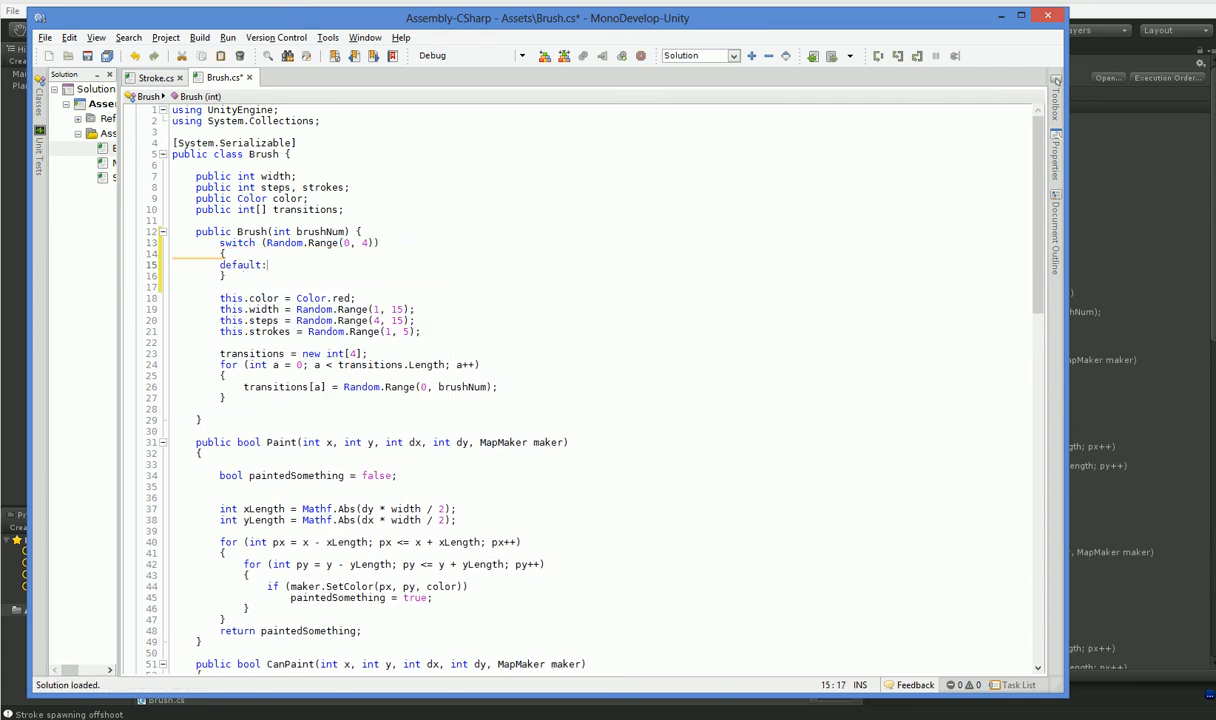
{"action": "type", "text": "this.color = Color.white;"}
{"action": "type", "text": "break;"}
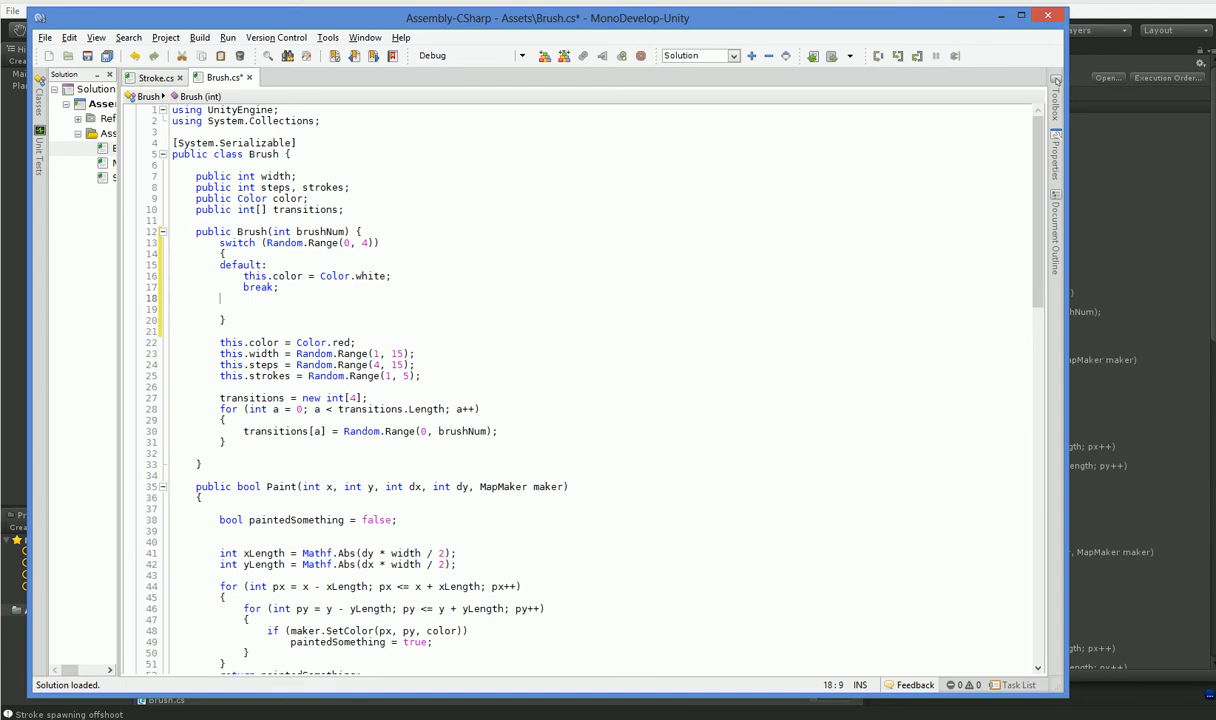
Add cases 1–3 assigning gray new Color values of 0.85f, 0.7f and 0.5f.
{"action": "type", "text": "case 1:"}
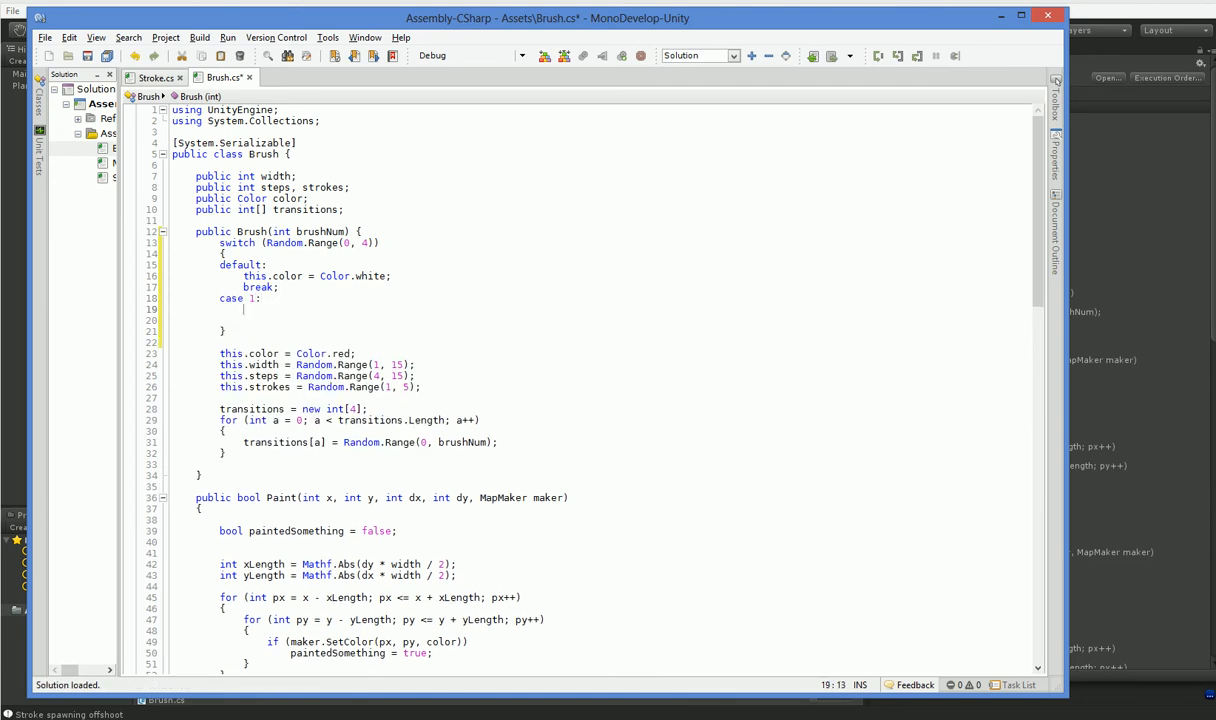
{"action": "type", "text": "this.color ="}
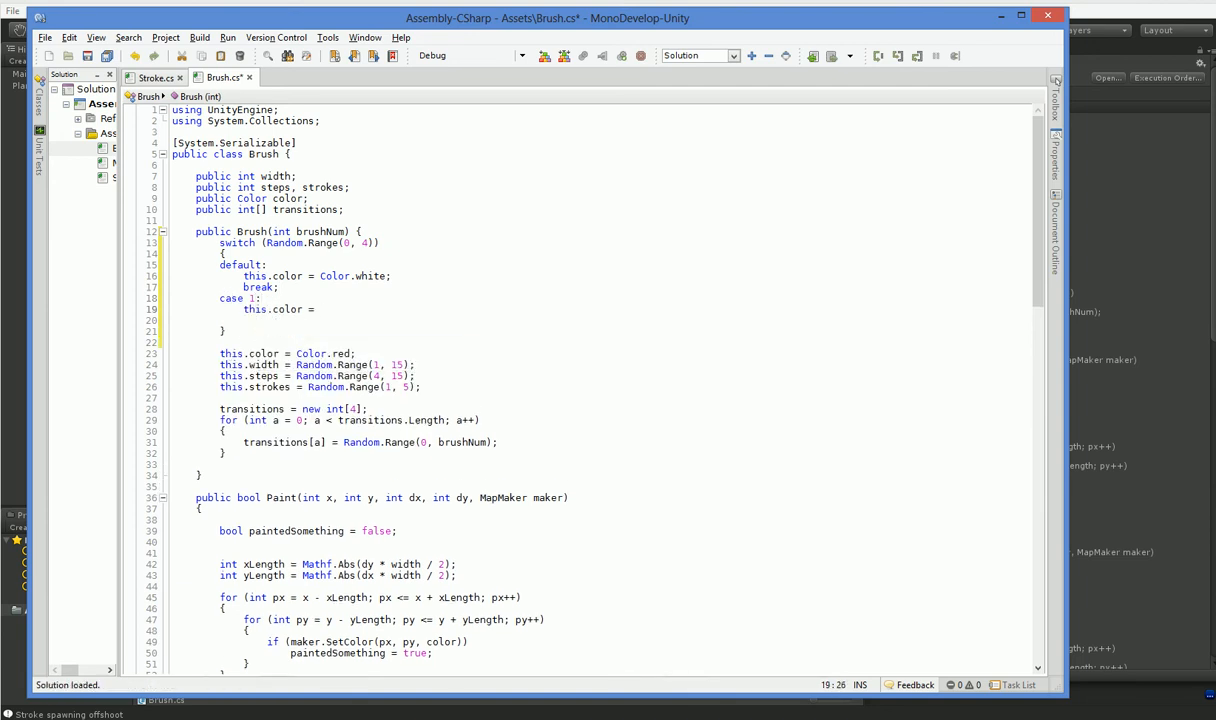
{"action": "type", "text": "new Color("}
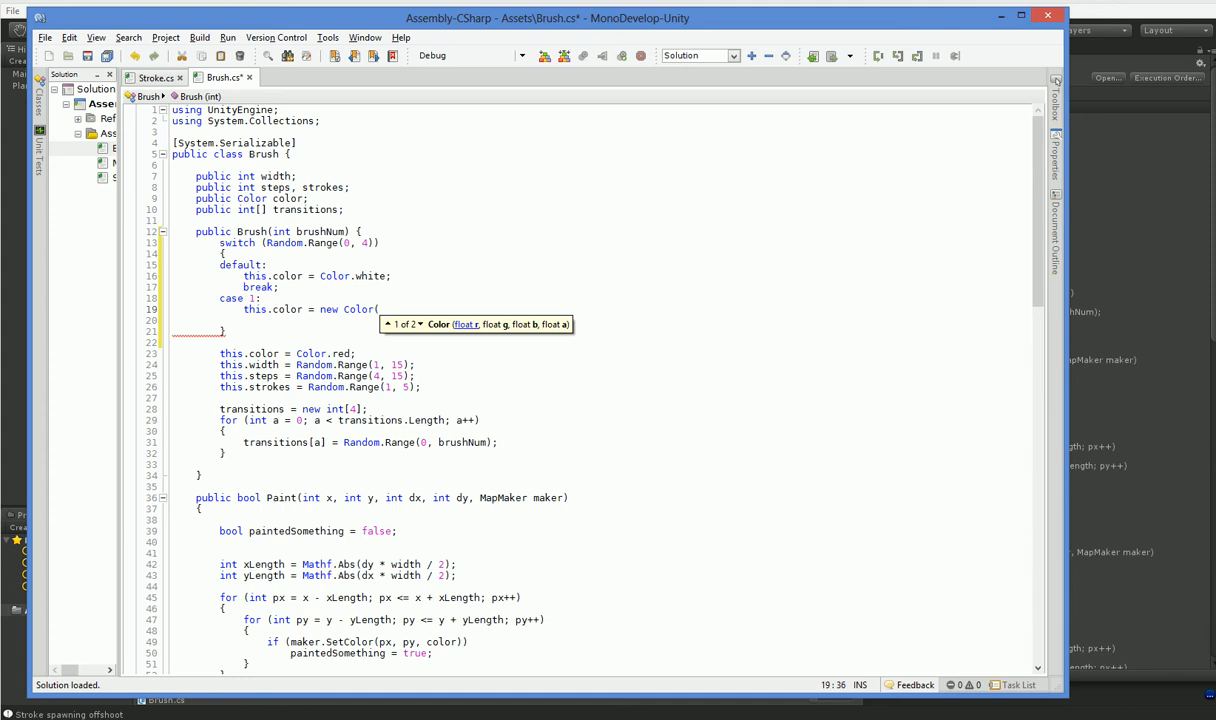
{"action": "type", "text": "0.85f, 0.85f, 0.85f, 1);"}
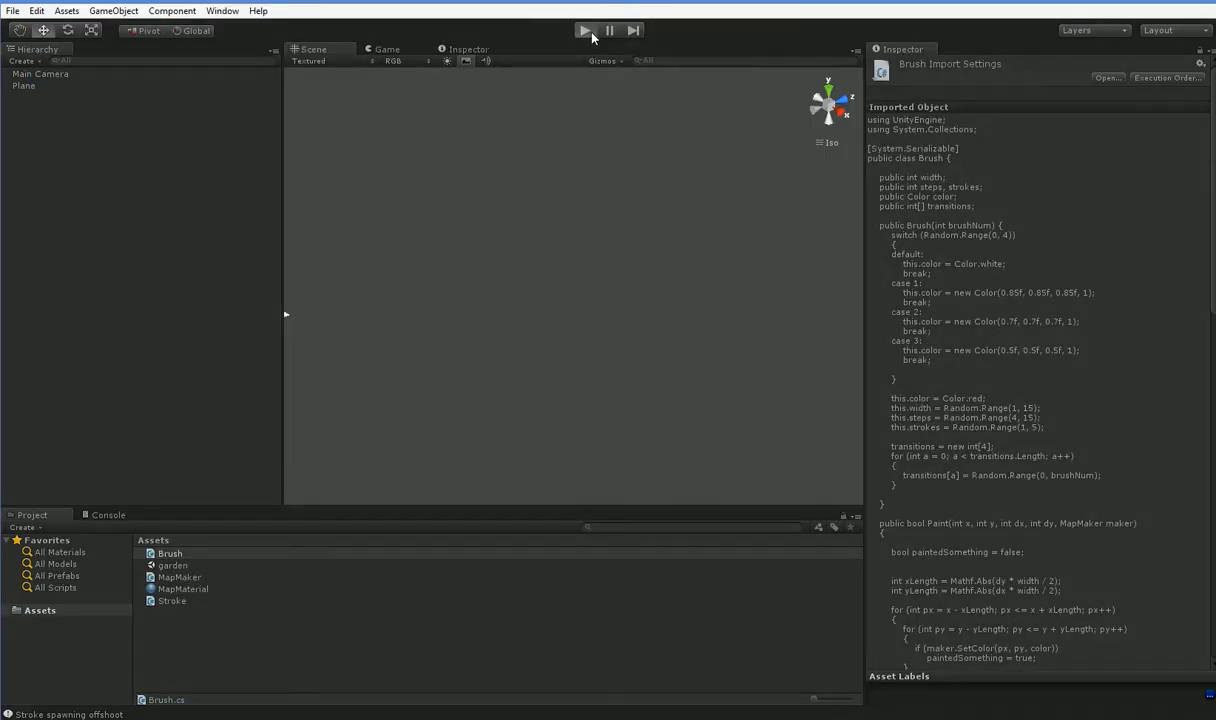
Play the generator, inspect the white and gray strokes in the Scene view, then stop.
{"action": "left_click", "coordinate": [584, 30]}
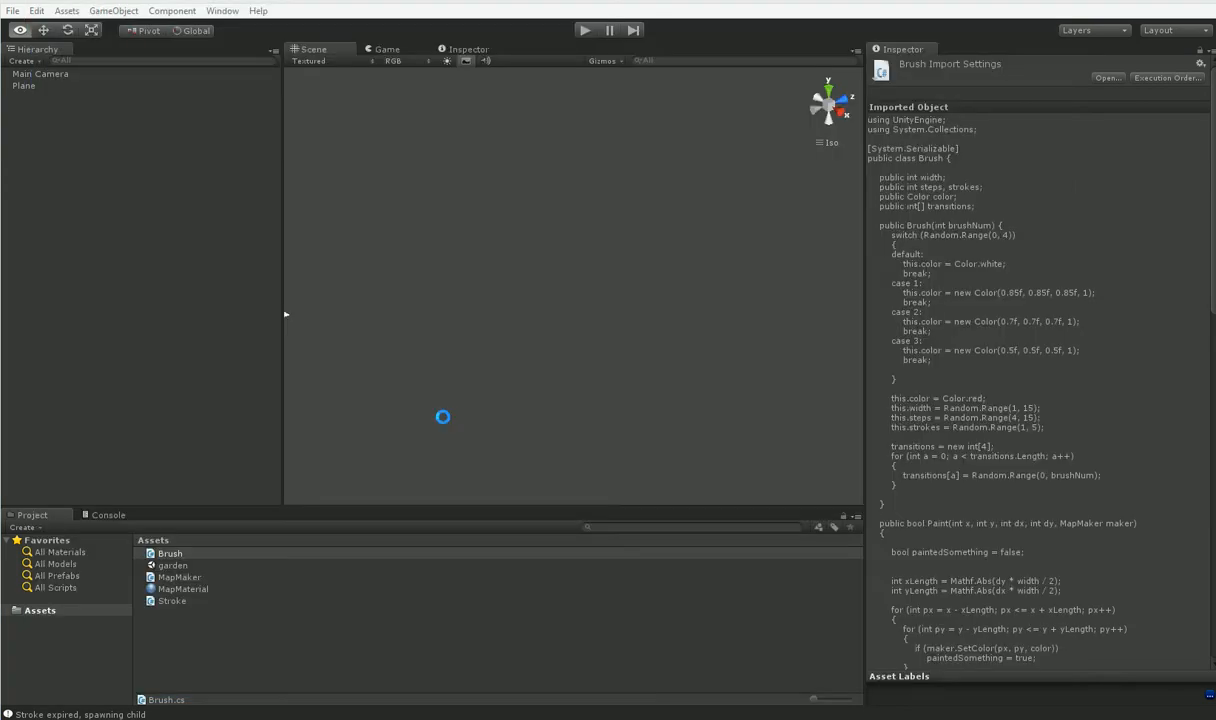
{"action": "left_click", "coordinate": [585, 30]}
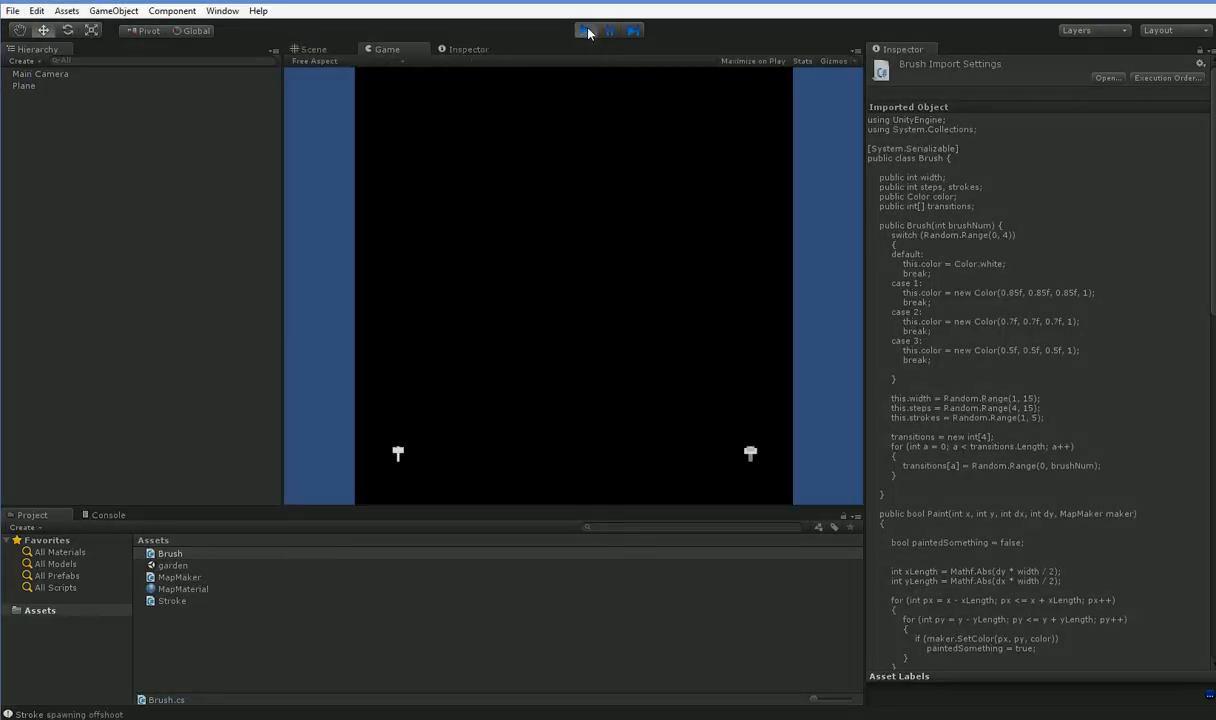
{"action": "left_click", "coordinate": [585, 30]}
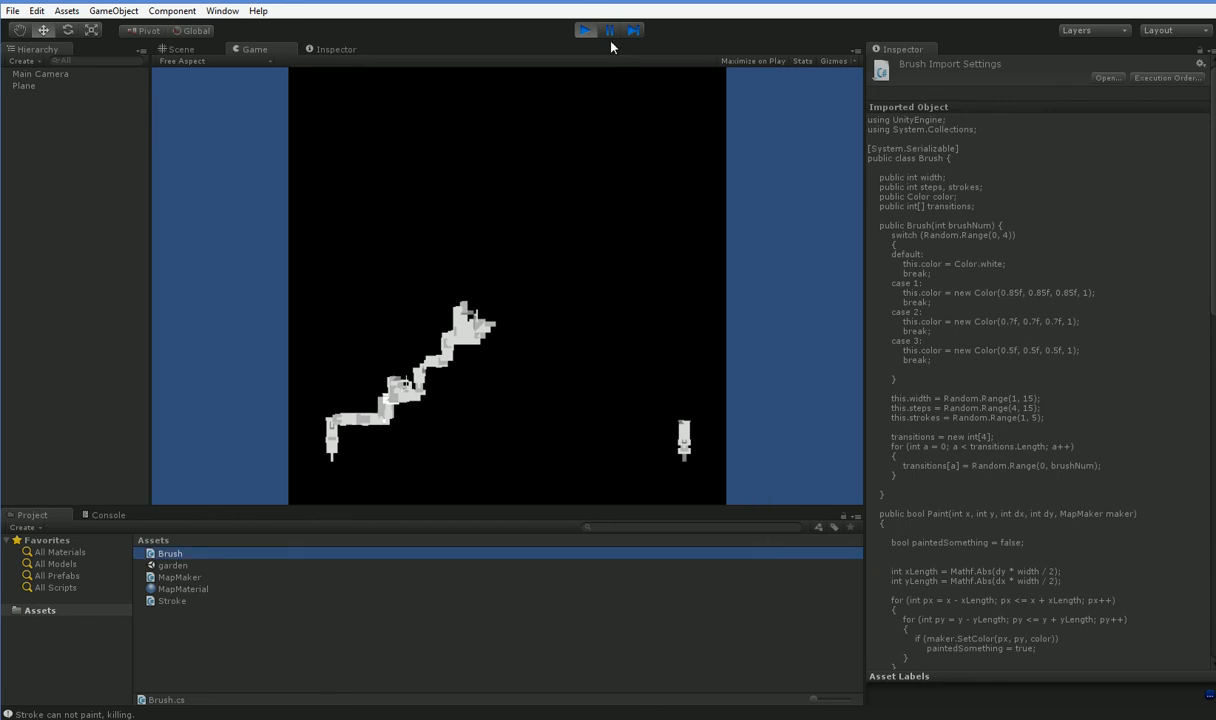
{"action": "left_click", "coordinate": [179, 48]}
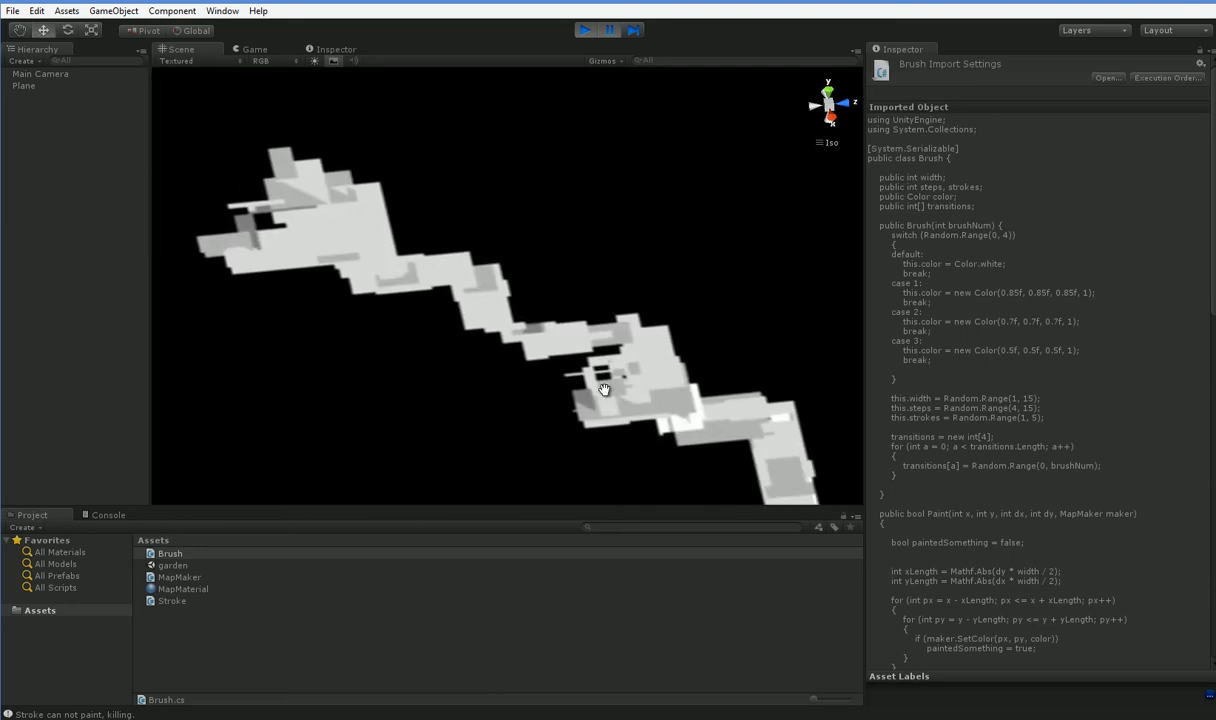
{"action": "left_click", "coordinate": [585, 29]}
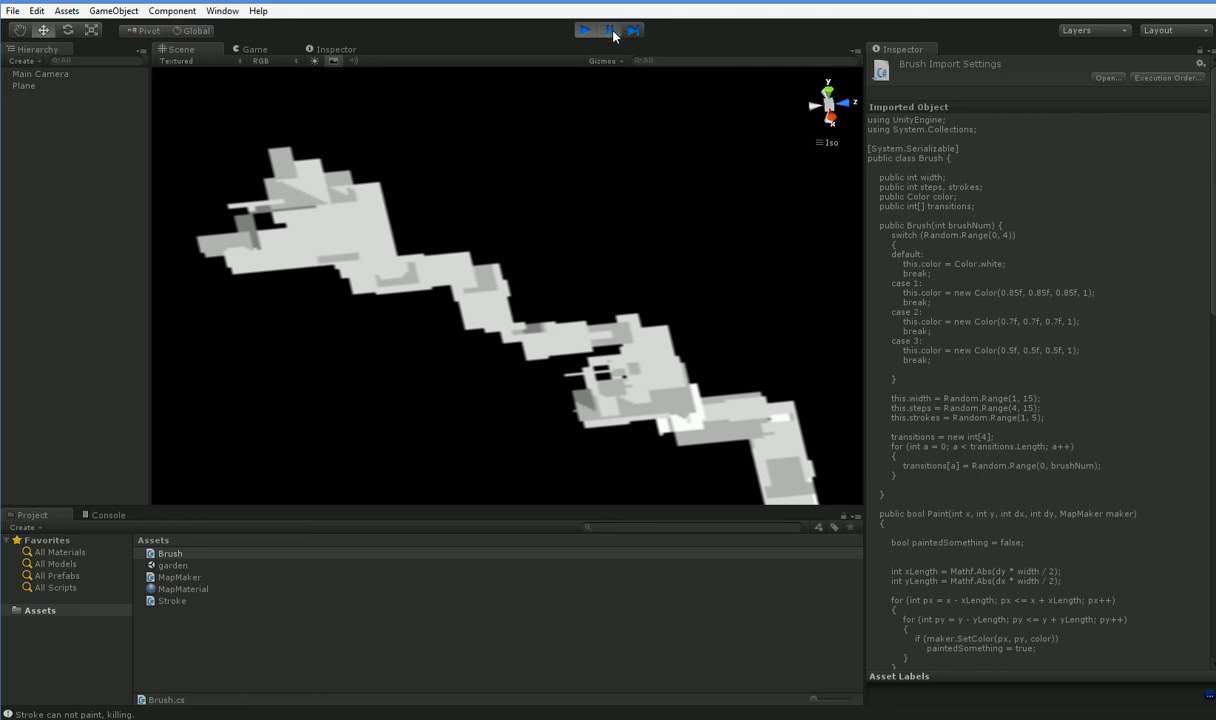
{"action": "left_click", "coordinate": [584, 30]}
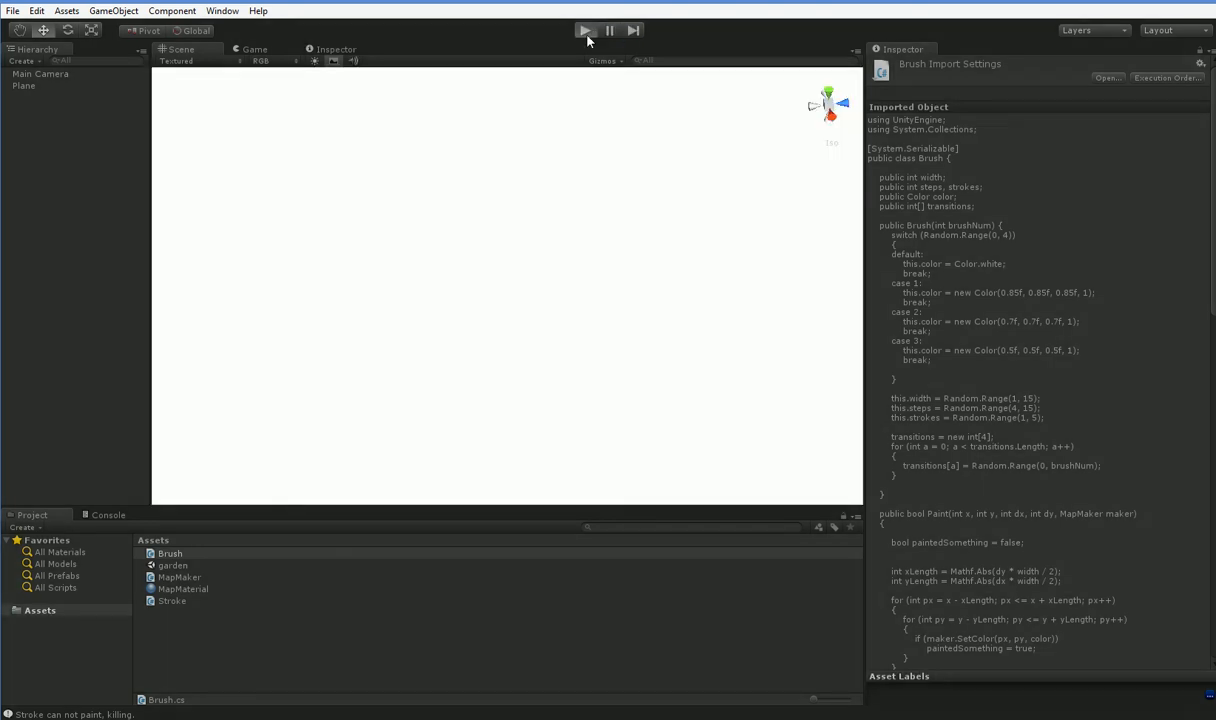
Run the generator again, watching gray strokes branch into a lattice, then stop it.
{"action": "left_click", "coordinate": [585, 30]}
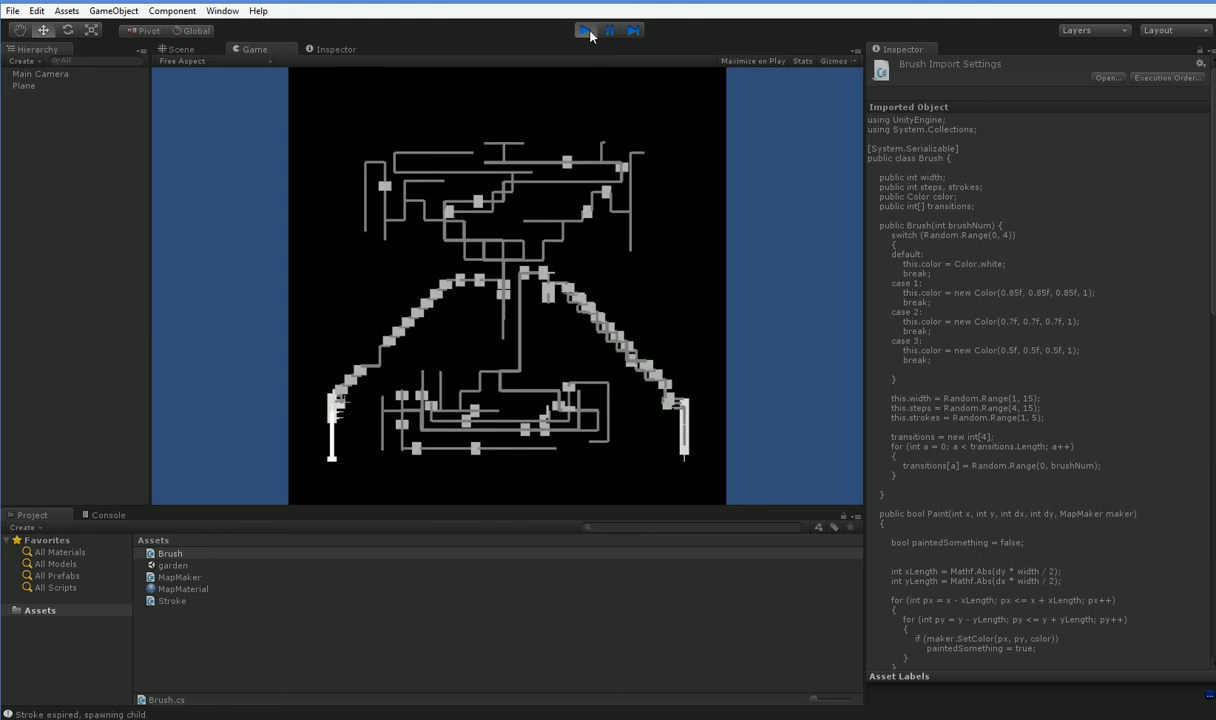
{"action": "left_click", "coordinate": [584, 30]}
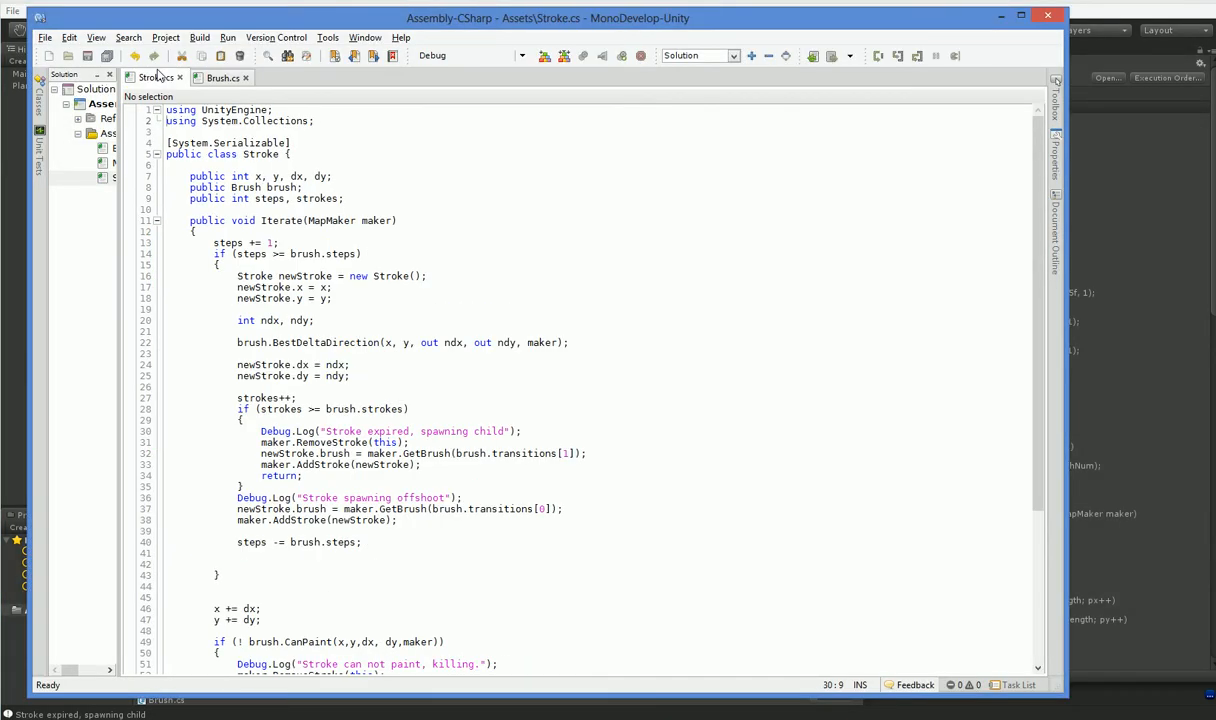
Replace BestDeltaDirection on Stroke line 22 with BestLimitedDeltaDirection(brush.dx, dy) and save.
{"action": "left_click", "coordinate": [238, 353]}
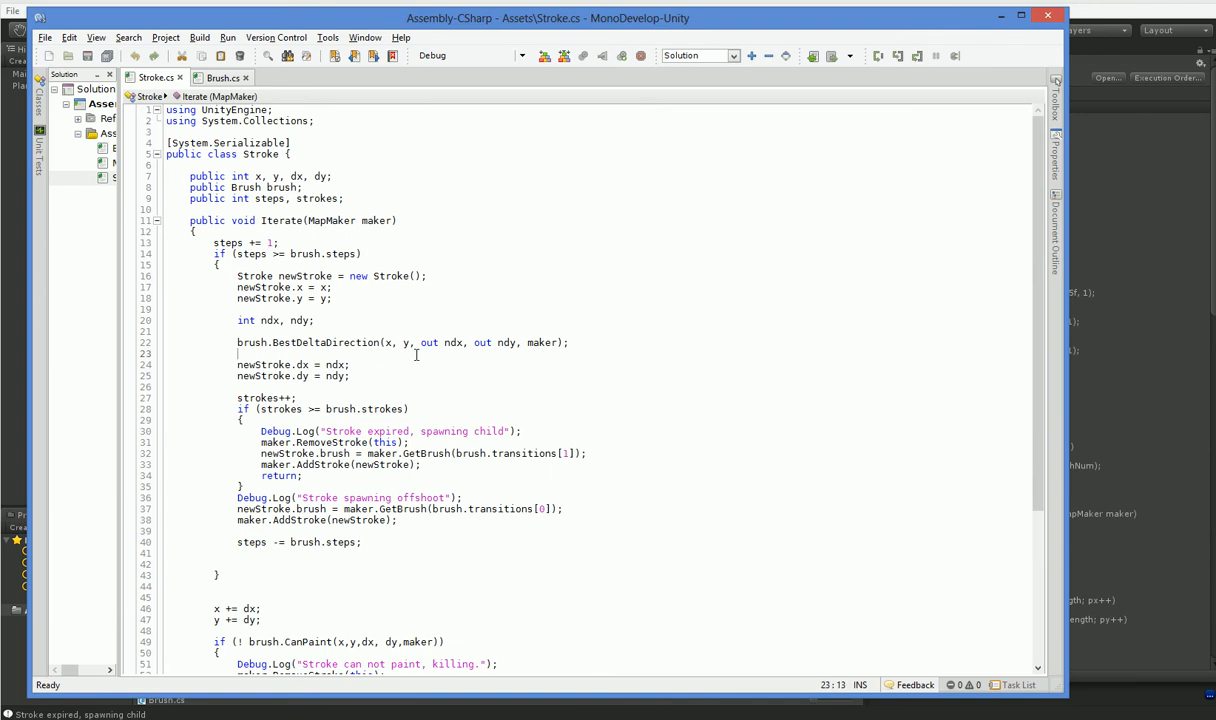
{"action": "scroll", "scroll_direction": "down", "scroll_amount": 3}
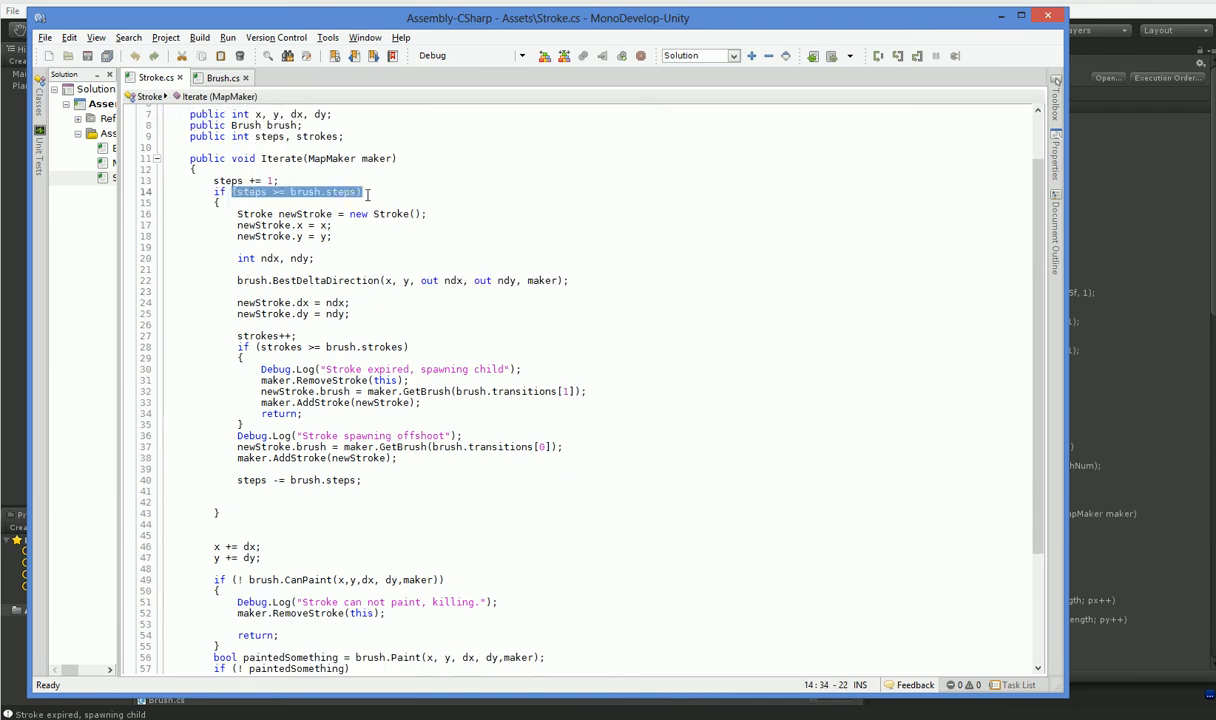
{"action": "scroll", "scroll_direction": "down", "scroll_amount": 3}
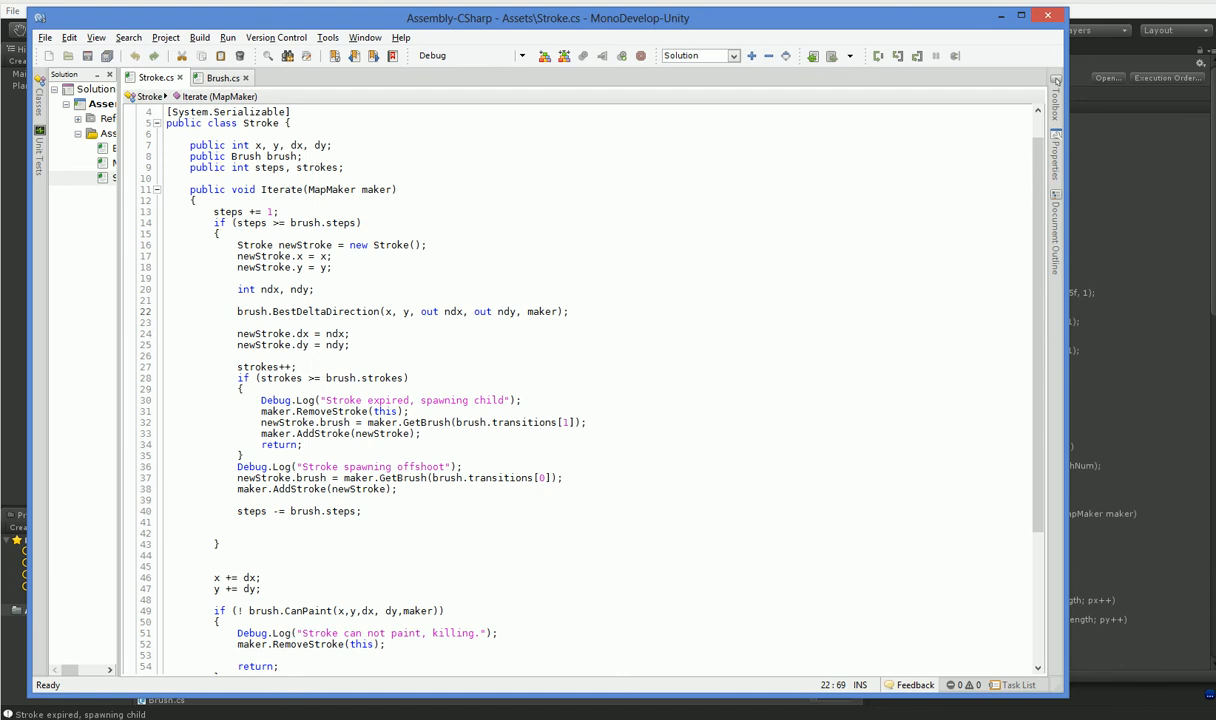
{"action": "double_click", "coordinate": [326, 311]}
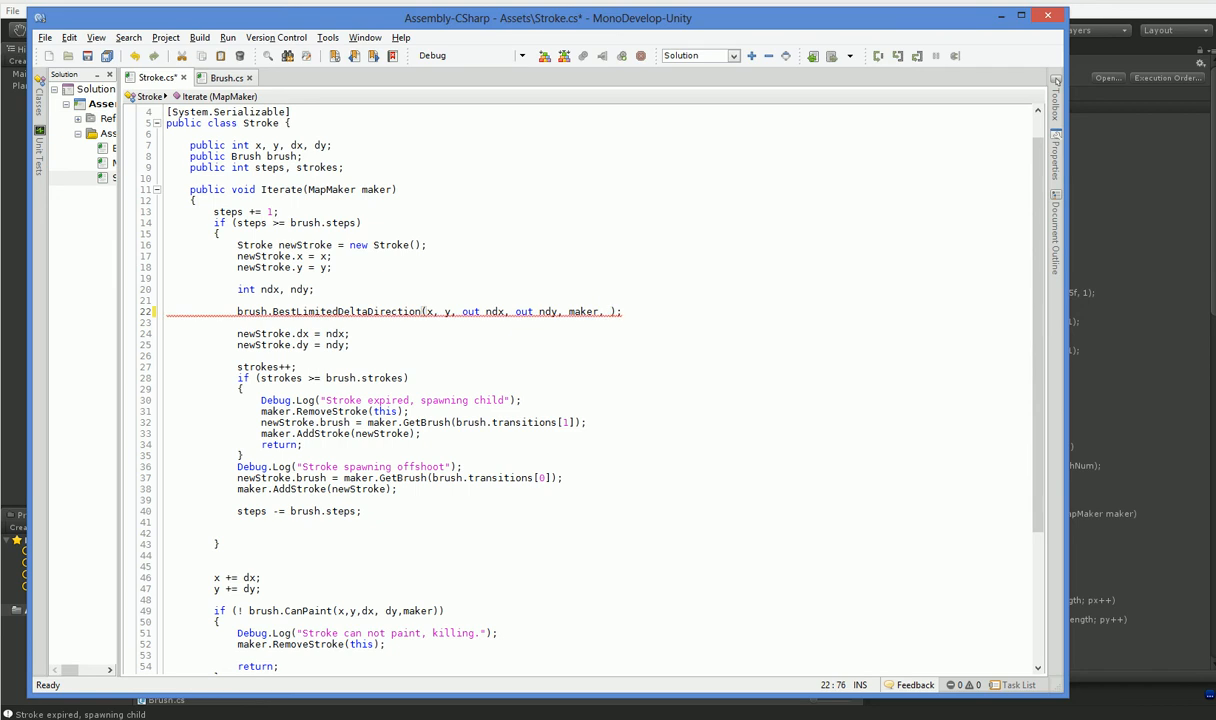
{"action": "type", "text": "brush.dx"}
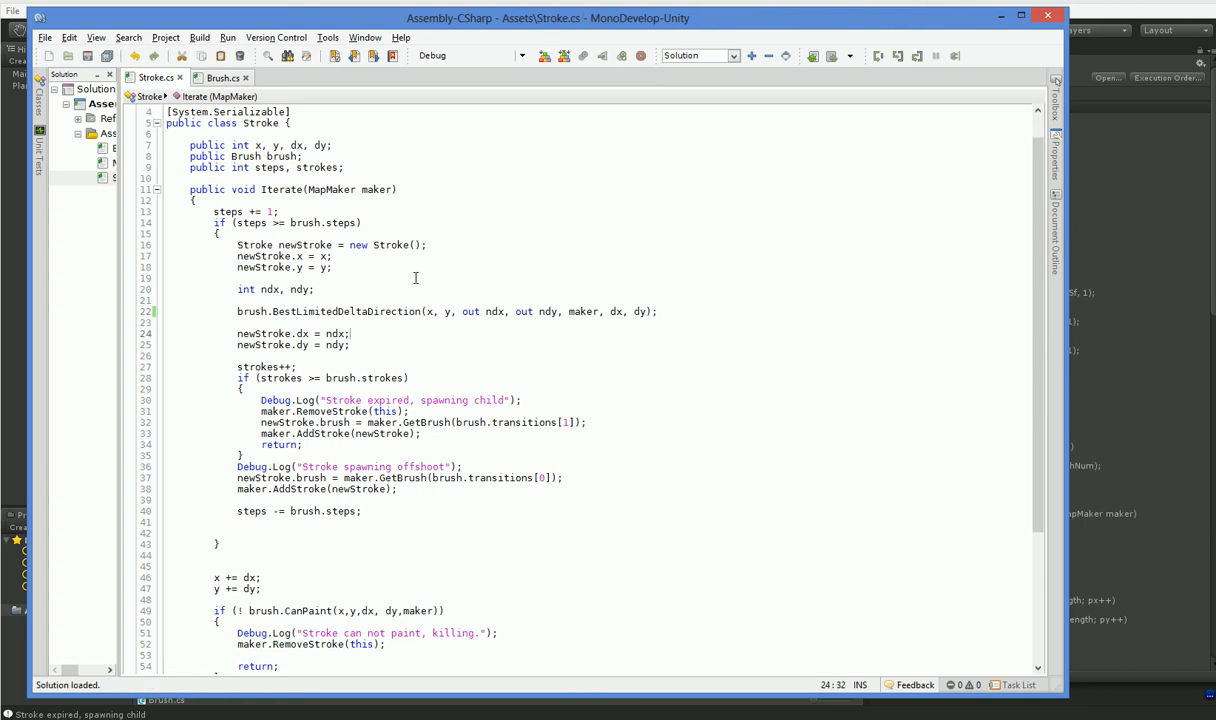
{"action": "left_click", "coordinate": [218, 77]}
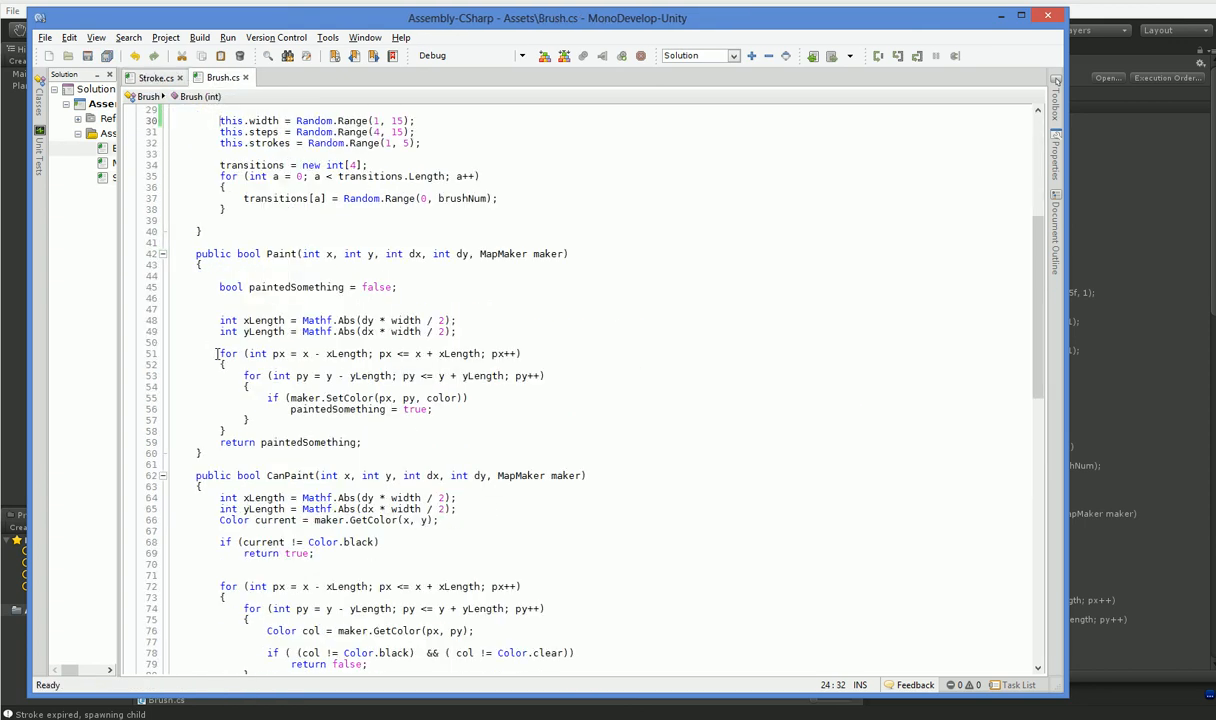
Create BestLimitedDeltaDirection in Brush, checking Stroke's call and adding oldDx, oldDy parameters.
{"action": "scroll", "scroll_direction": "down", "scroll_amount": 3}
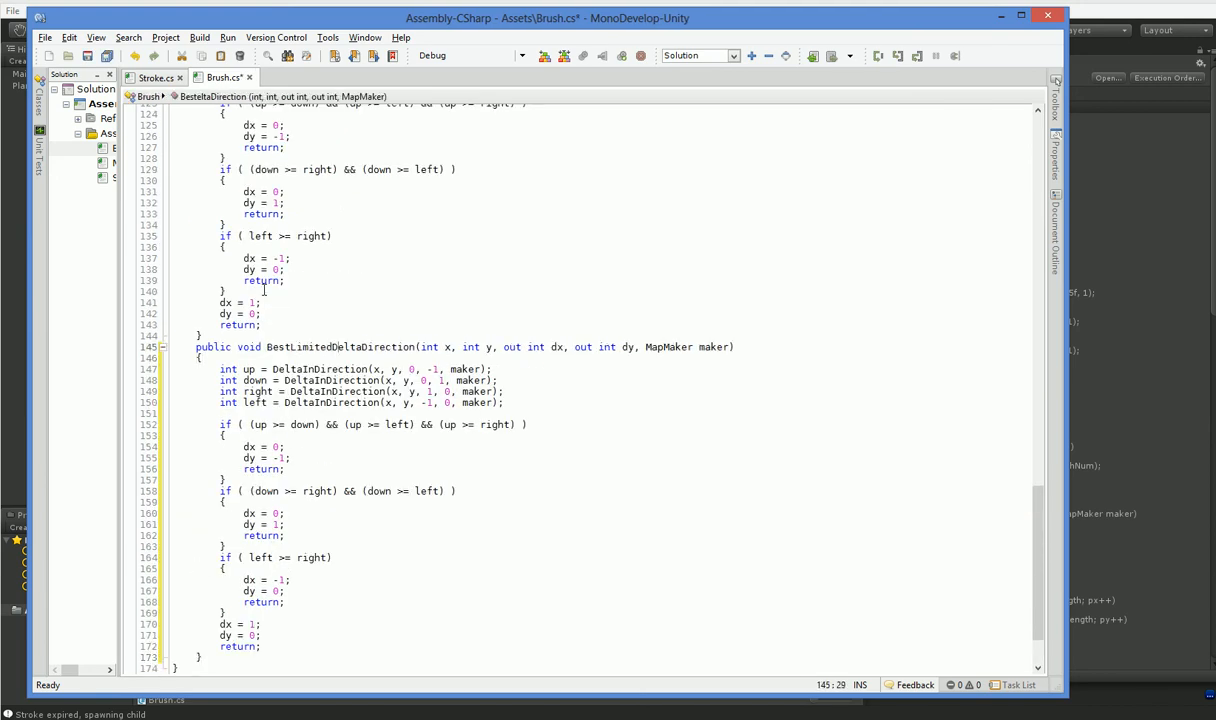
{"action": "left_click", "coordinate": [155, 77]}
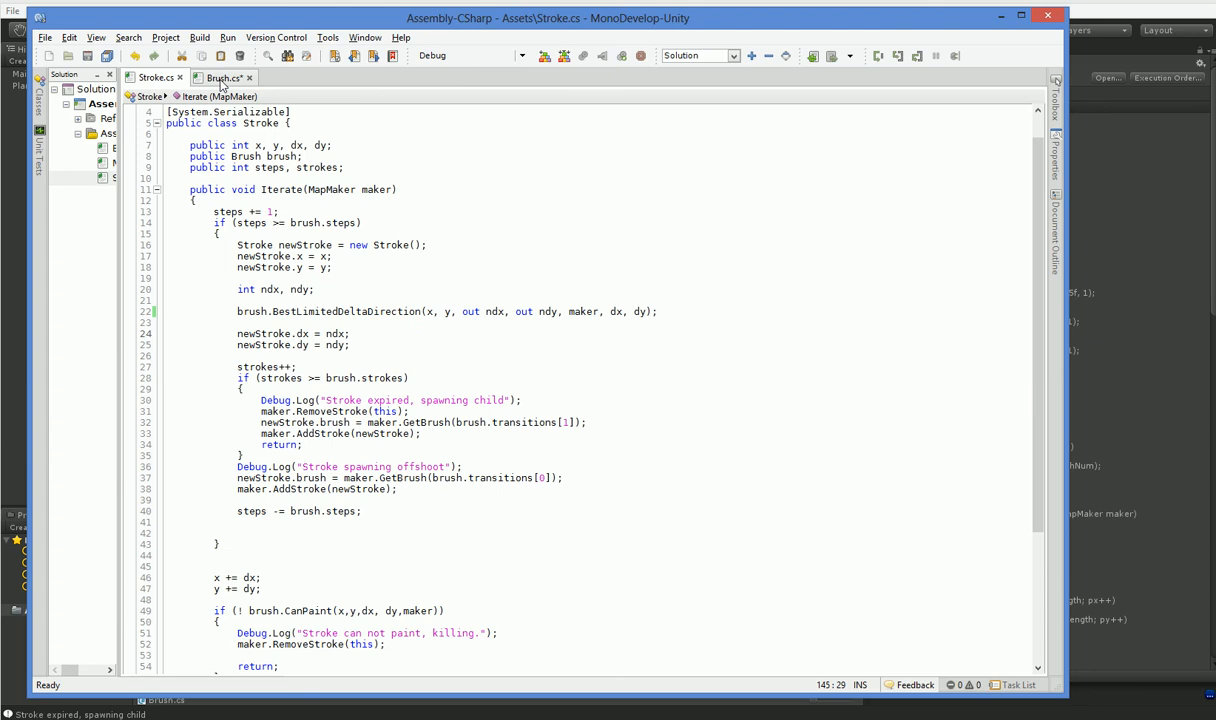
{"action": "left_click", "coordinate": [222, 77]}
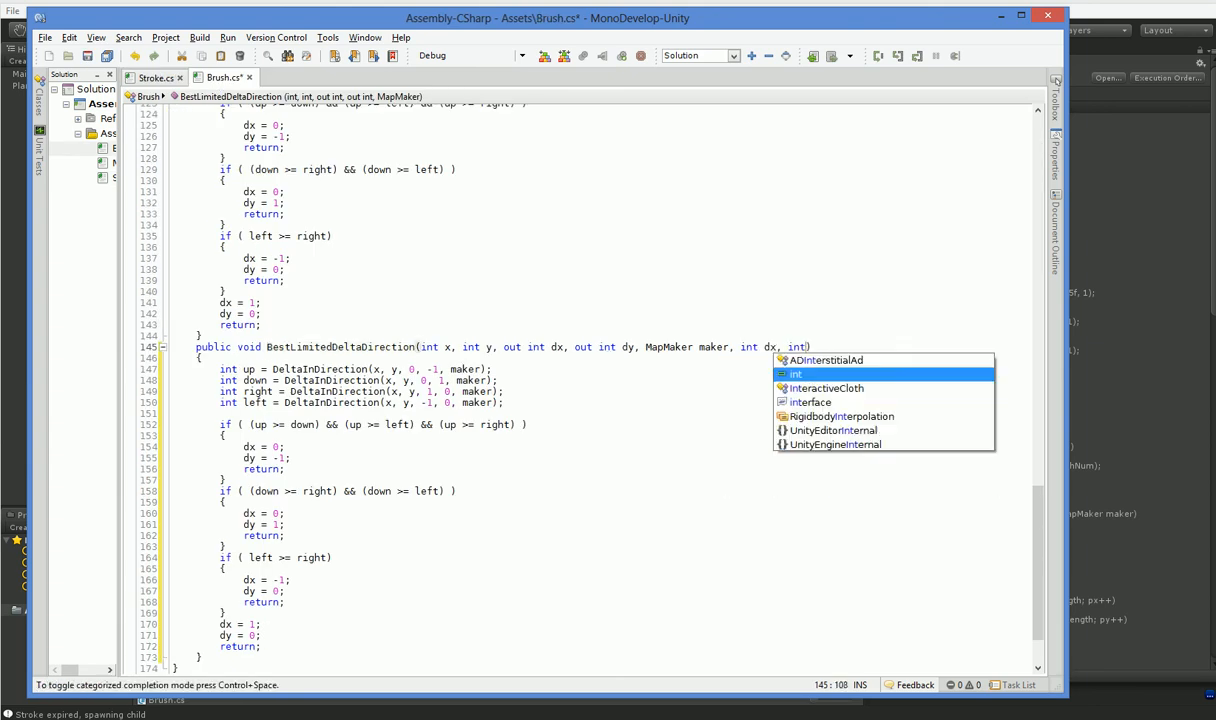
{"action": "type", "text": "dy"}
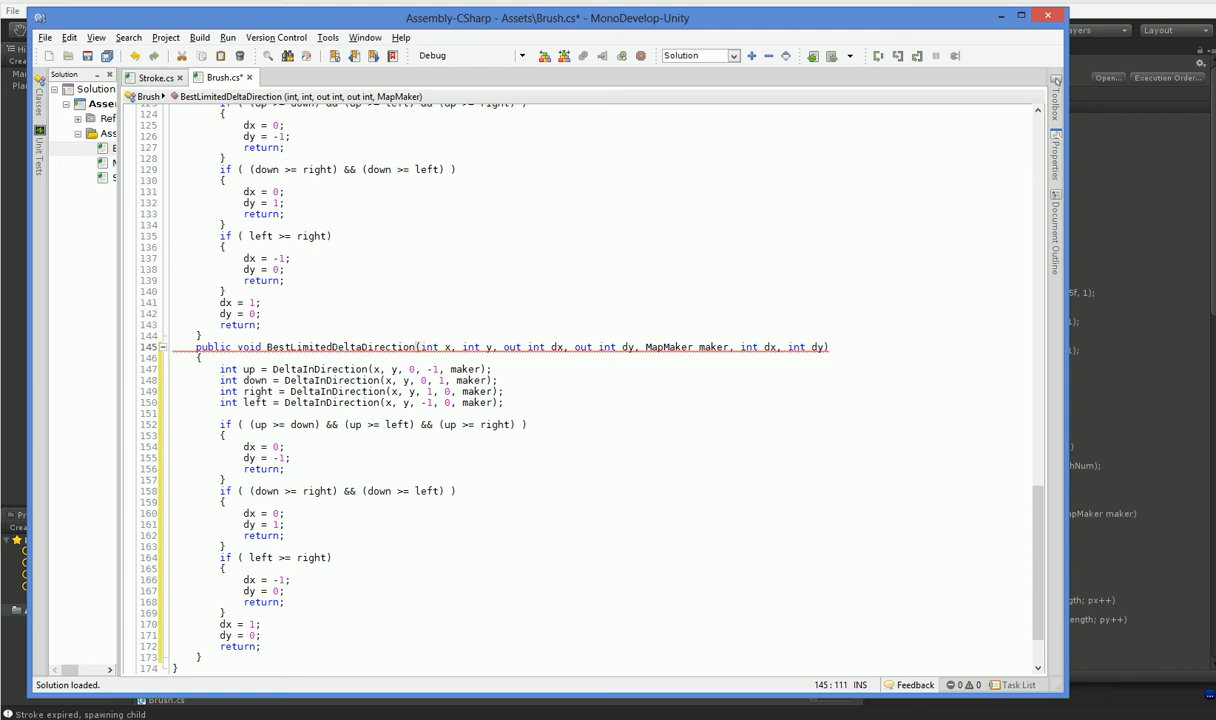
{"action": "left_click", "coordinate": [420, 369]}
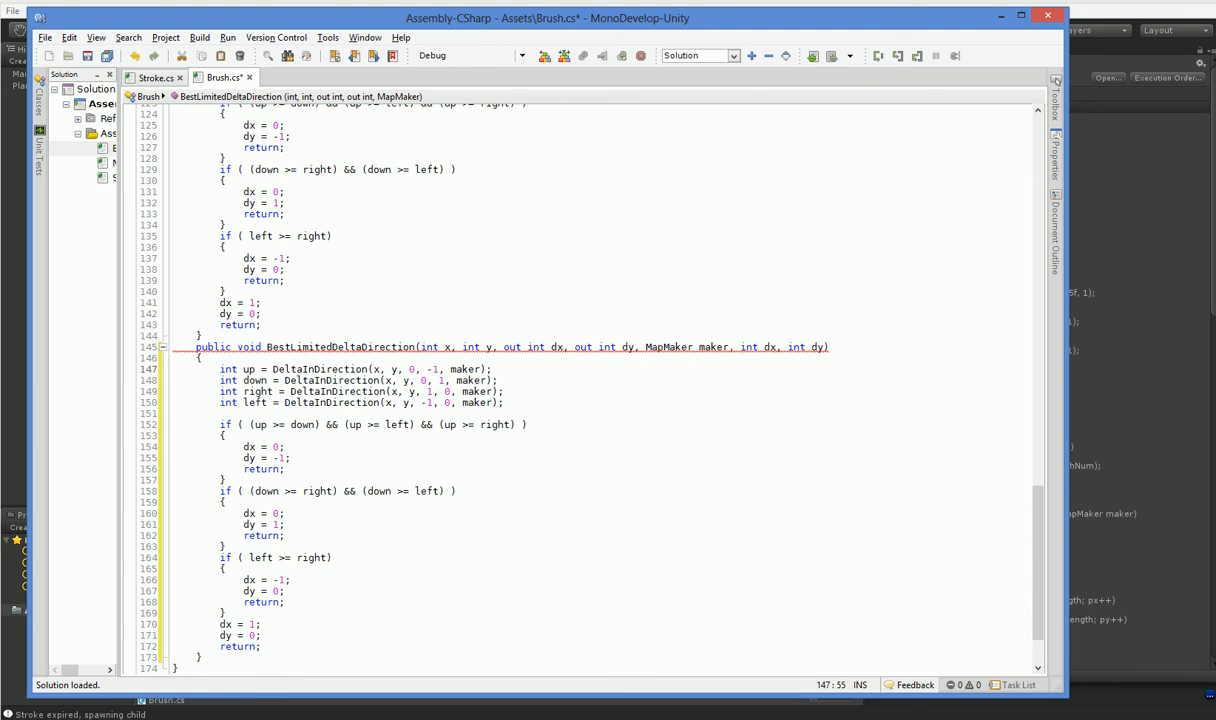
Add if-checks that set the previous direction's score to 10000, then save.
{"action": "left_click", "coordinate": [828, 346]}
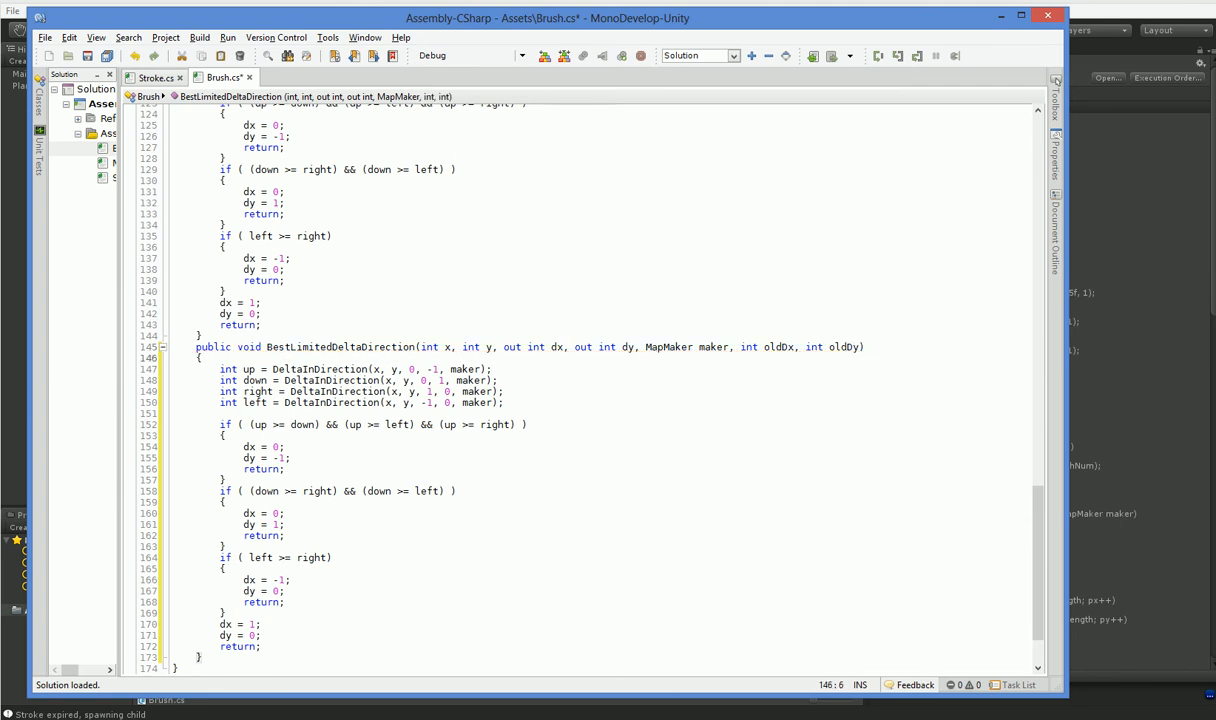
{"action": "left_click", "coordinate": [505, 391]}
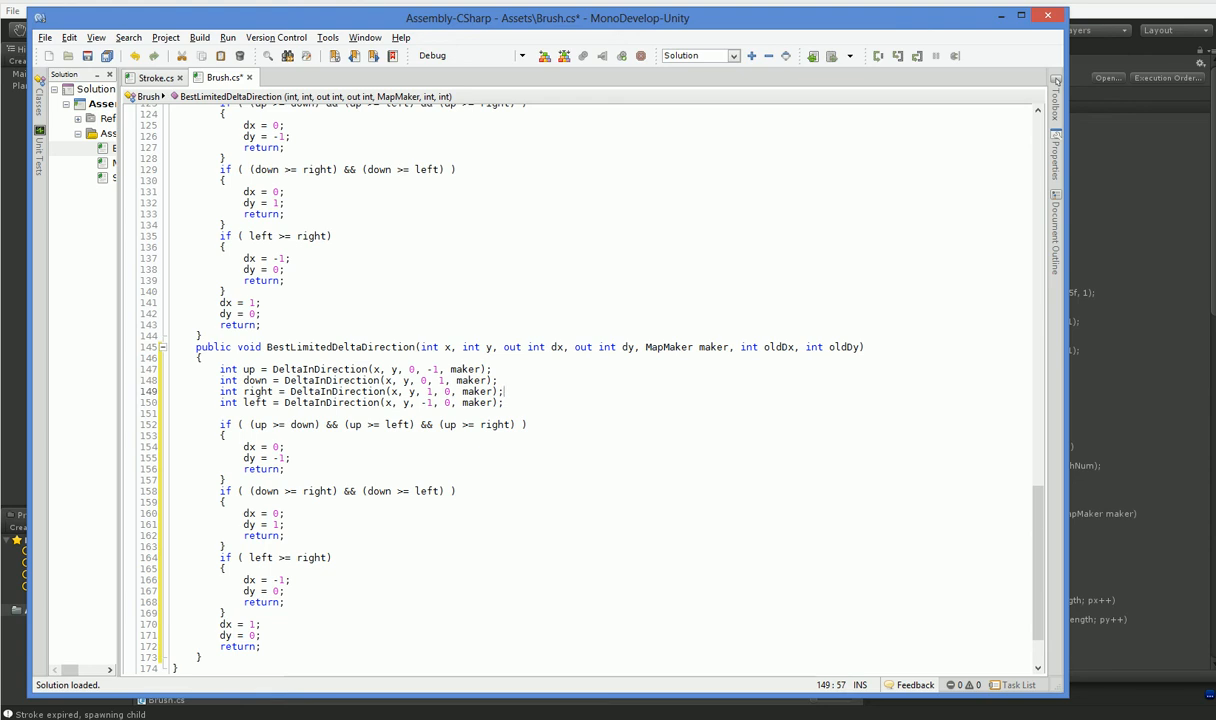
{"action": "left_click", "coordinate": [490, 369]}
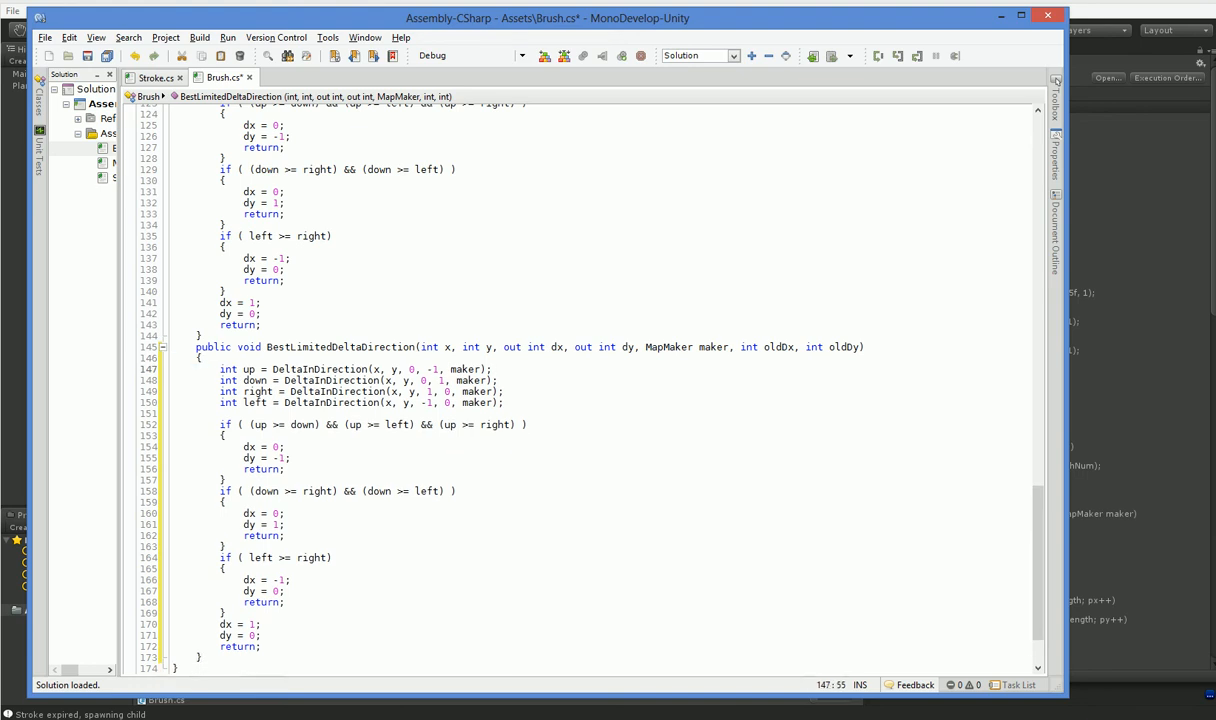
{"action": "type", "text": "if ( dy == -1"}
{"action": "type", "text": "up ="}
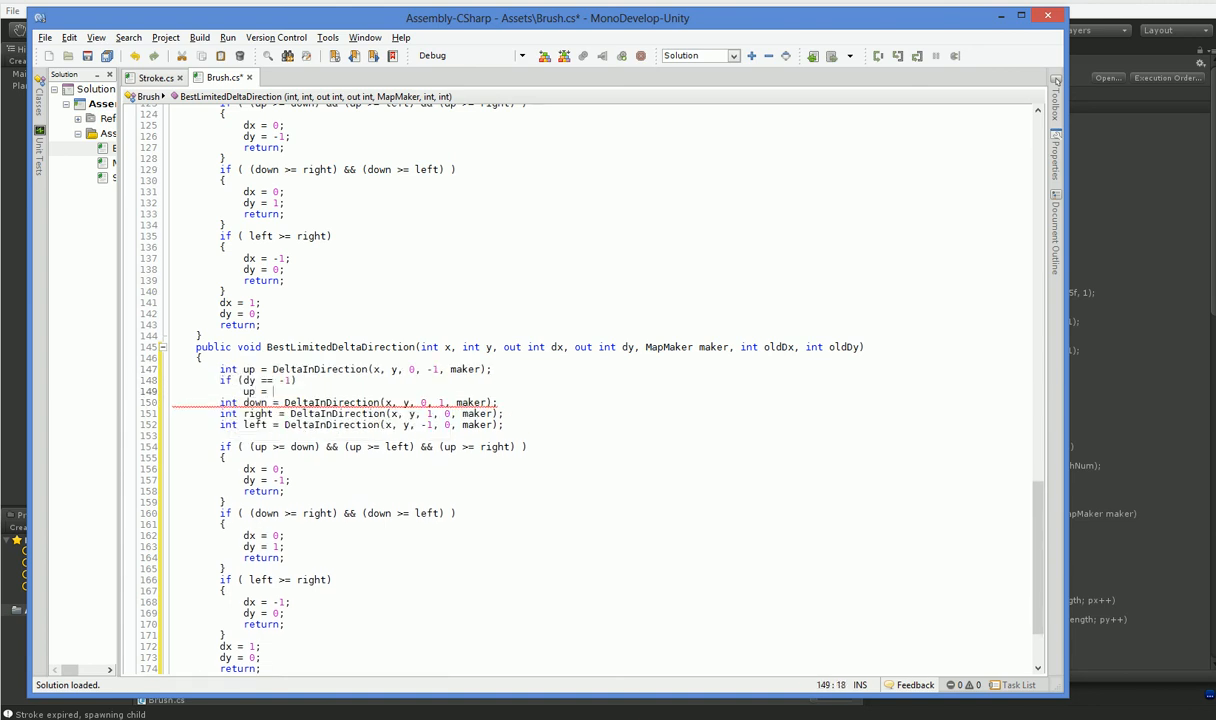
{"action": "type", "text": "10"}
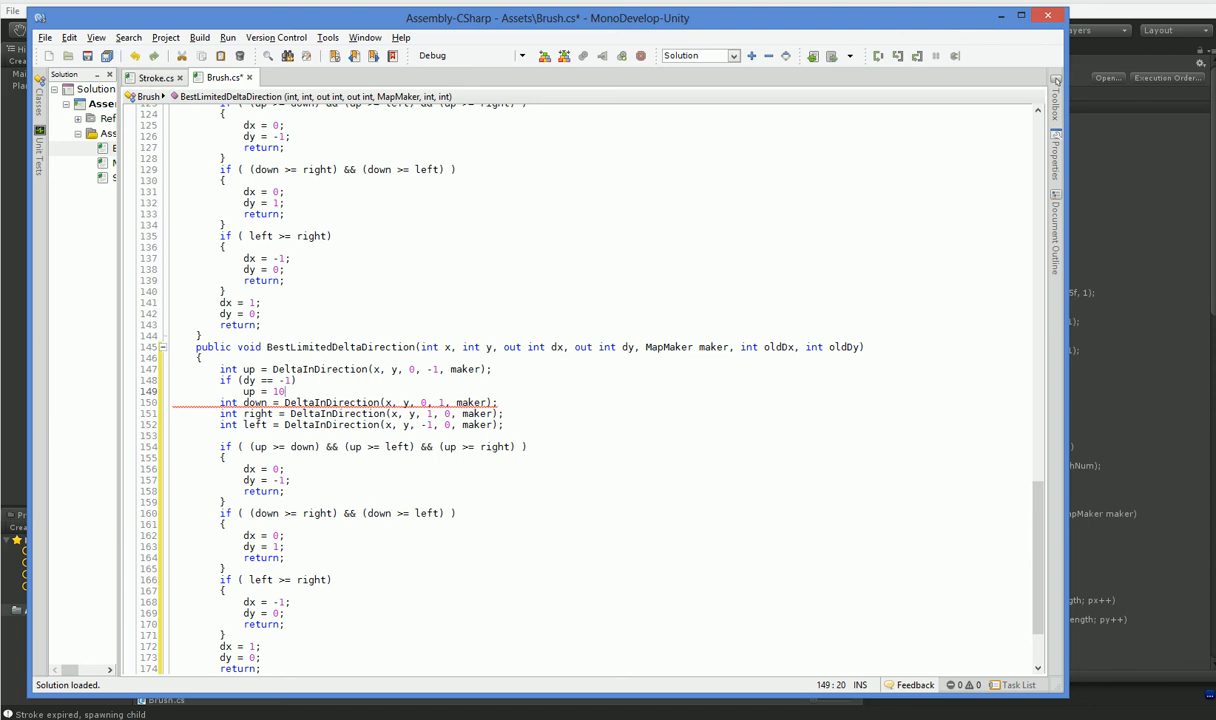
{"action": "type", "text": "000;"}
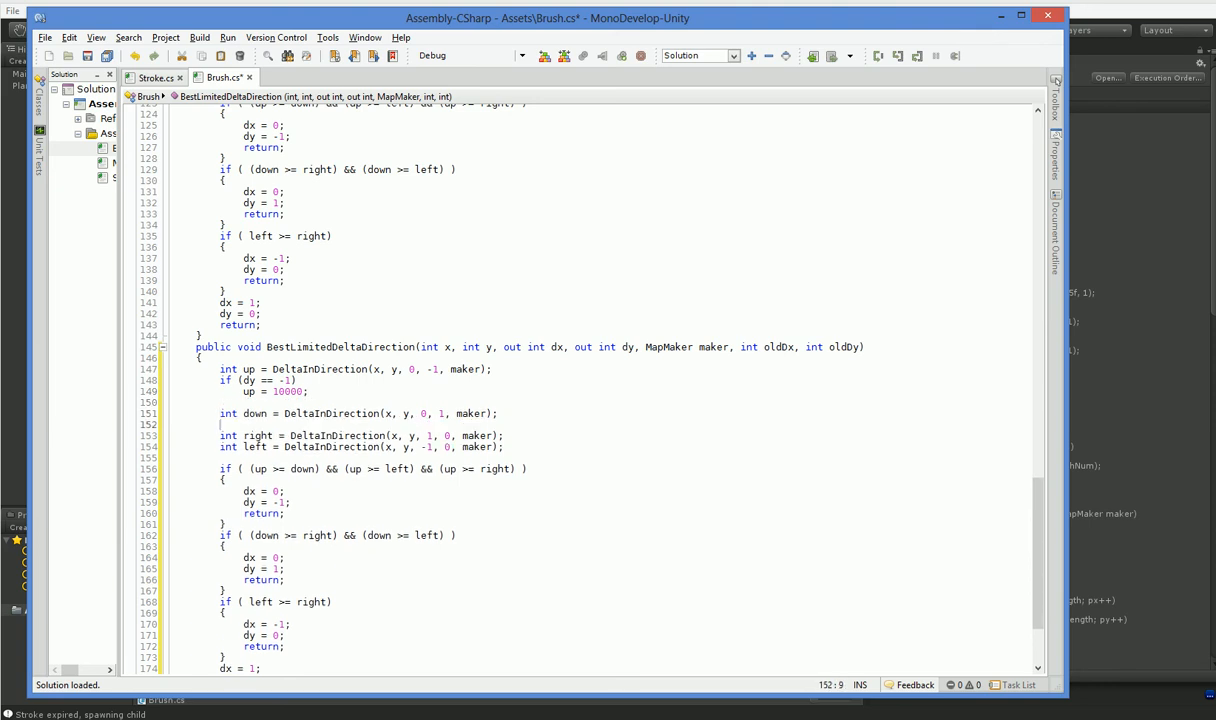
{"action": "type", "text": "if (dy"}
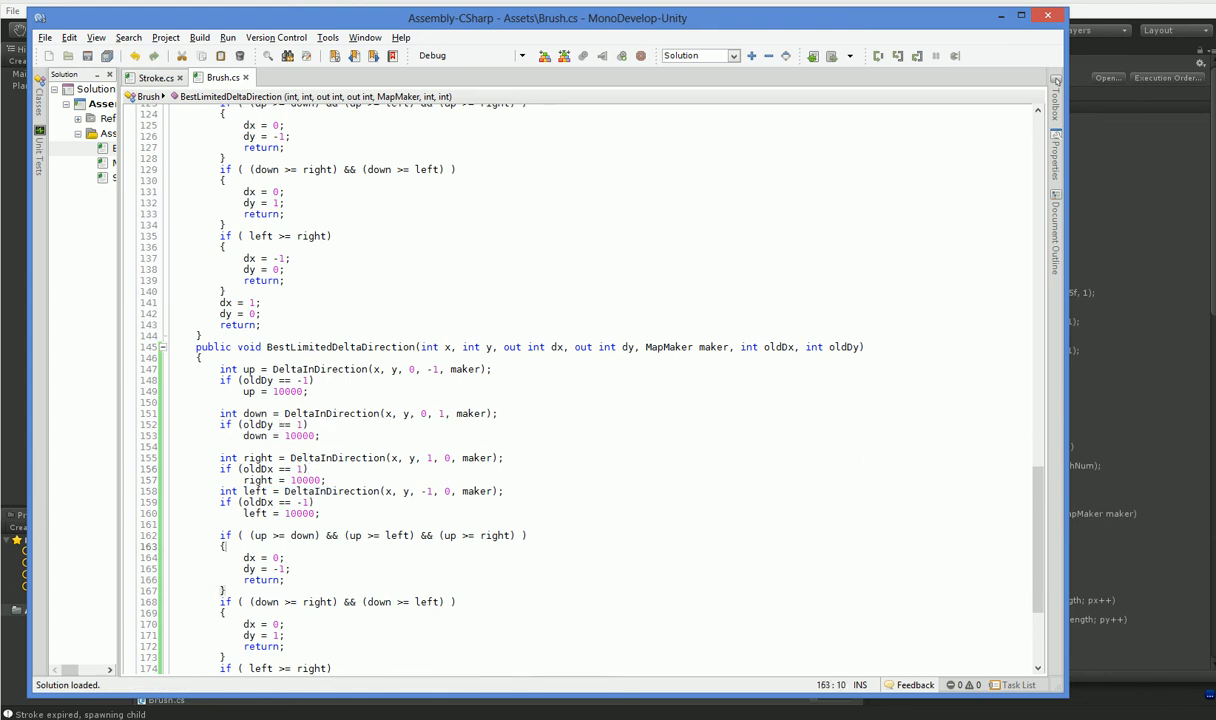
{"action": "mouse_move", "coordinate": [1114, 495]}
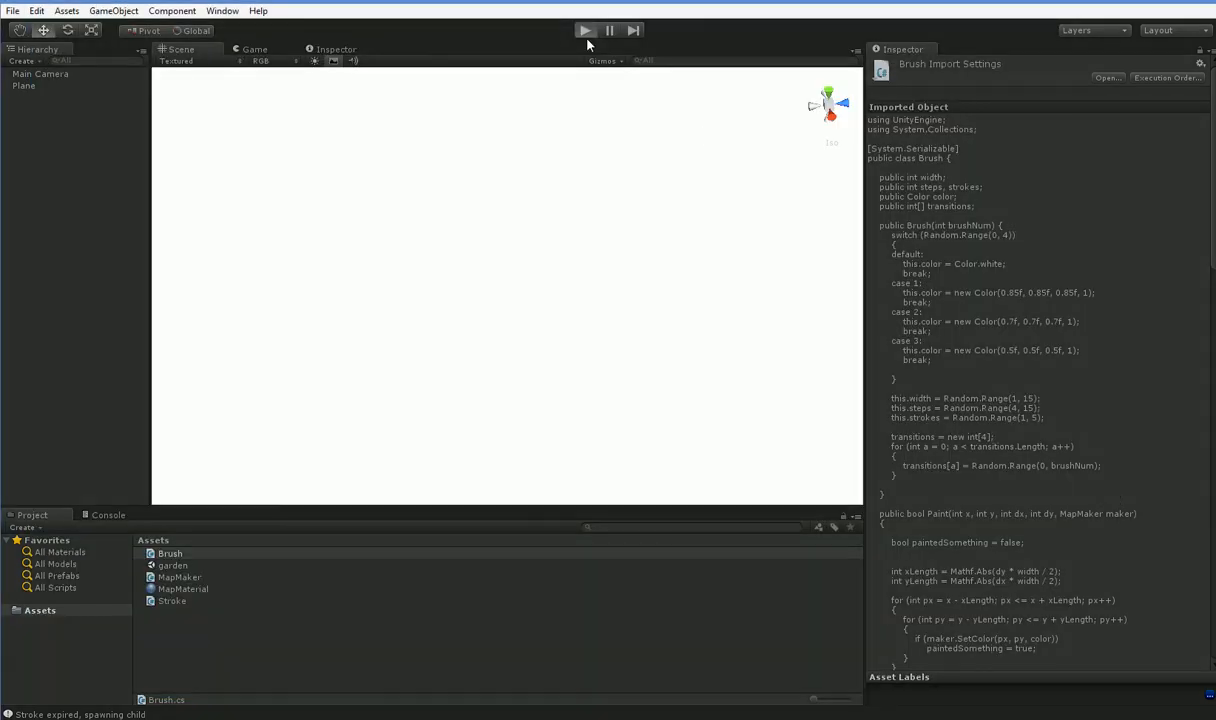
Run the generator twice, seeing two short gray diagonal strokes on black, then return to MonoDevelop.
{"action": "left_click", "coordinate": [585, 30]}
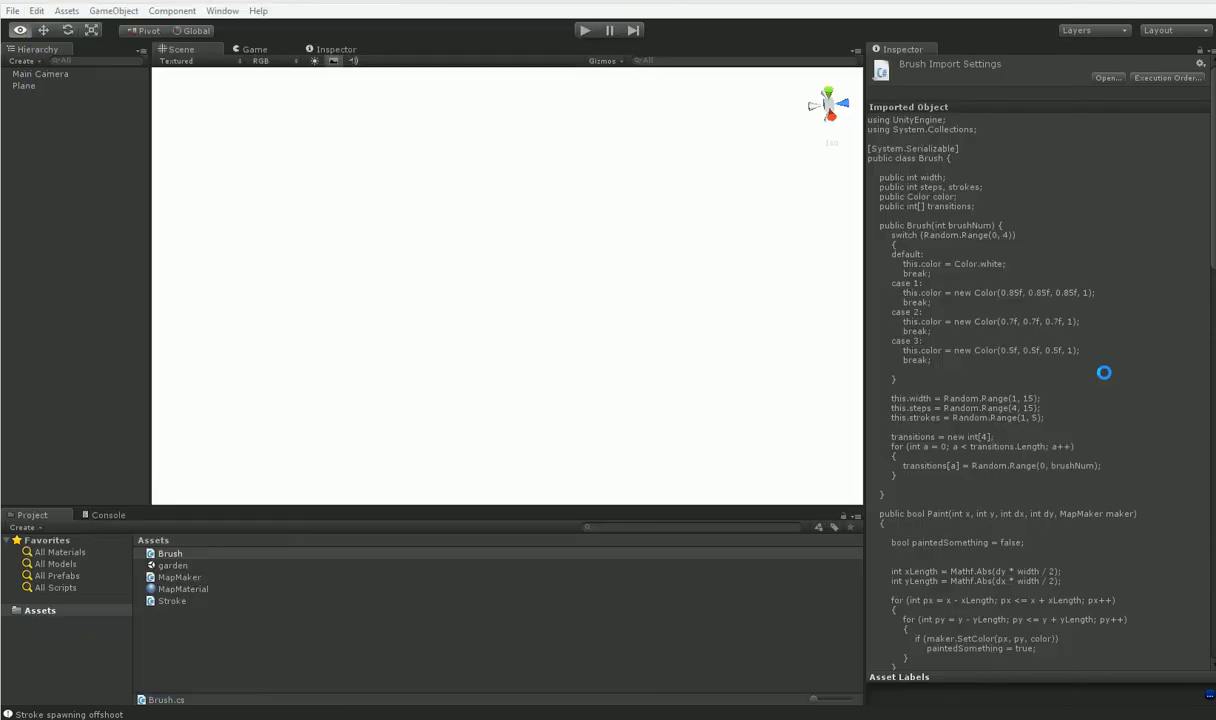
{"action": "left_click", "coordinate": [585, 30]}
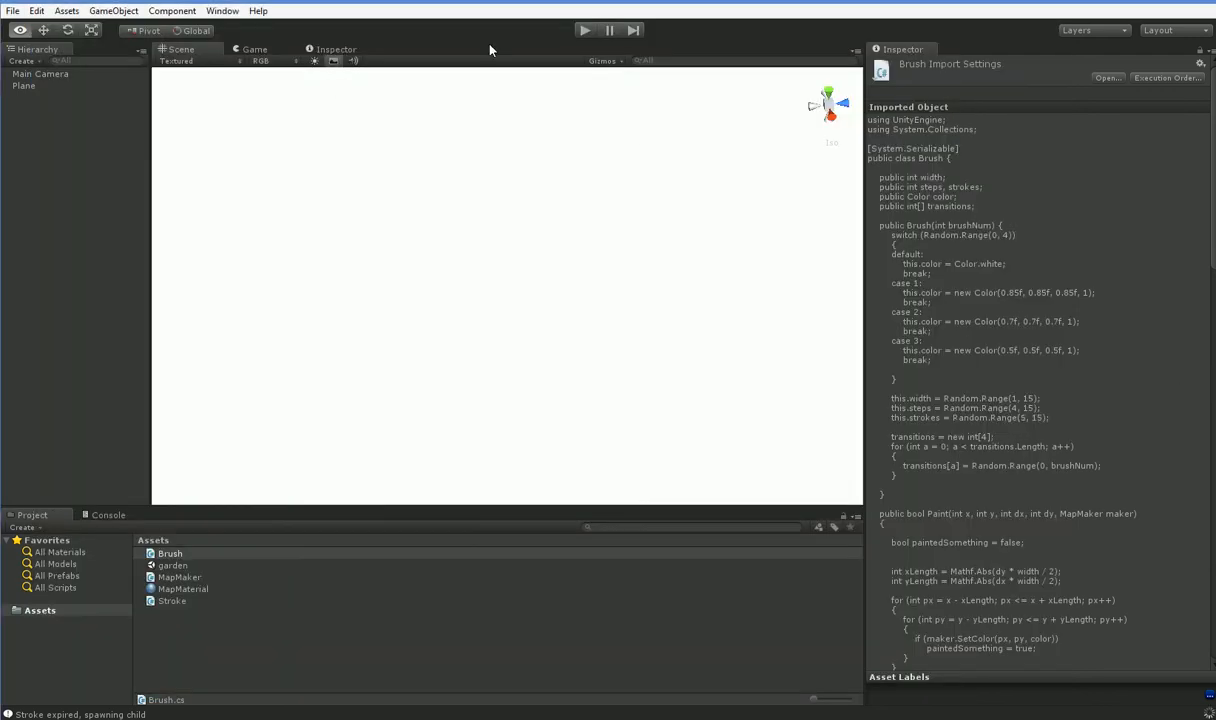
{"action": "left_click", "coordinate": [585, 30]}
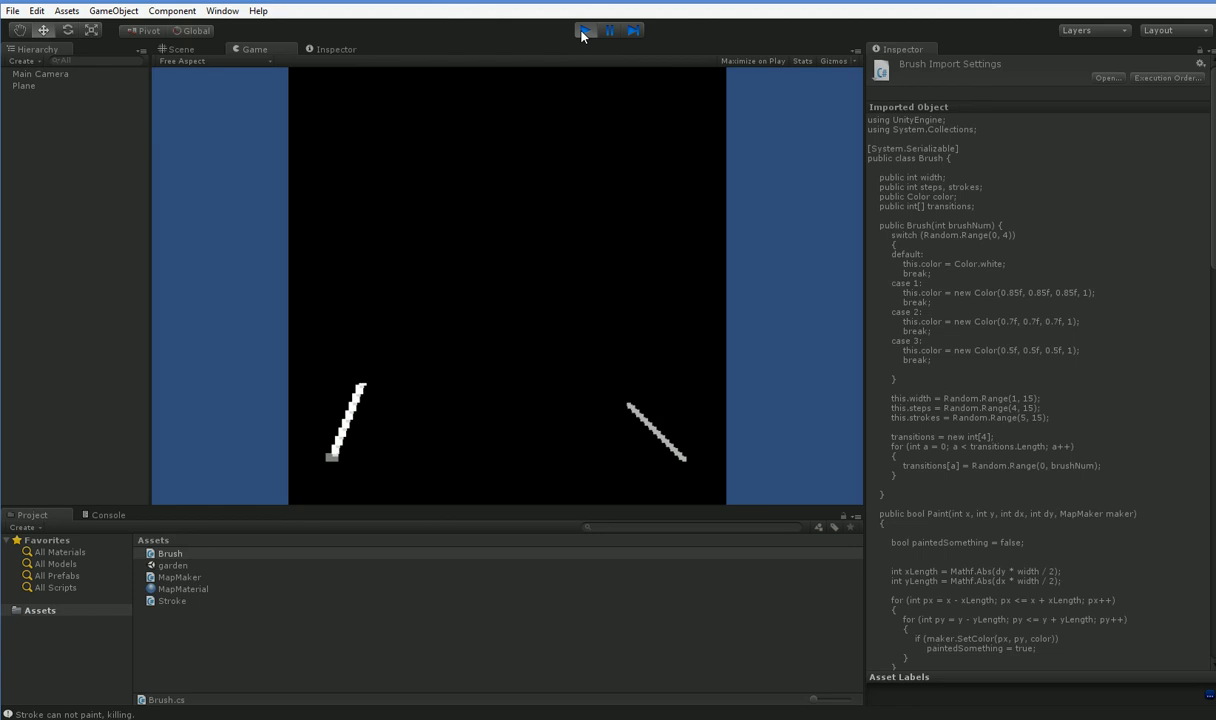
{"action": "key", "text": "alt+tab"}
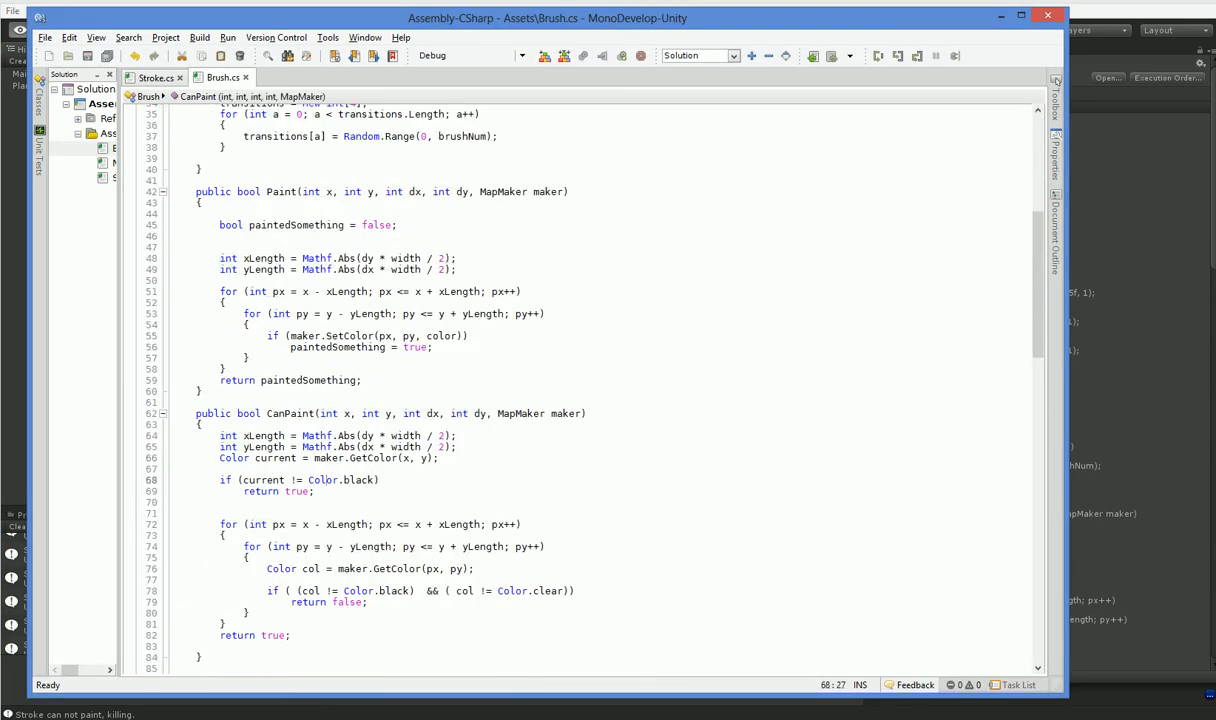
Change the upward score from 10000 to 0000, then review Stroke's Iterate method.
{"action": "scroll", "scroll_direction": "down", "scroll_amount": 3}
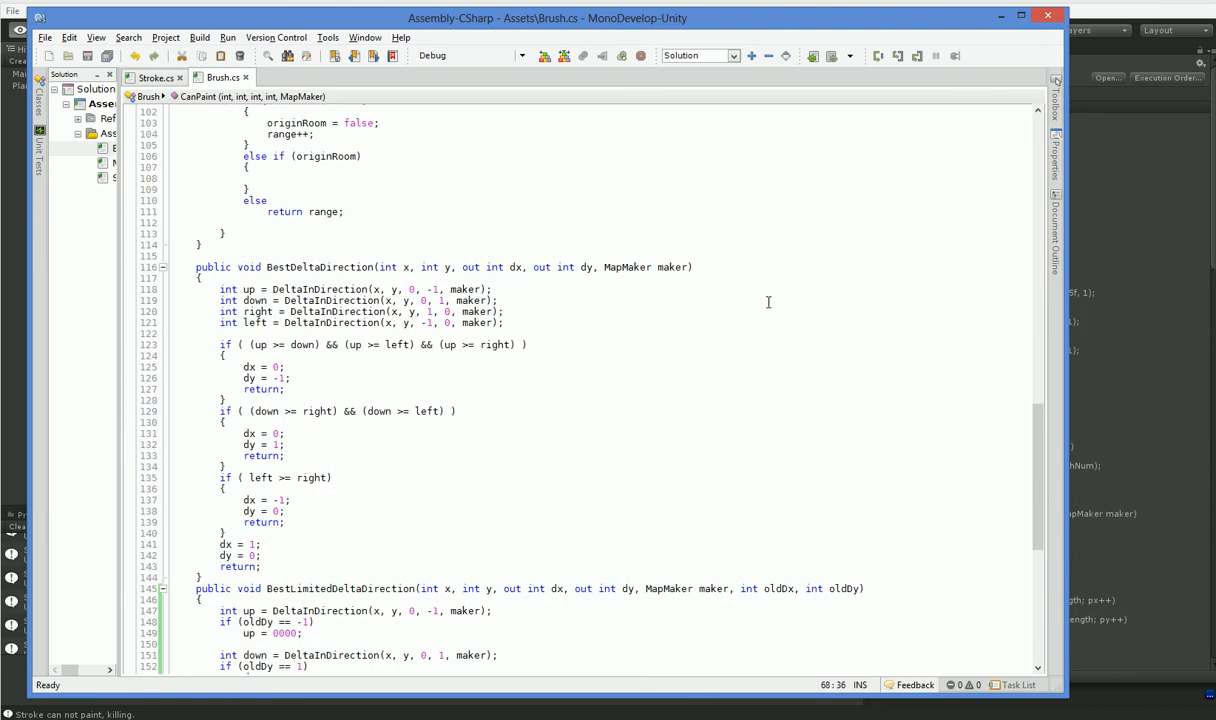
{"action": "left_click", "coordinate": [151, 77]}
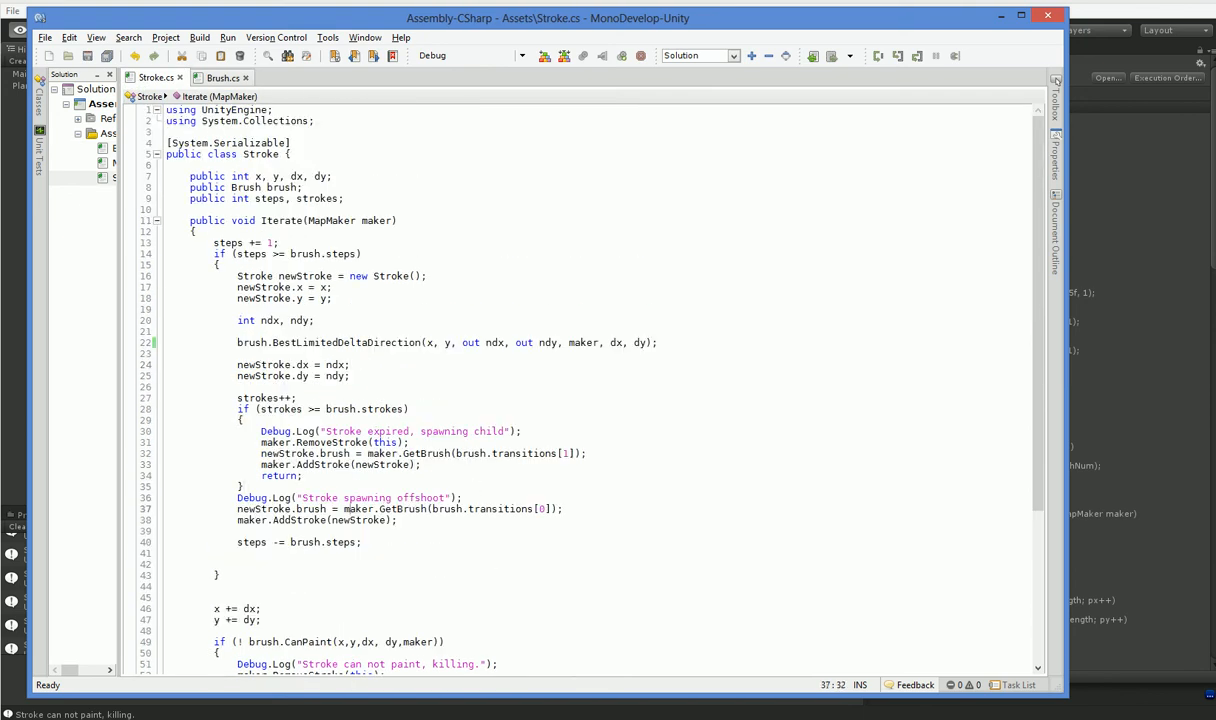
{"action": "scroll", "scroll_direction": "down", "scroll_amount": 3}
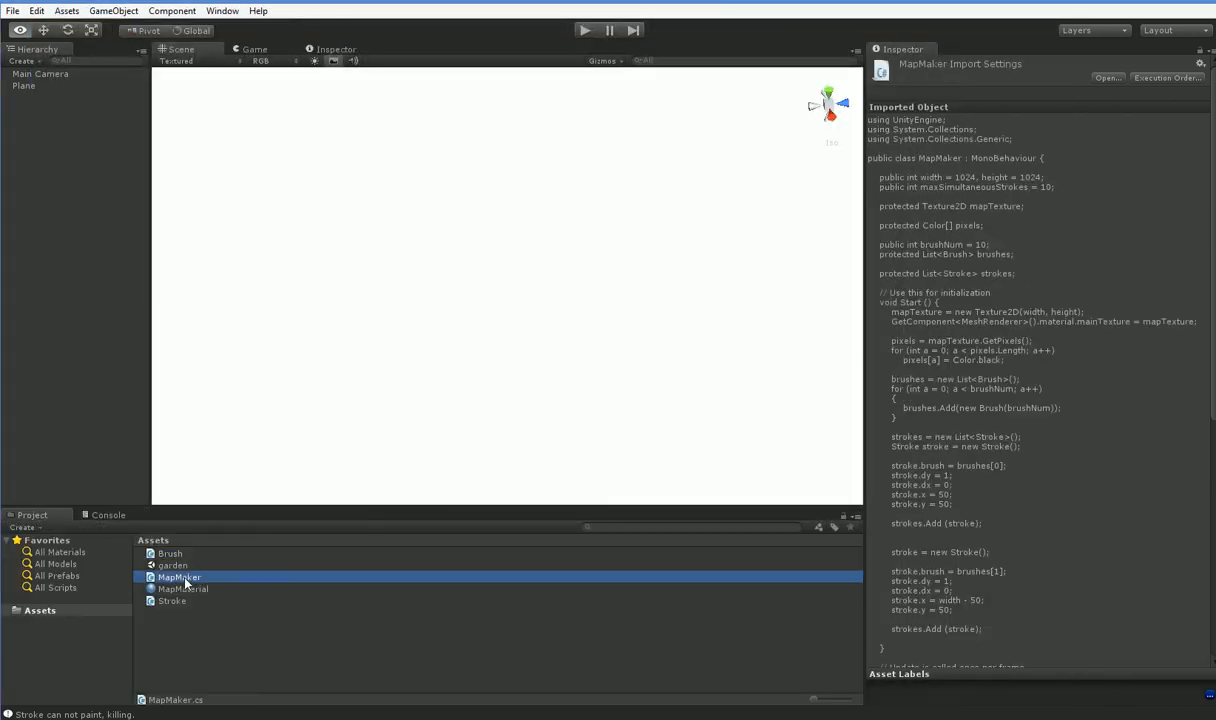
Open MapMaker in the code editor and run the generator, watching the Console as the map stays black.
{"action": "double_click", "coordinate": [180, 577]}
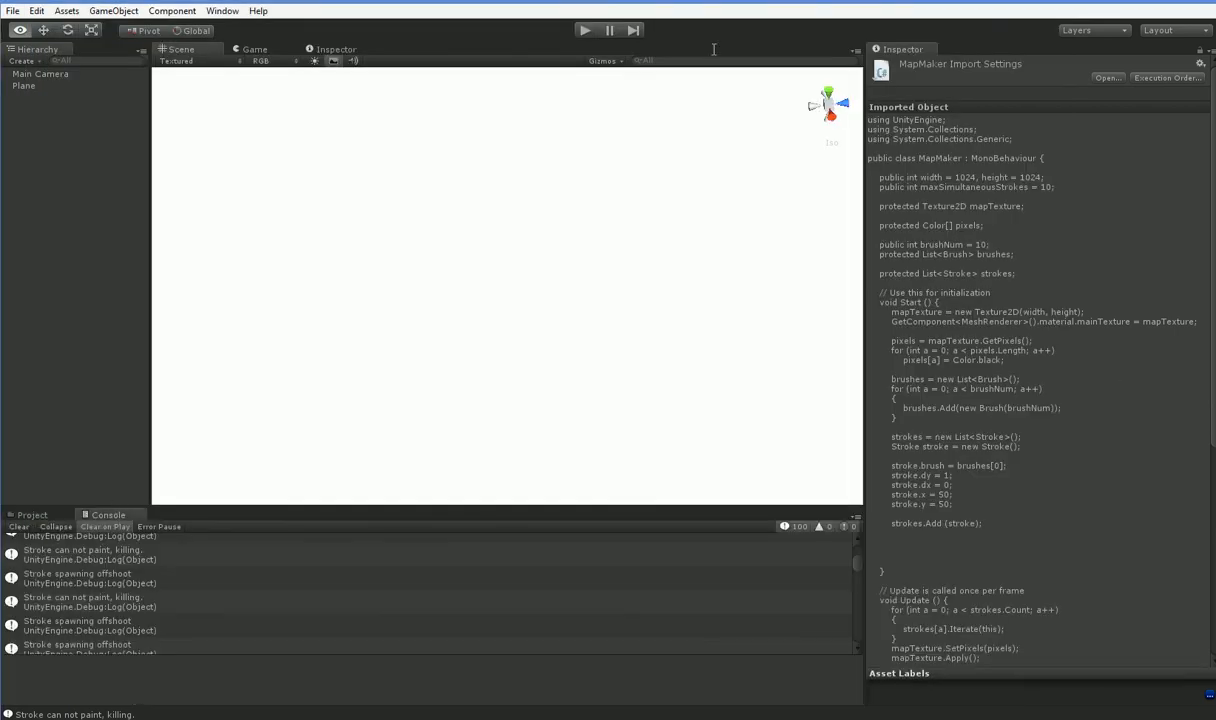
{"action": "left_click", "coordinate": [585, 30]}
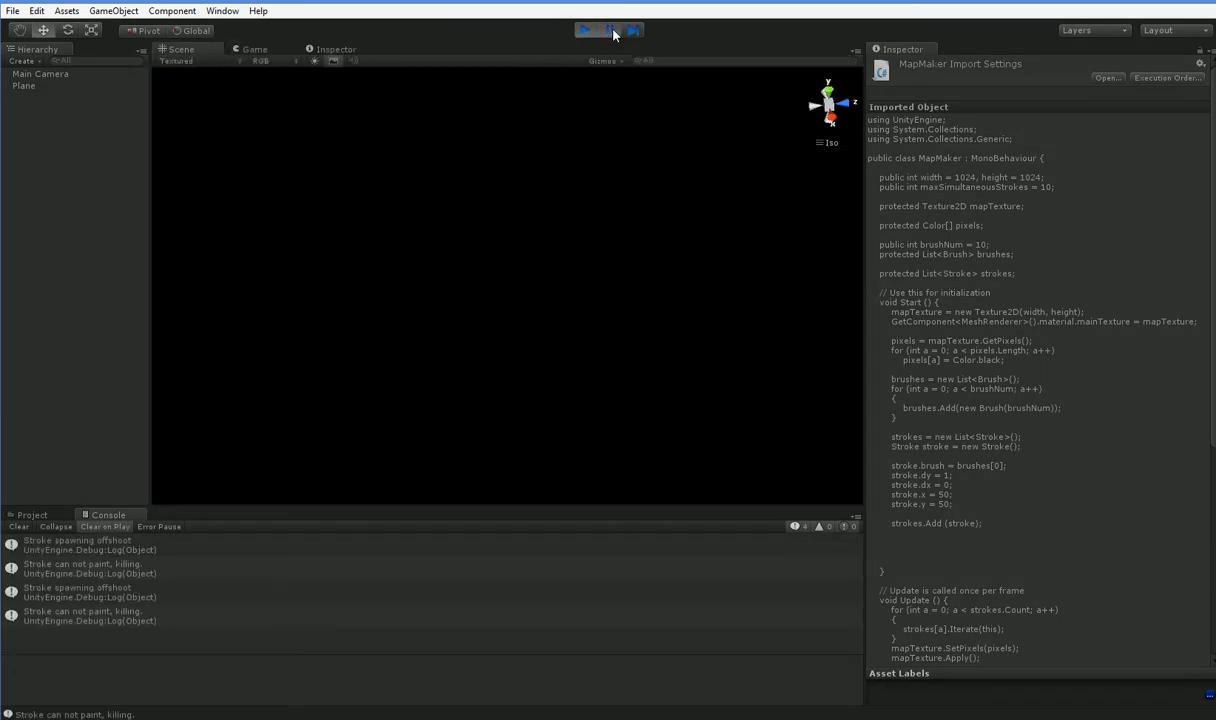
{"action": "left_click", "coordinate": [85, 568]}
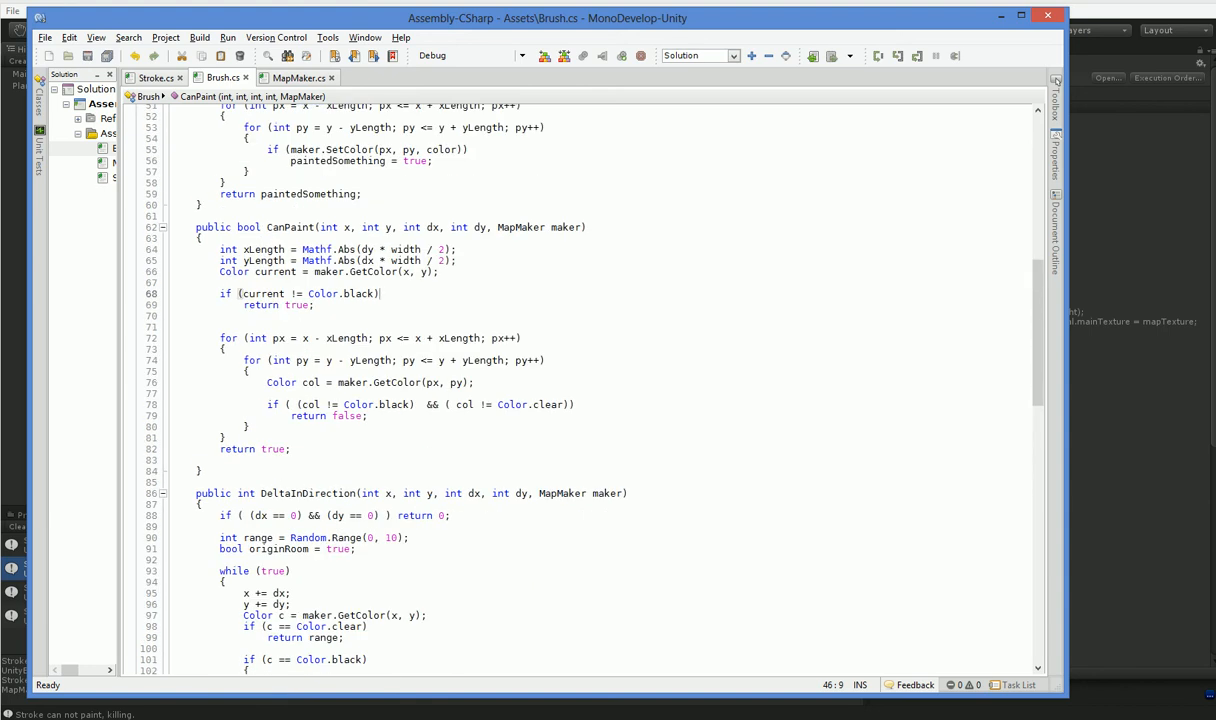
In Brush.cs CanPaint, start adding a Debug.Log of the current and blocking colours.
{"action": "left_click", "coordinate": [155, 78]}
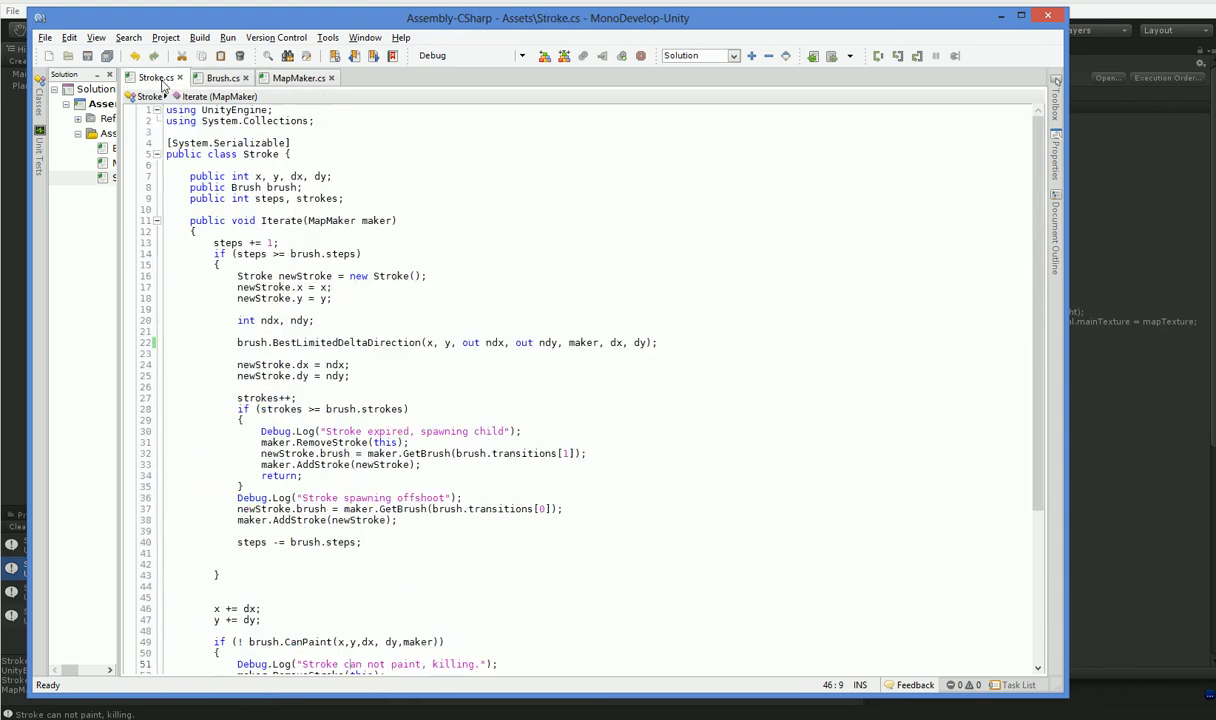
{"action": "scroll", "scroll_direction": "down", "scroll_amount": 3}
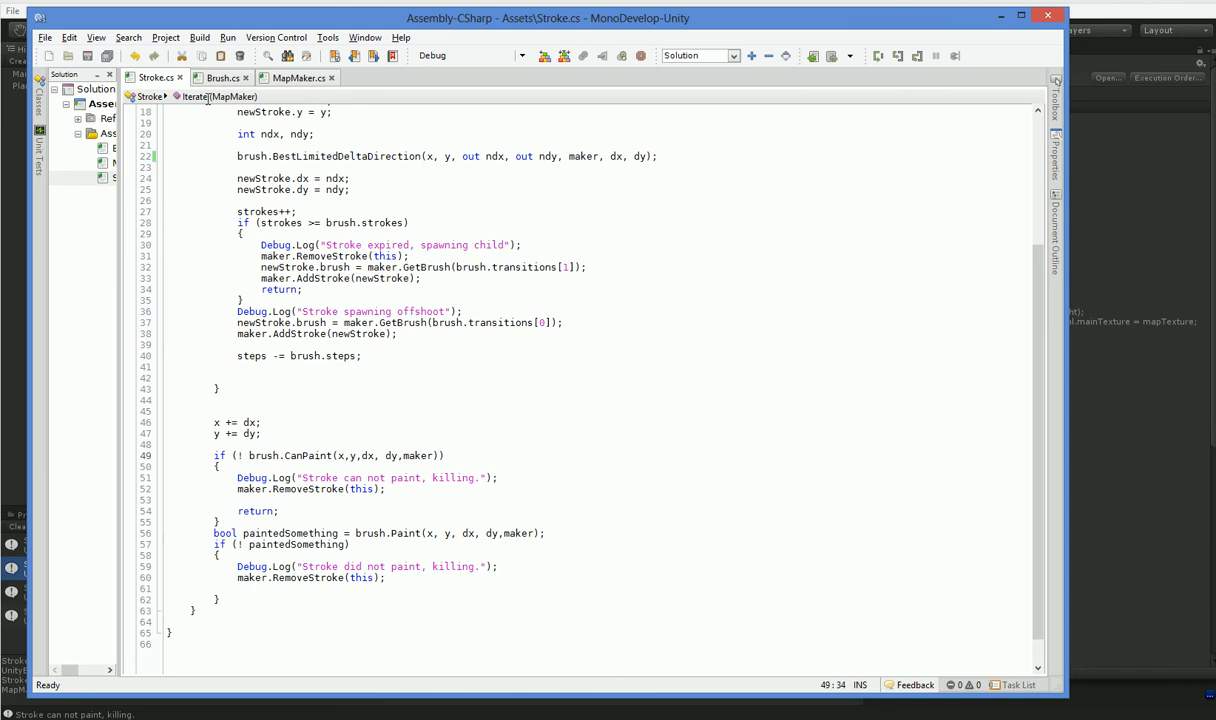
{"action": "left_click", "coordinate": [223, 78]}
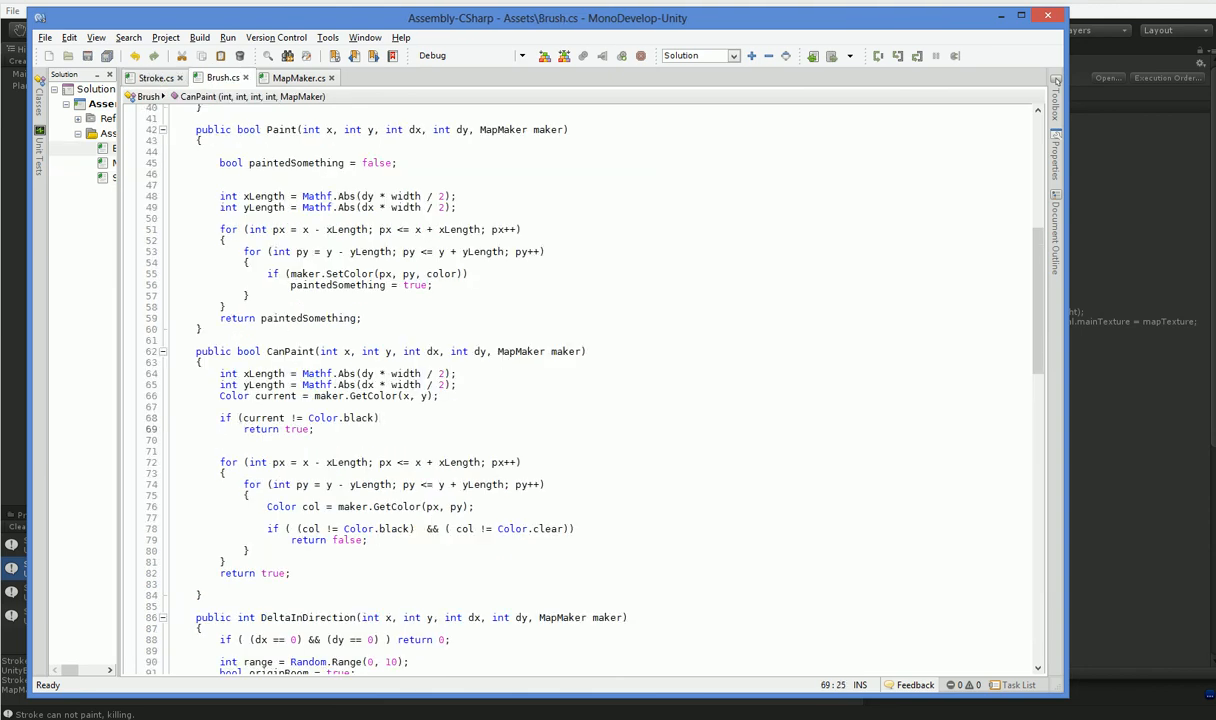
{"action": "left_click", "coordinate": [368, 540]}
{"action": "type", "text": "{"}
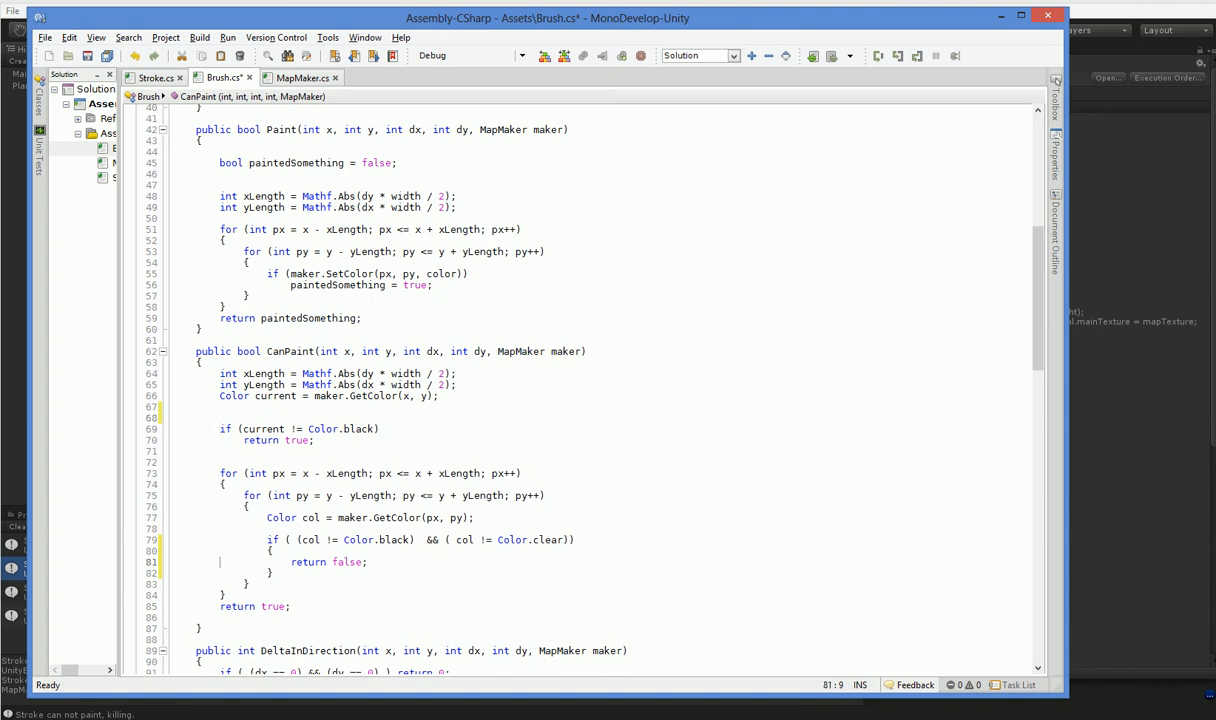
{"action": "type", "text": "Debug.L"}
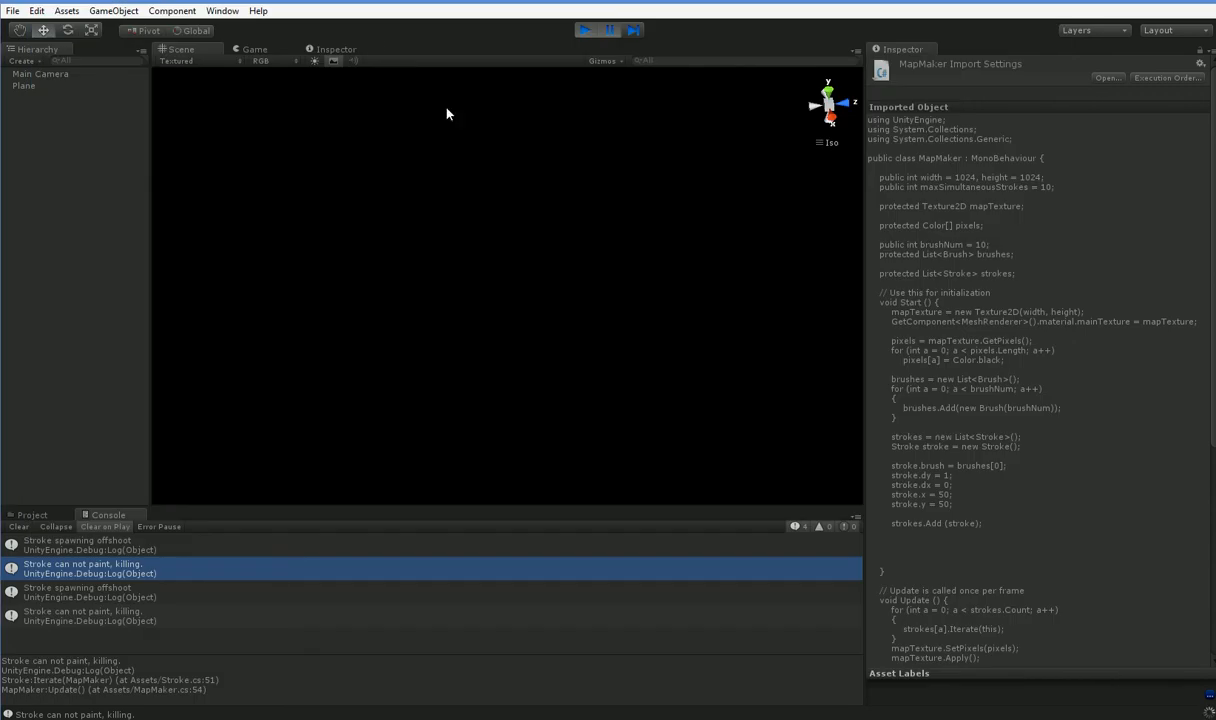
Rerun the generator twice to read the colour-conflict logs in the Console and Game view.
{"action": "left_click", "coordinate": [584, 30]}
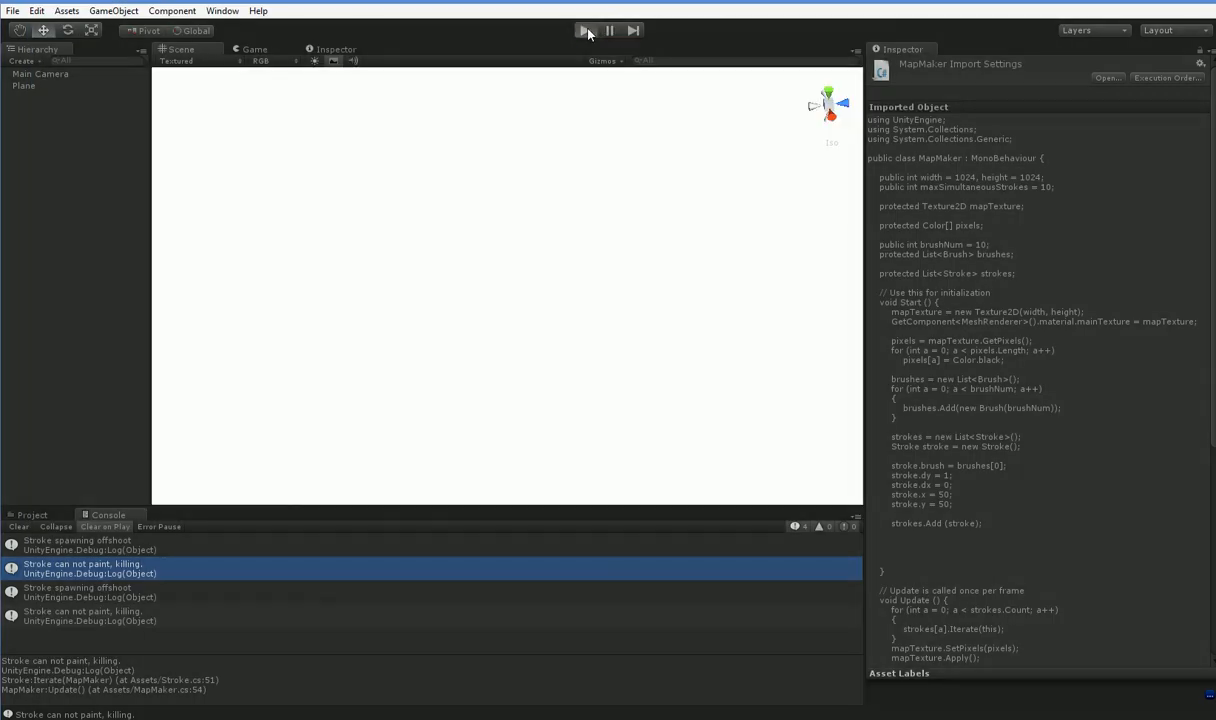
{"action": "left_click", "coordinate": [584, 30]}
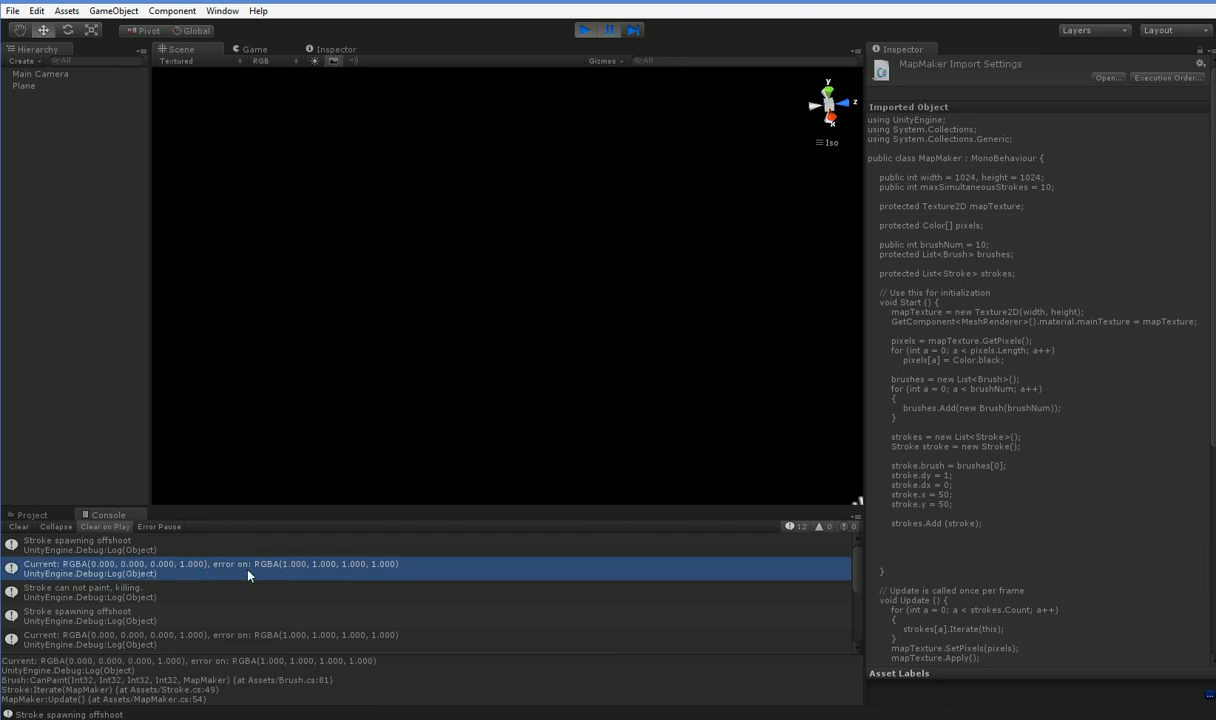
{"action": "left_click", "coordinate": [585, 30]}
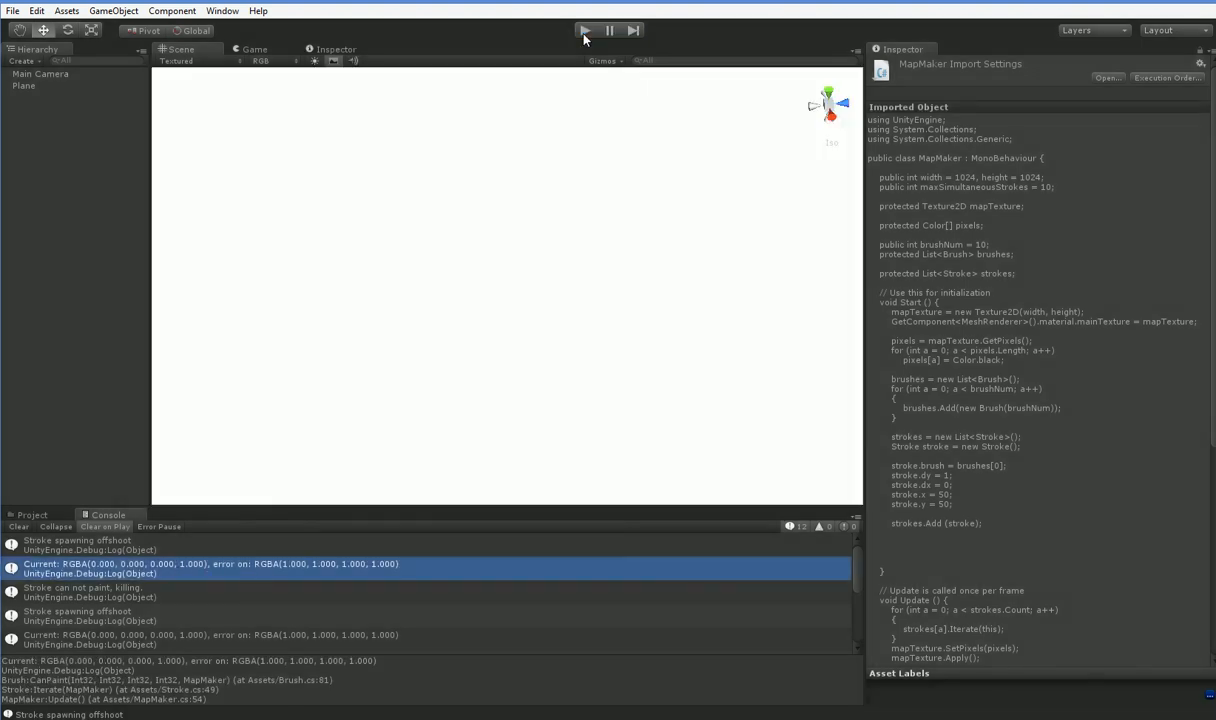
{"action": "left_click", "coordinate": [585, 30]}
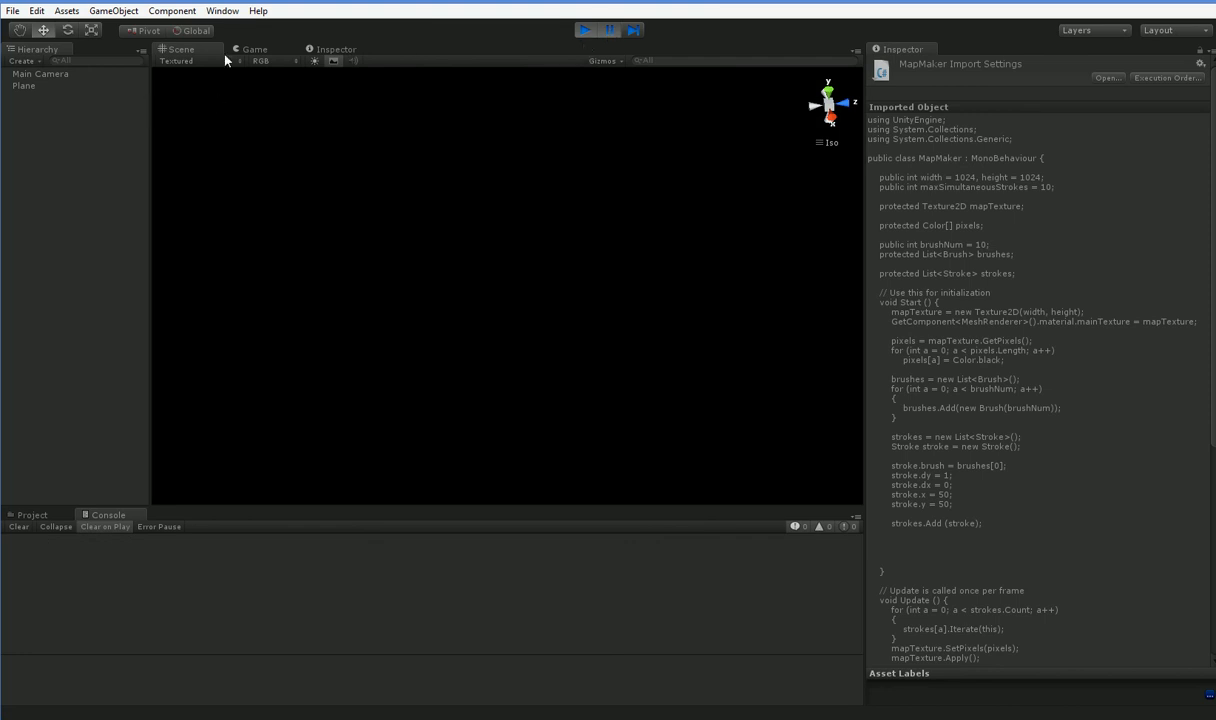
{"action": "left_click", "coordinate": [256, 49]}
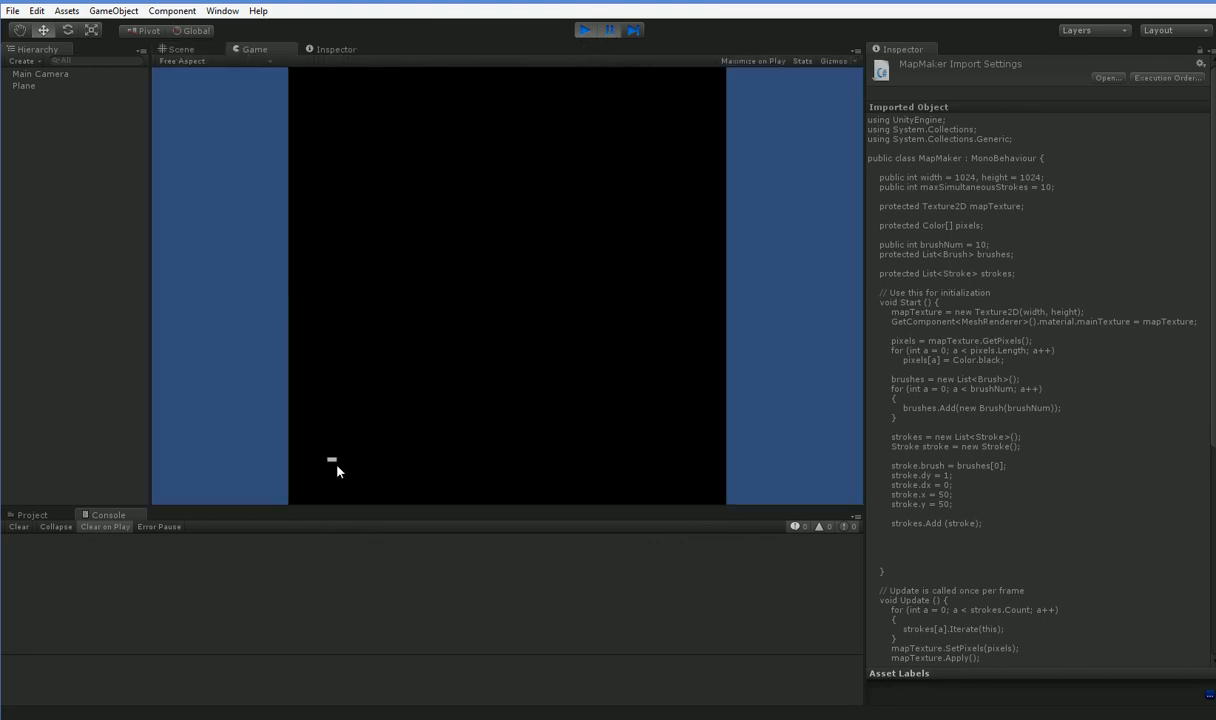
{"action": "left_click", "coordinate": [585, 30]}
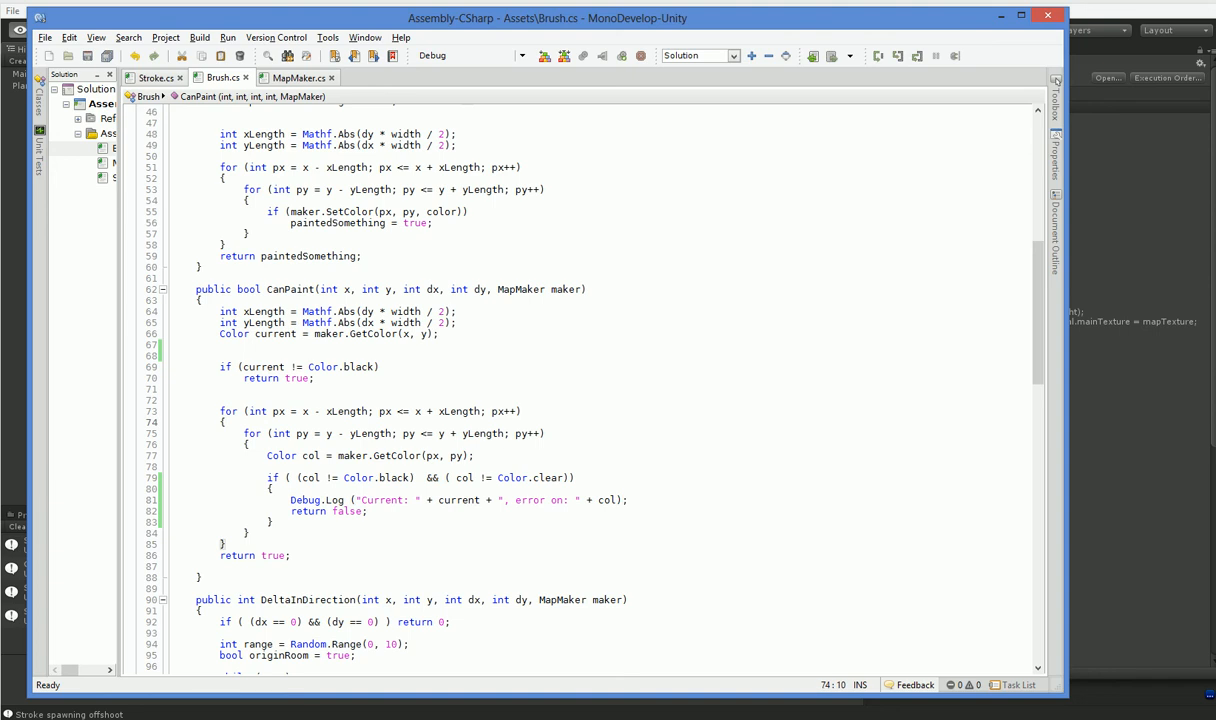
Scroll through CanPaint and highlight the xLength width calculation line.
{"action": "scroll", "scroll_direction": "down", "scroll_amount": 3}
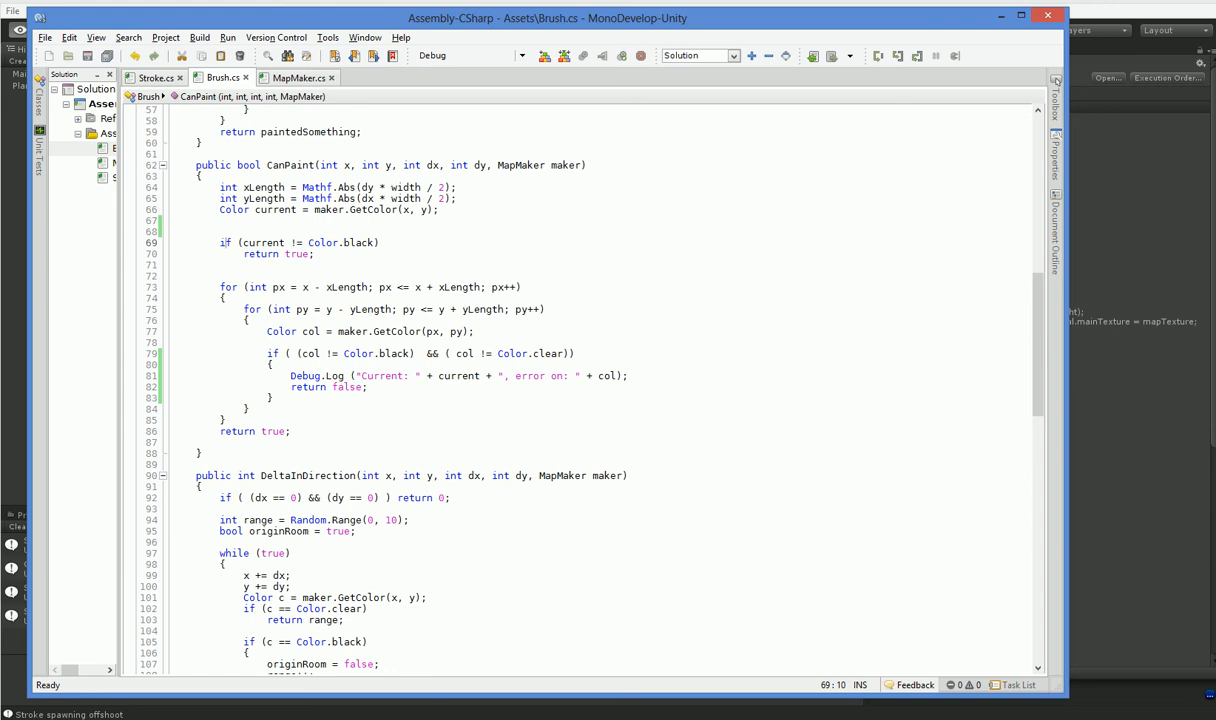
{"action": "left_click_drag", "start_coordinate": [266, 187], "coordinate": [403, 187]}
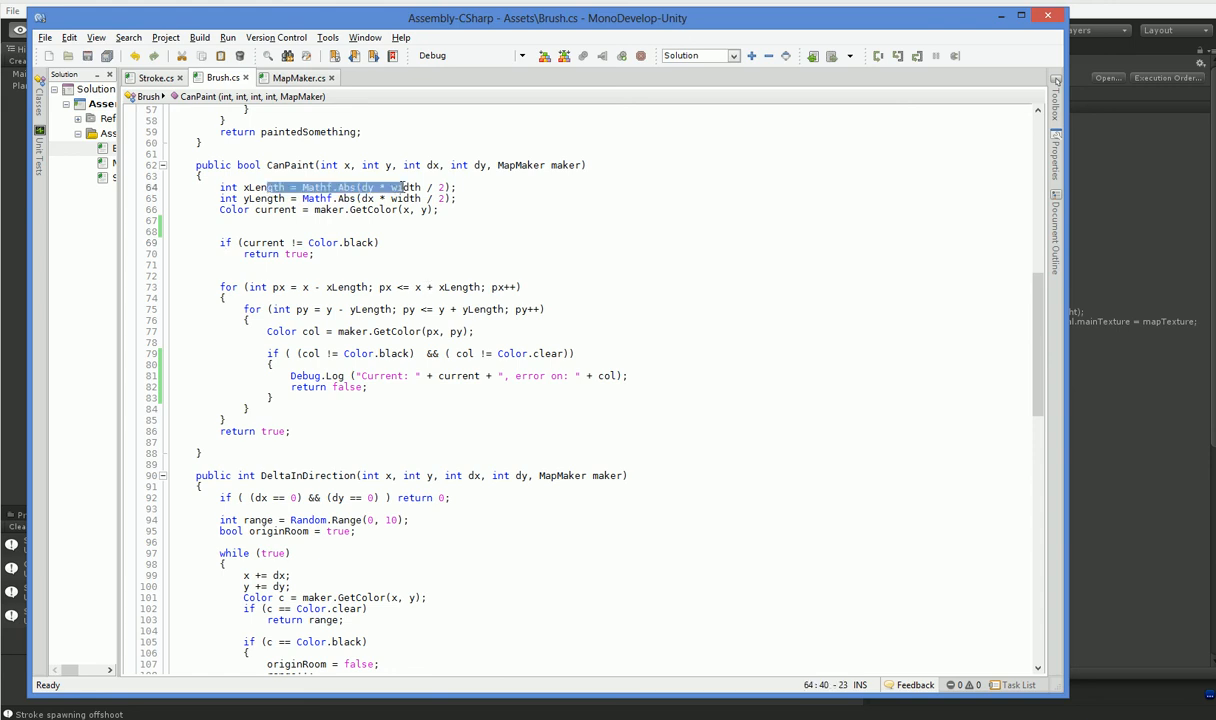
{"action": "scroll", "scroll_direction": "down", "scroll_amount": 3}
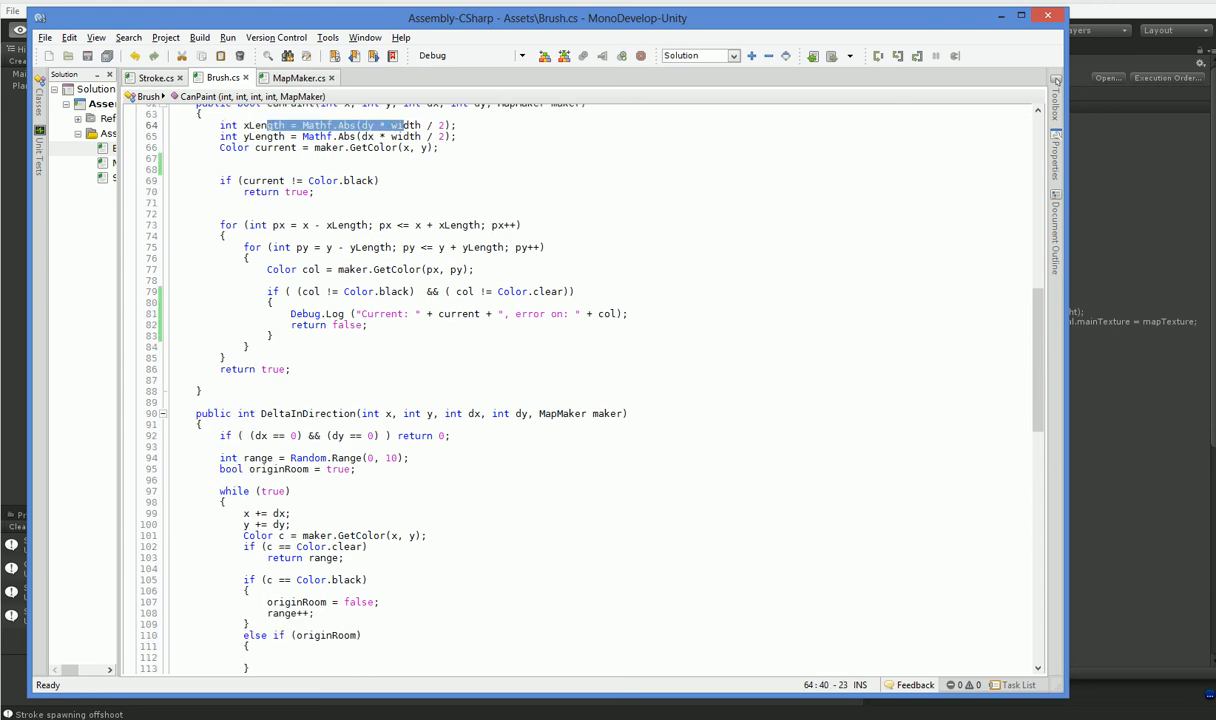
{"action": "scroll", "scroll_direction": "up", "scroll_amount": 3}
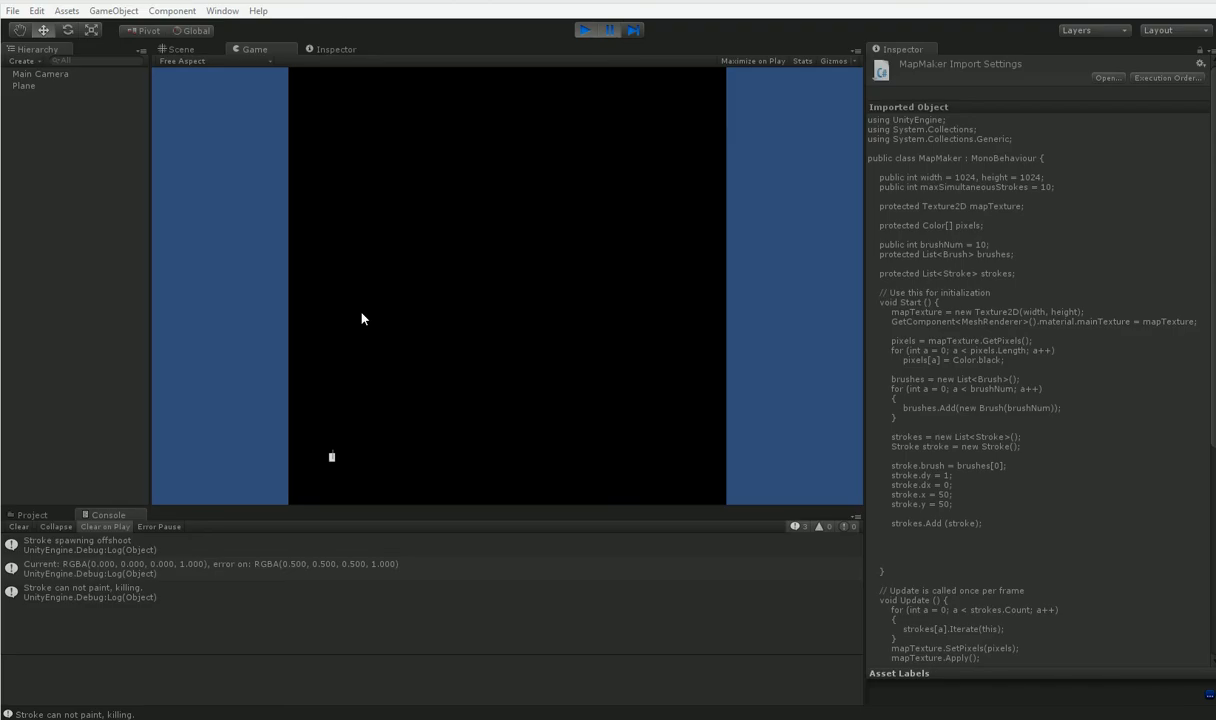
{"action": "mouse_move", "coordinate": [320, 507]}
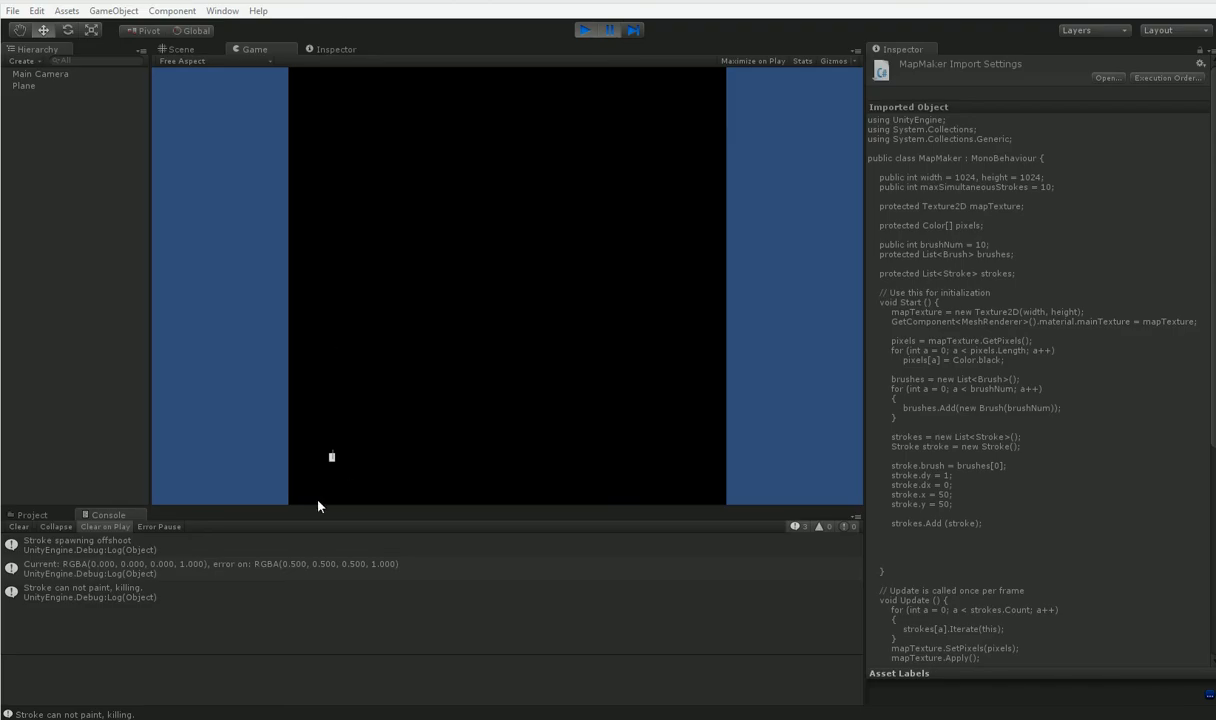
{"action": "mouse_move", "coordinate": [340, 498]}
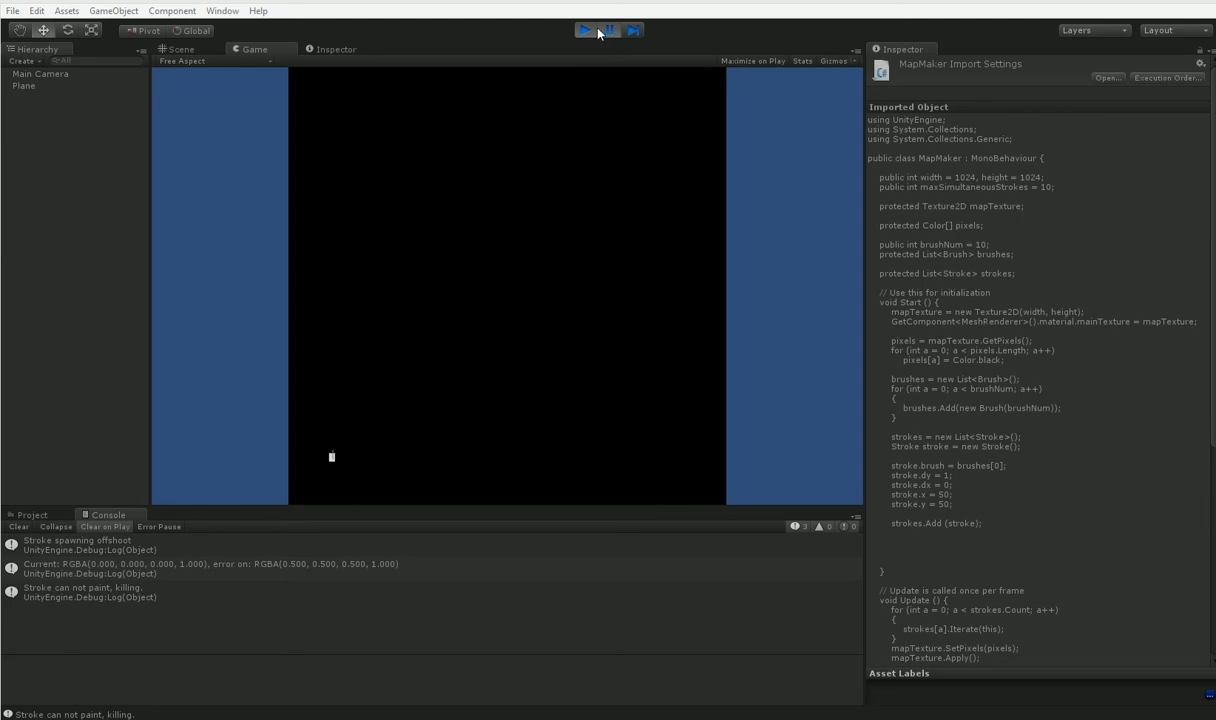
Exit Play mode so the generator stops running.
{"action": "left_click", "coordinate": [585, 30]}
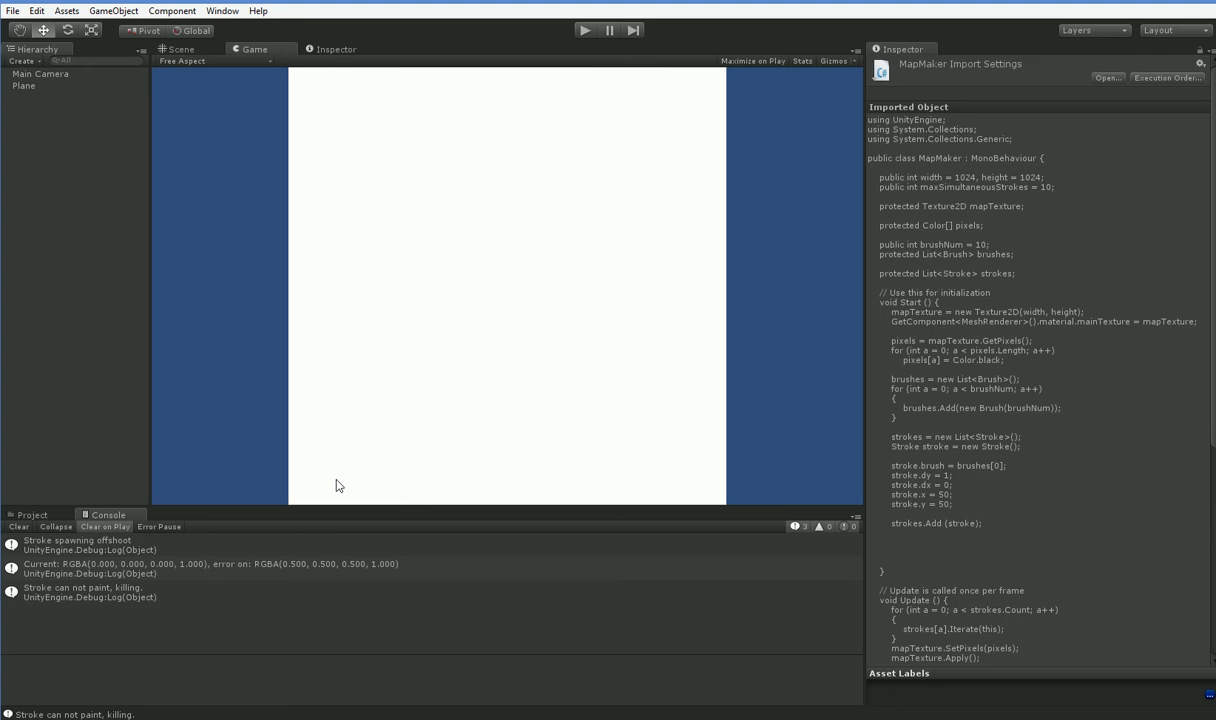
{"action": "mouse_move", "coordinate": [331, 613]}
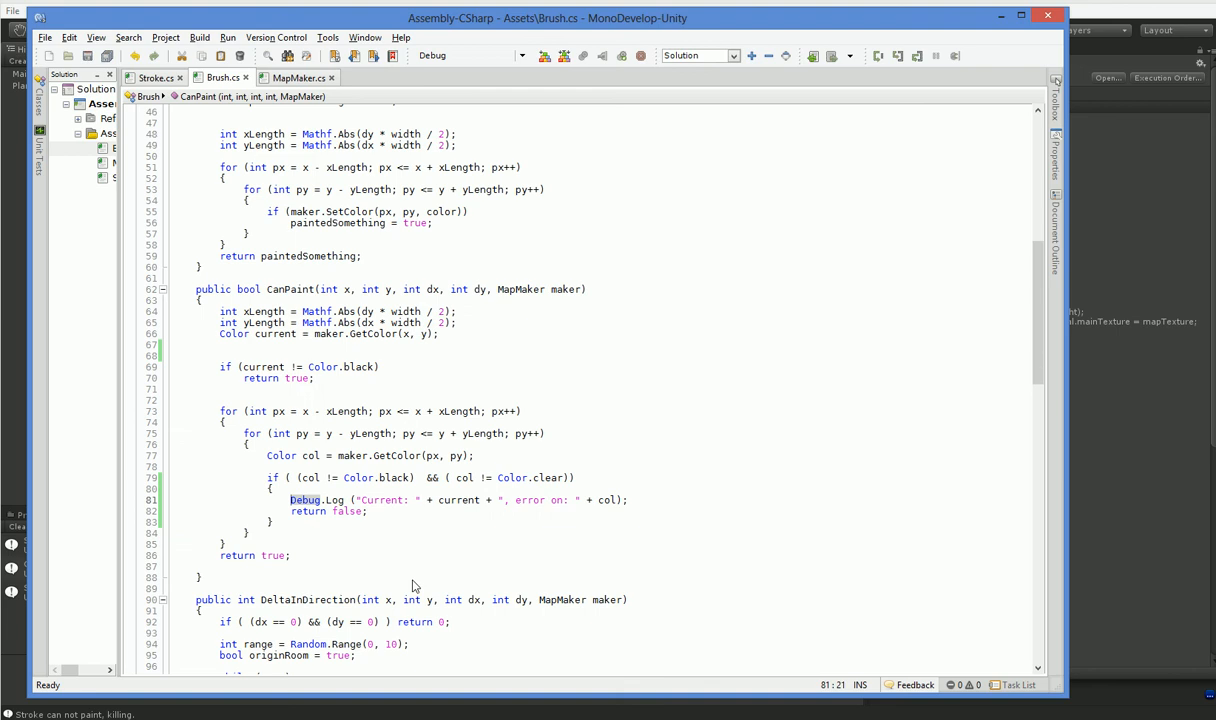
Remove blank lines in CanPaint and put 'return true' before the colour-checking loop.
{"action": "left_click", "coordinate": [290, 433]}
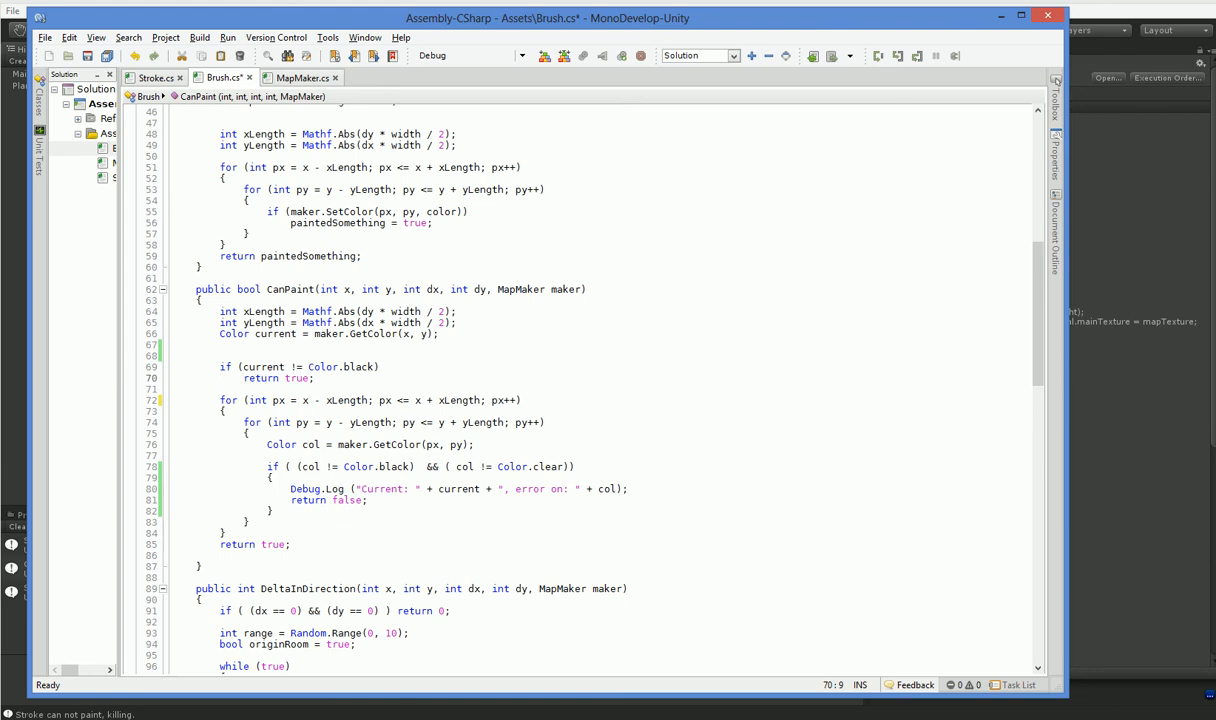
{"action": "left_click", "coordinate": [220, 378]}
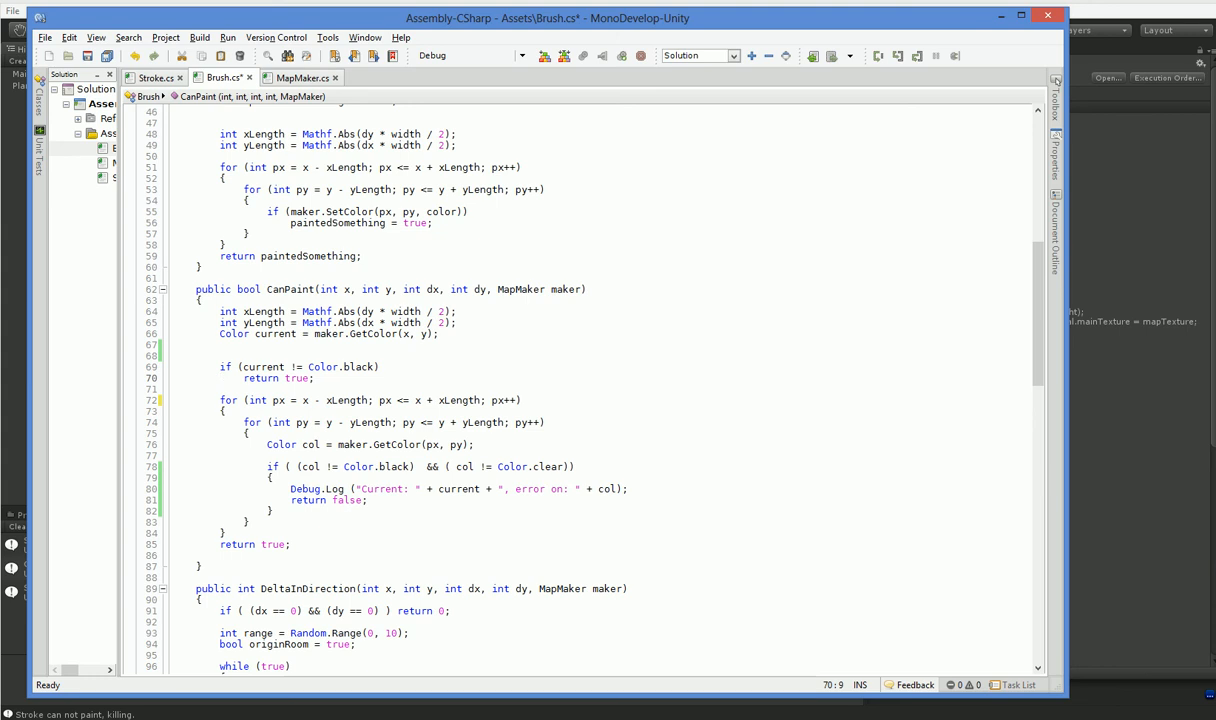
{"action": "left_click", "coordinate": [220, 378]}
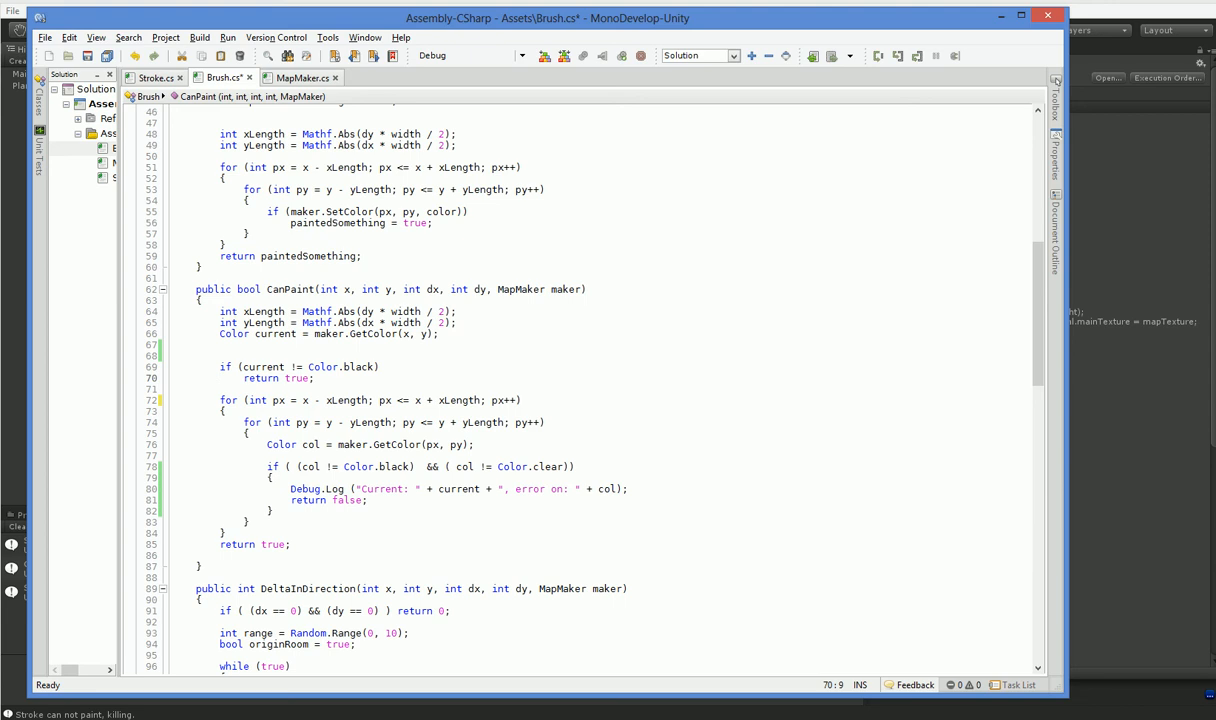
{"action": "left_click", "coordinate": [219, 511]}
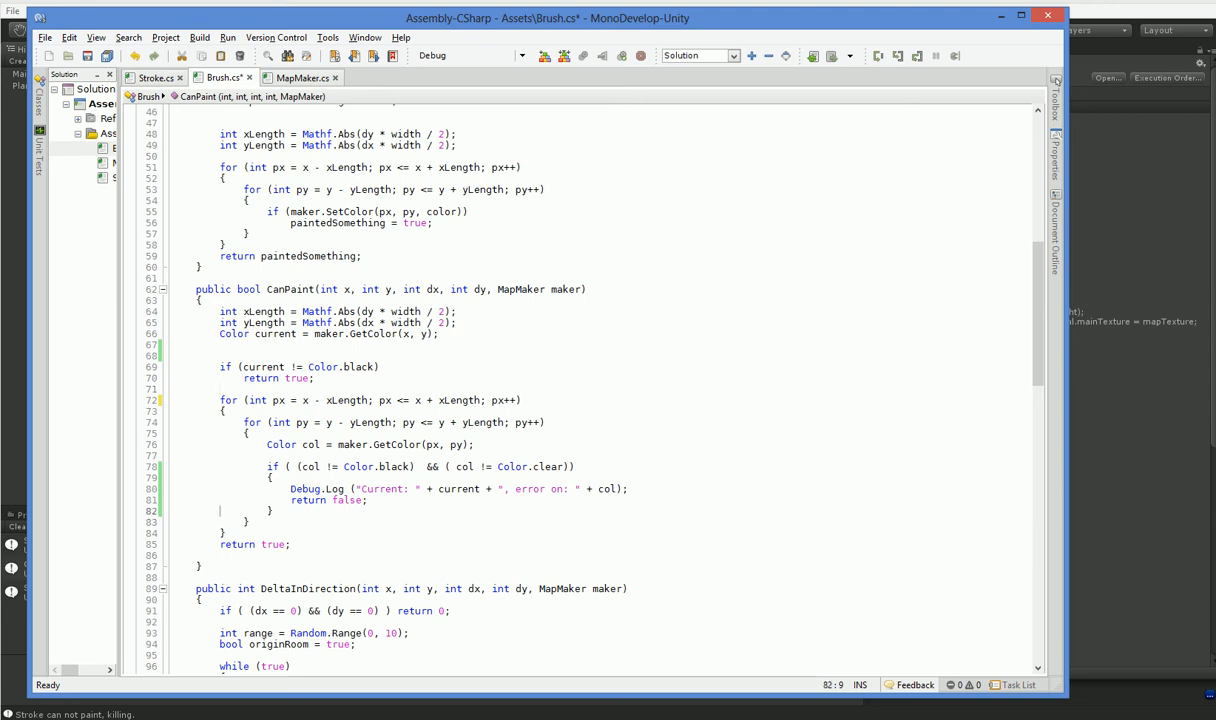
{"action": "left_click", "coordinate": [220, 500]}
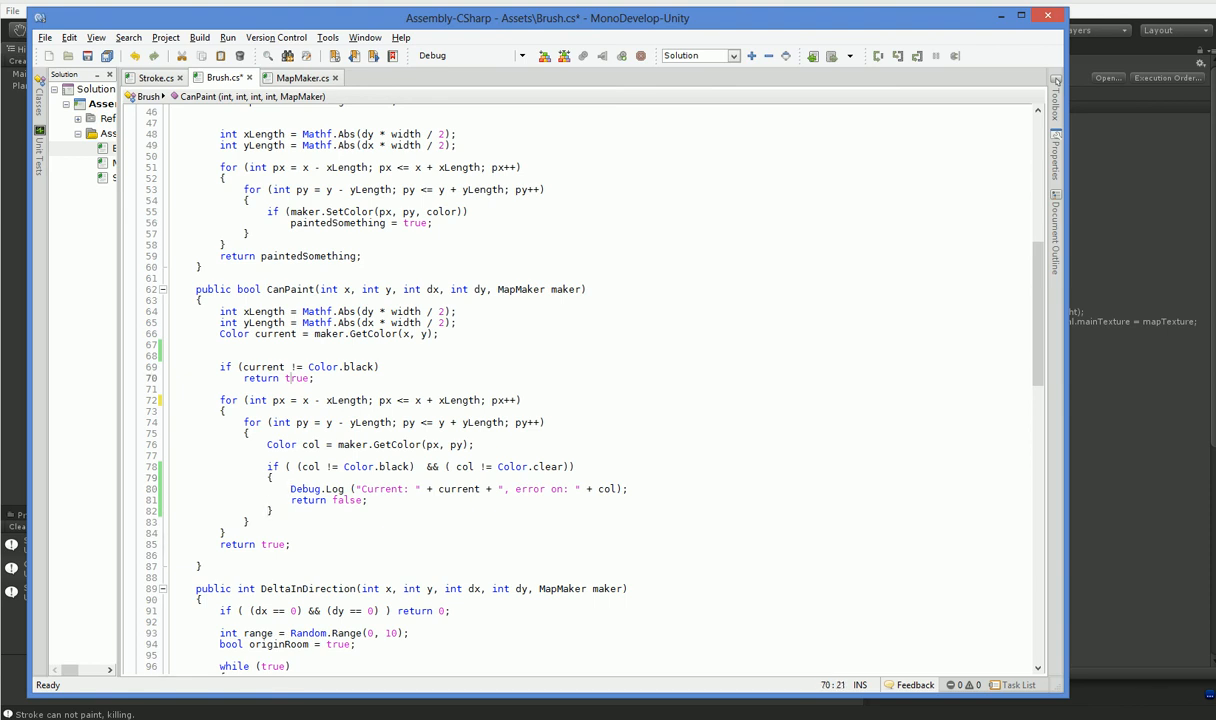
{"action": "type", "text": "return tru"}
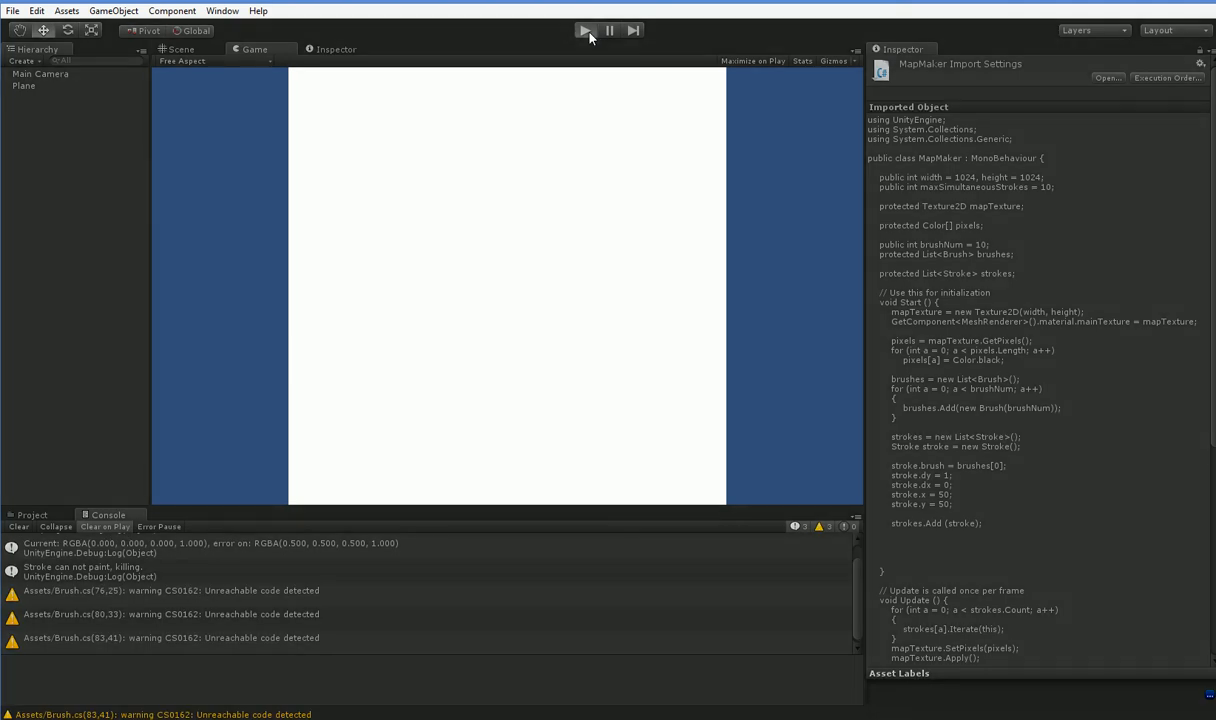
Play the generator, watch stroke offshoot and expiry logs fill the Console, then stop.
{"action": "left_click", "coordinate": [585, 30]}
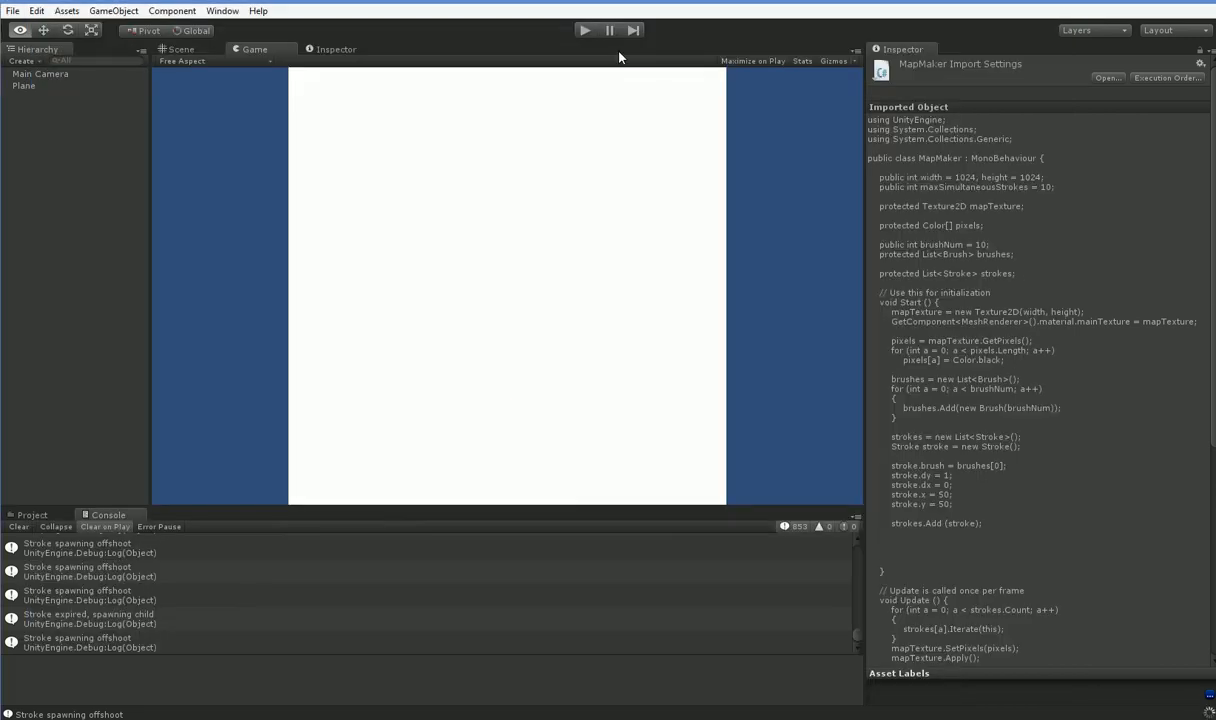
{"action": "left_click", "coordinate": [585, 30]}
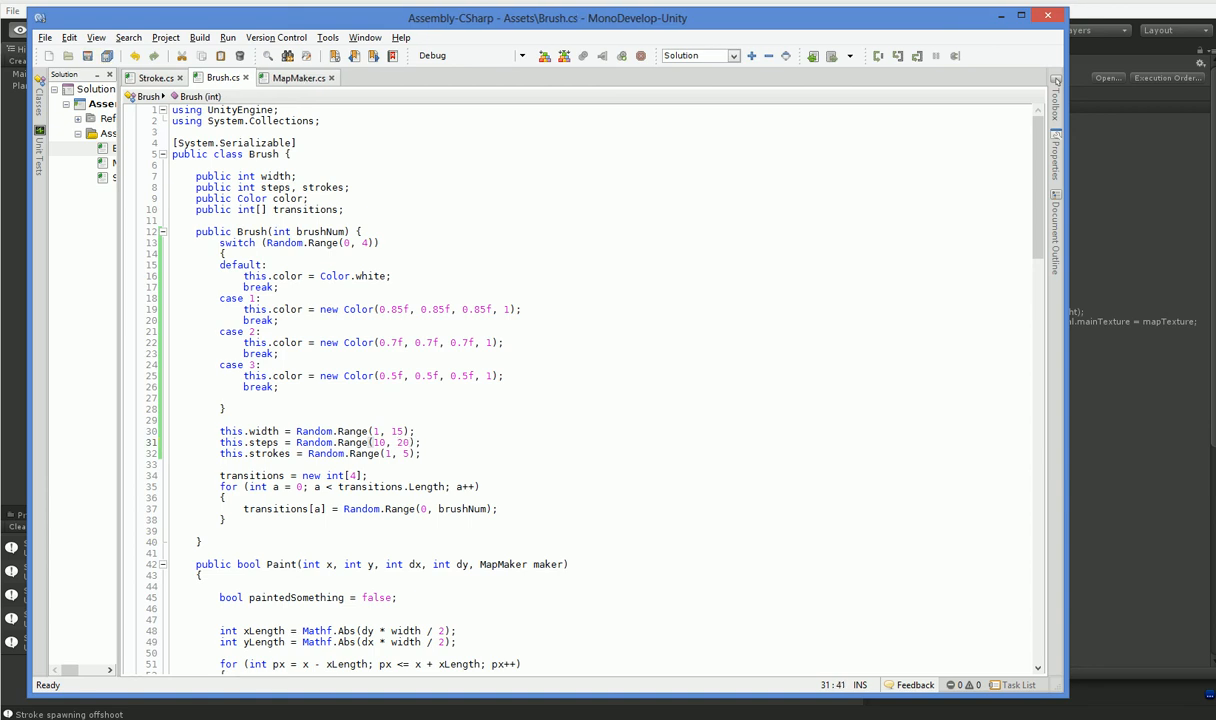
Start the generator, then restart it to watch grey strokes paint on black.
{"action": "left_click", "coordinate": [584, 30]}
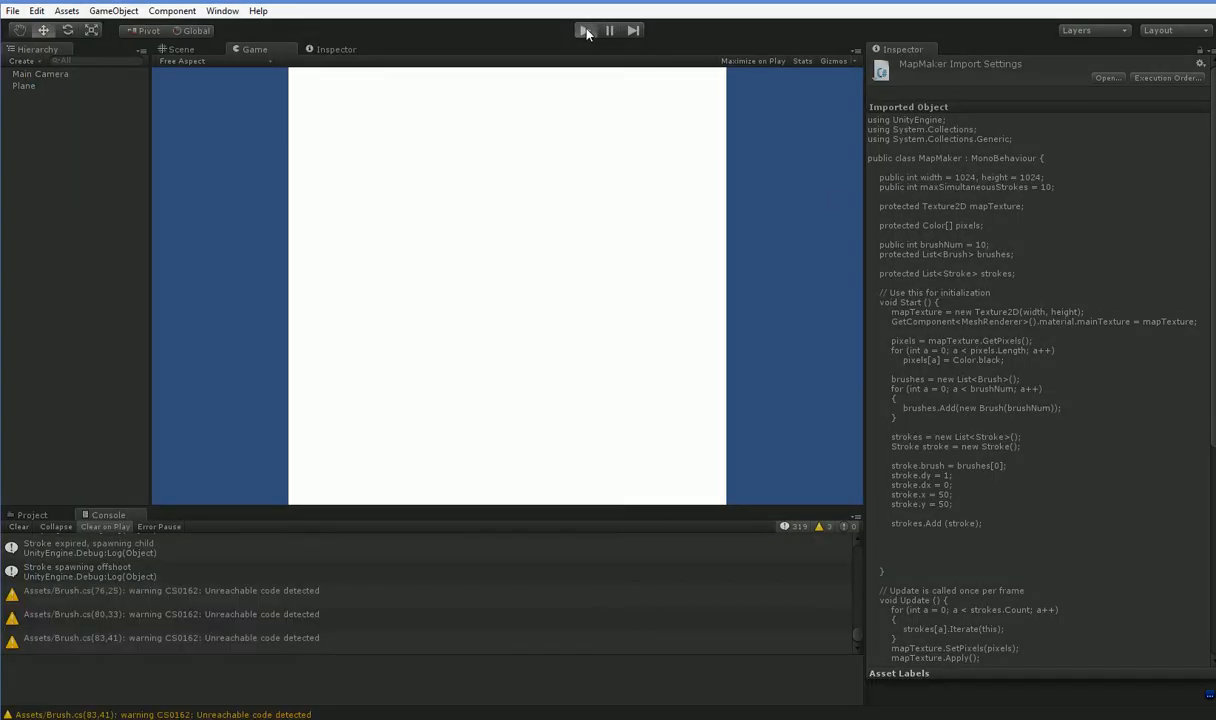
{"action": "left_click", "coordinate": [584, 30]}
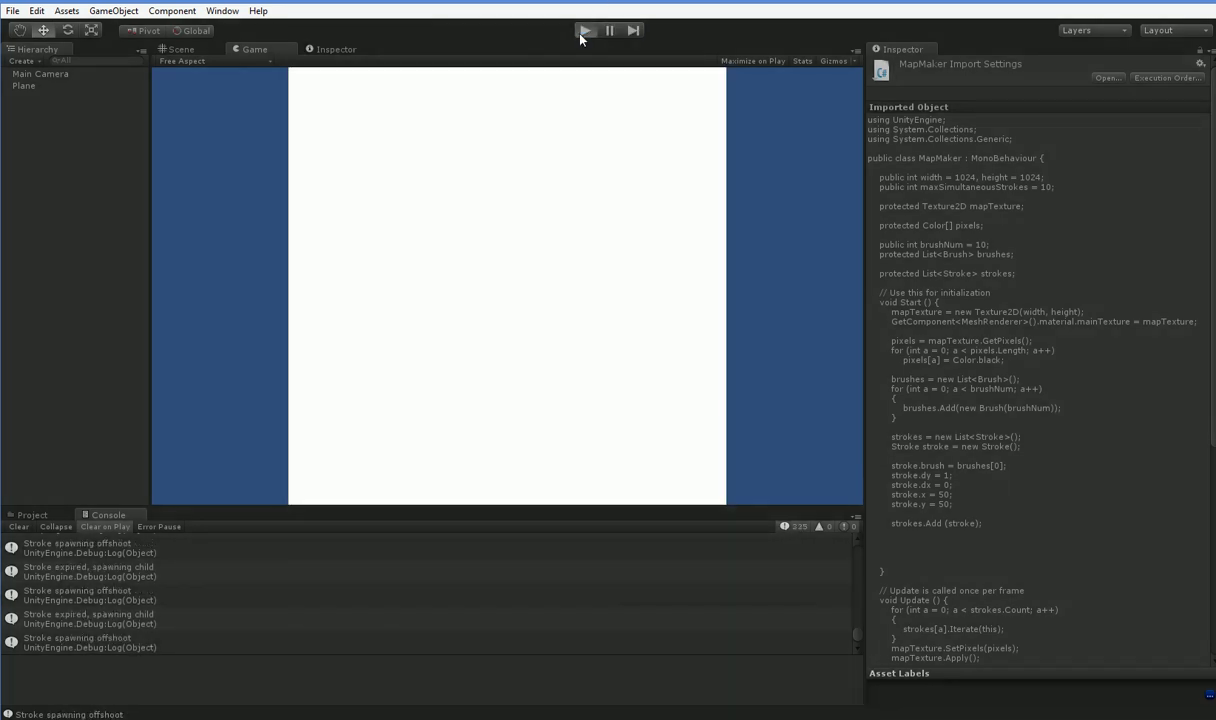
{"action": "left_click", "coordinate": [585, 30]}
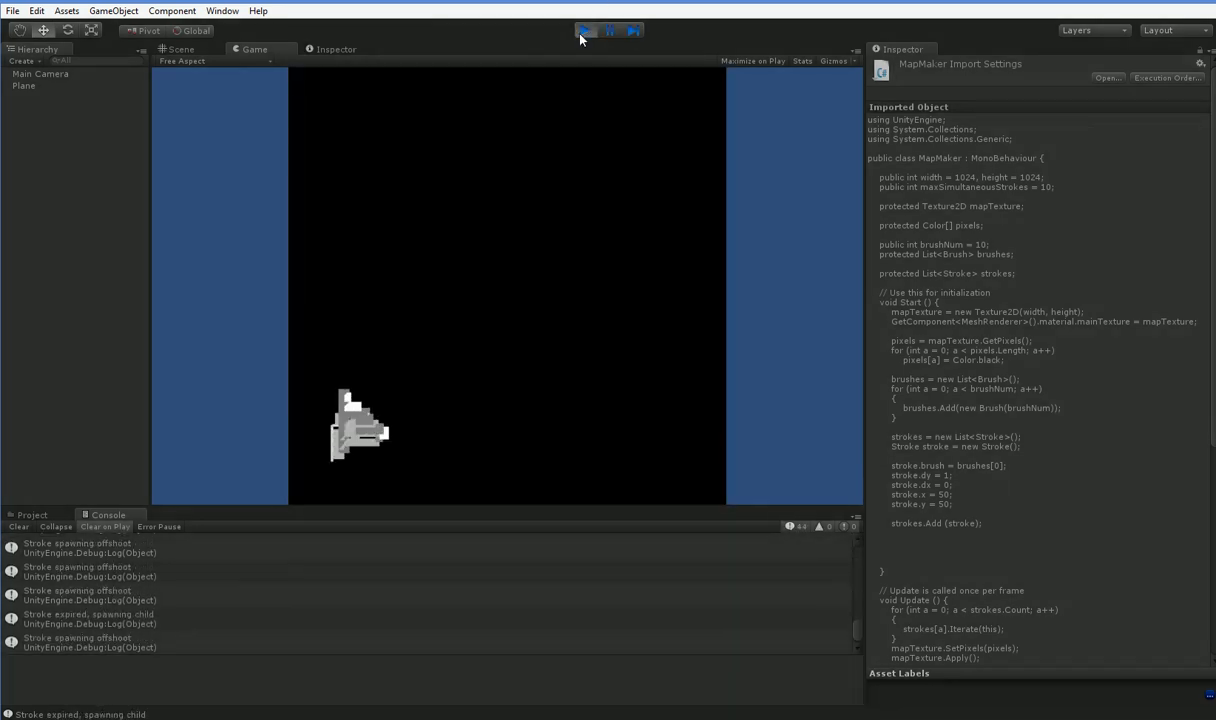